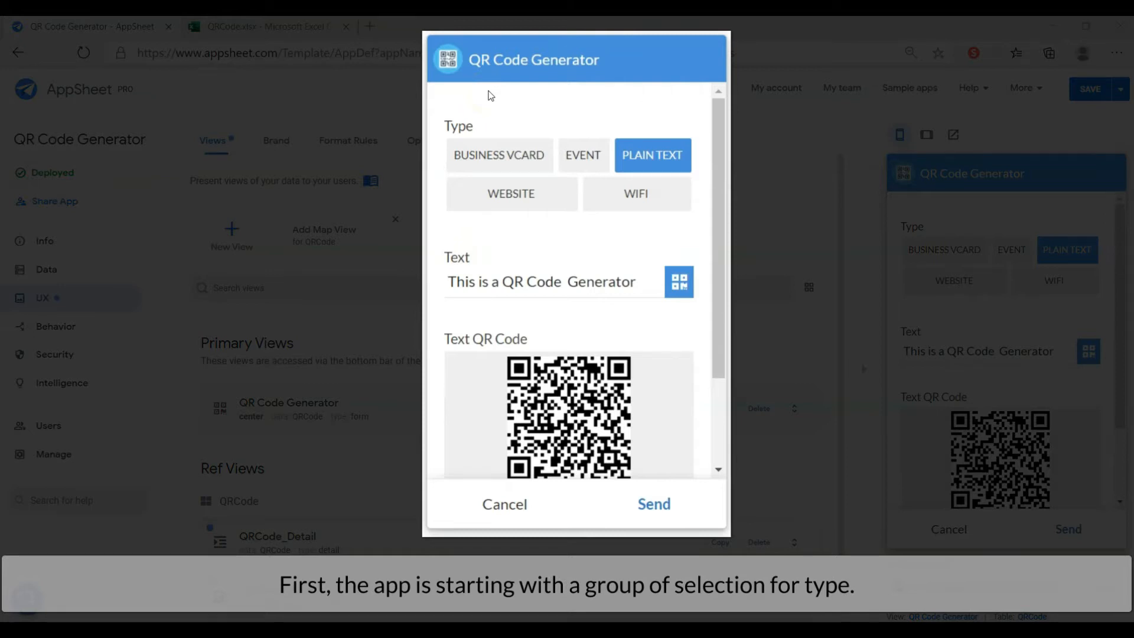
mouse_move(532, 122)
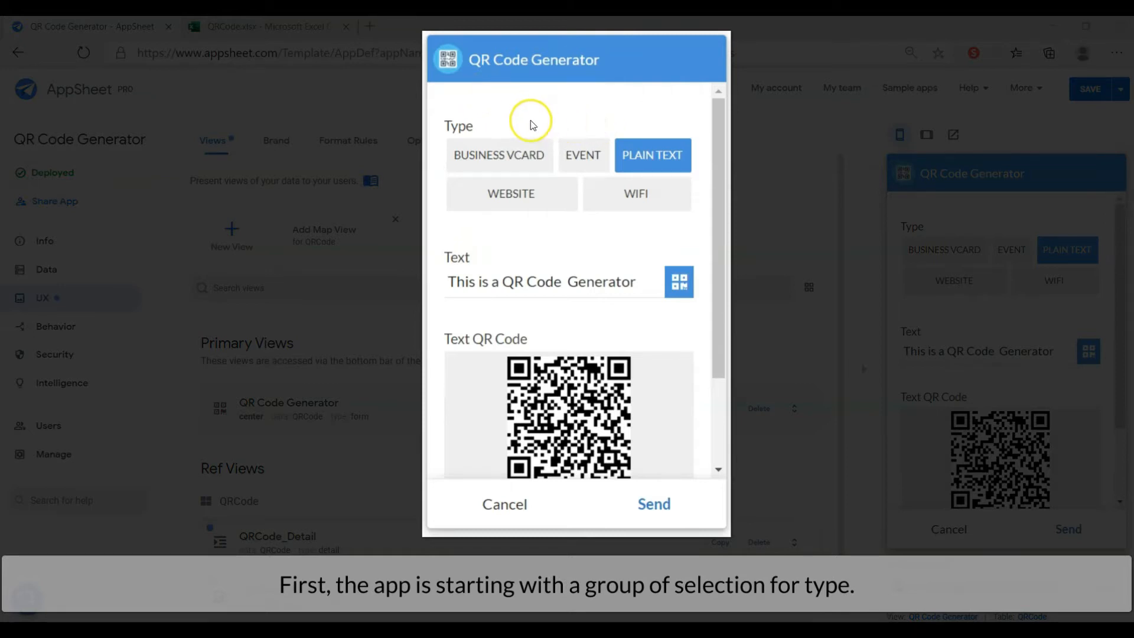
mouse_move(454, 123)
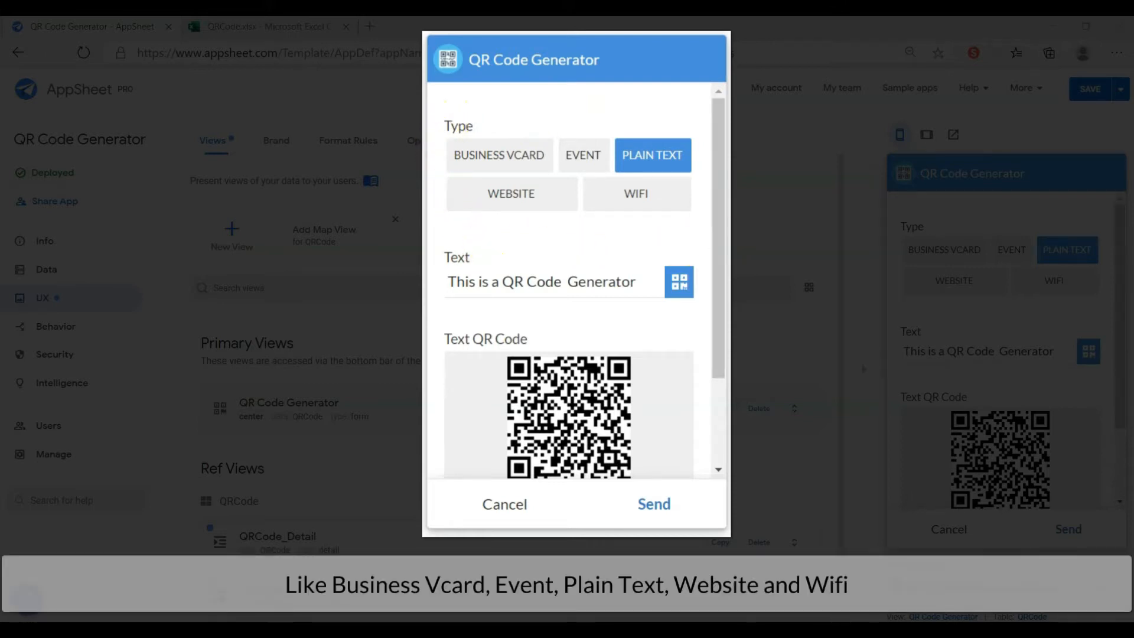
mouse_move(498, 161)
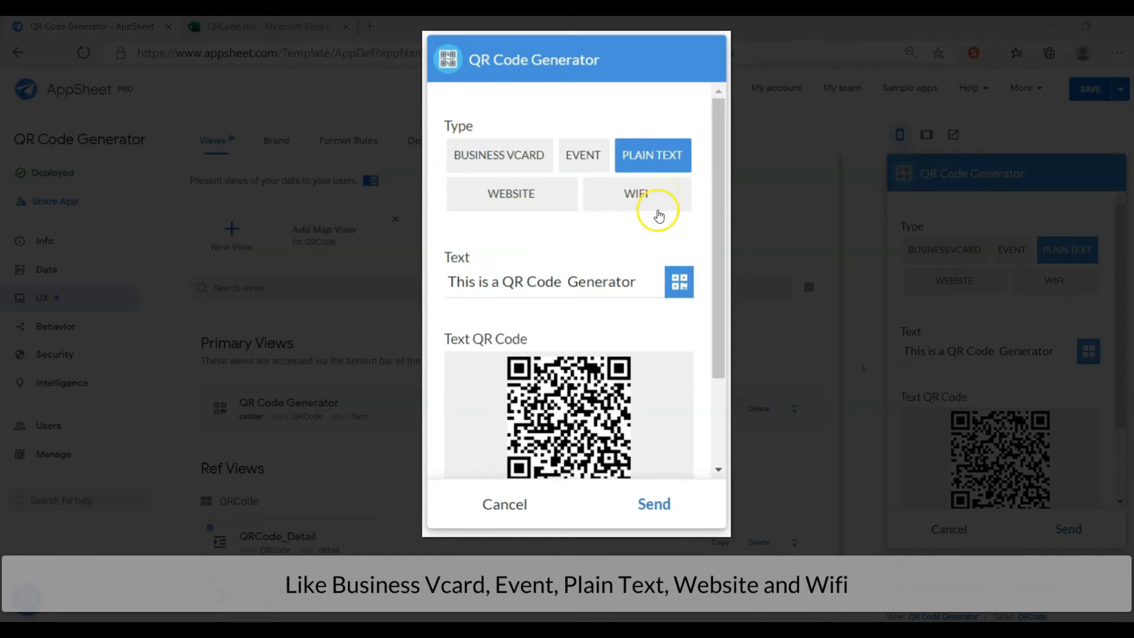
mouse_move(445, 230)
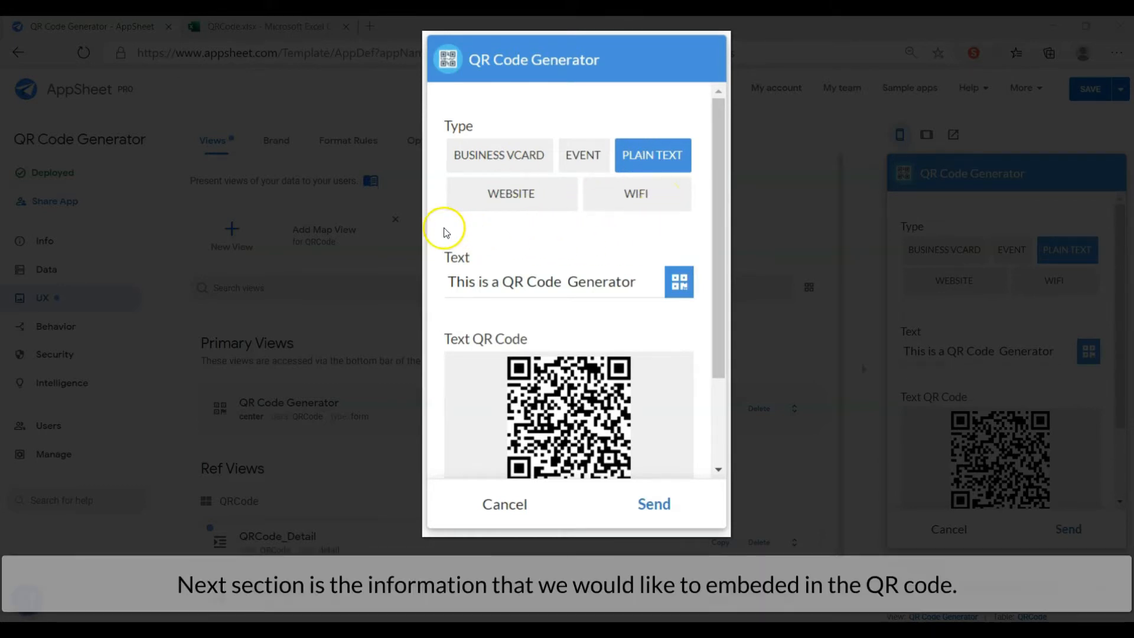
mouse_move(691, 307)
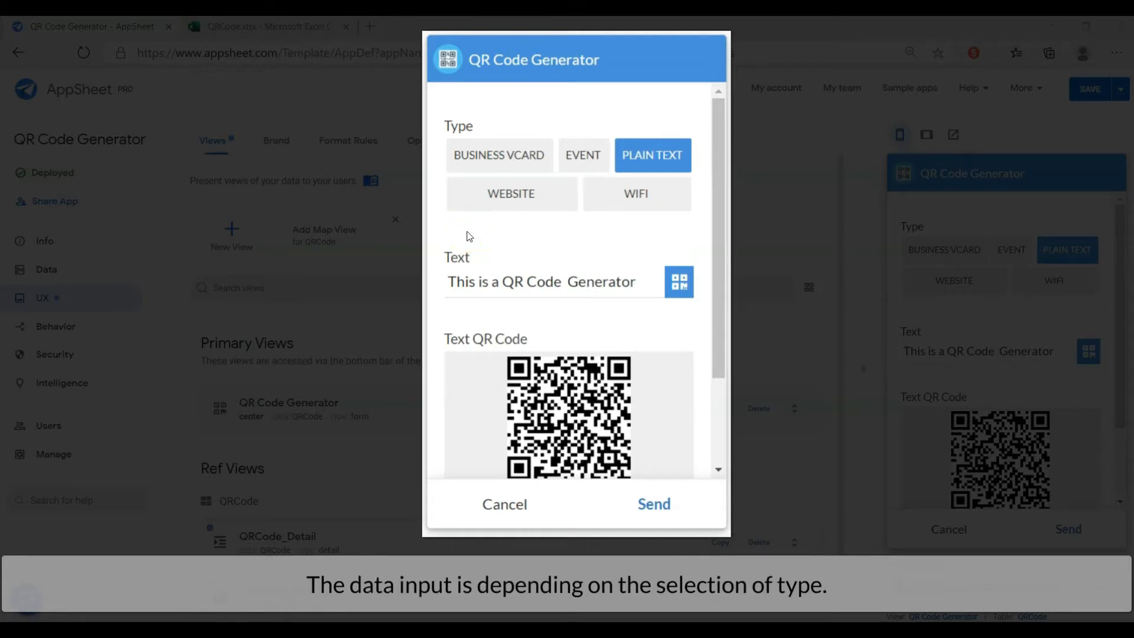
Preview the Business Vcard form fields, then the Event form with start/end dates and its QR code.
click(499, 155)
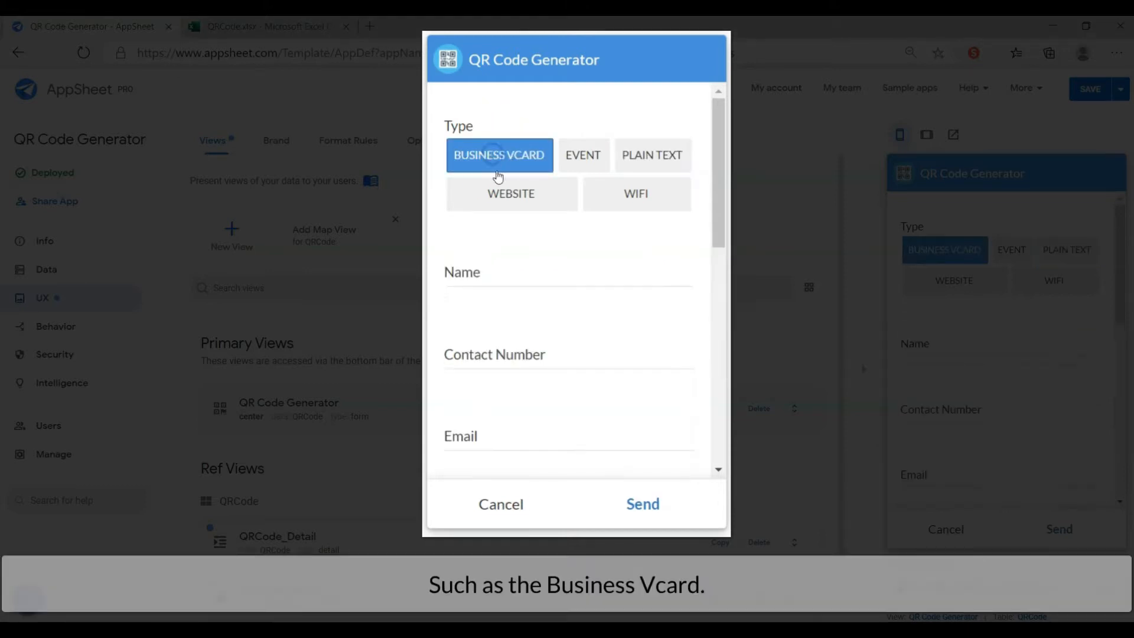
scroll(down, 3)
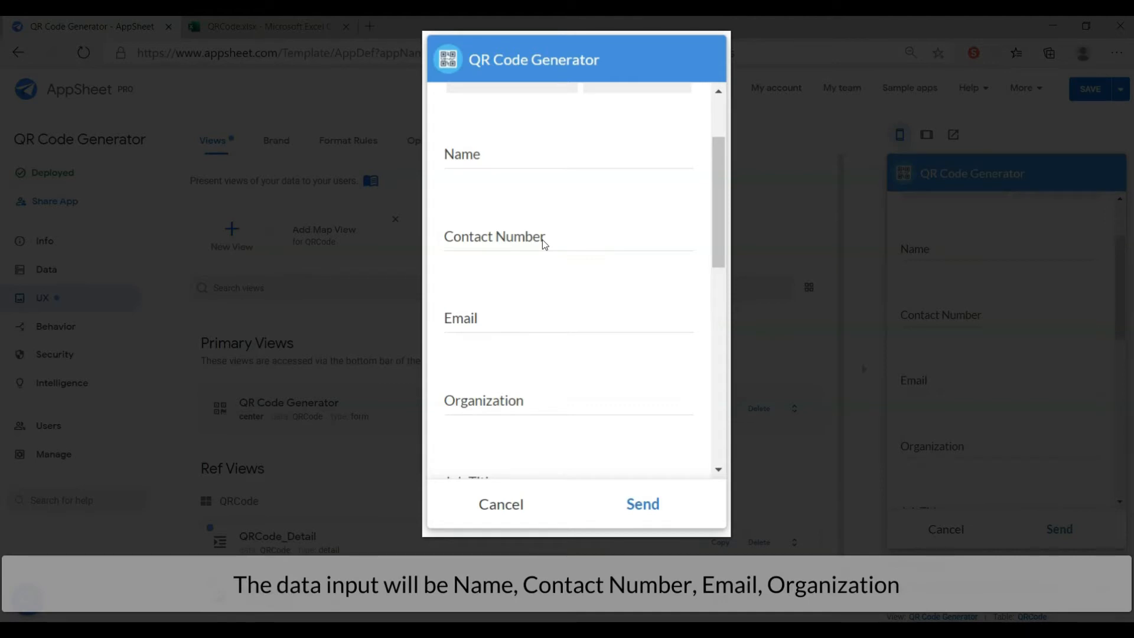
scroll(down, 3)
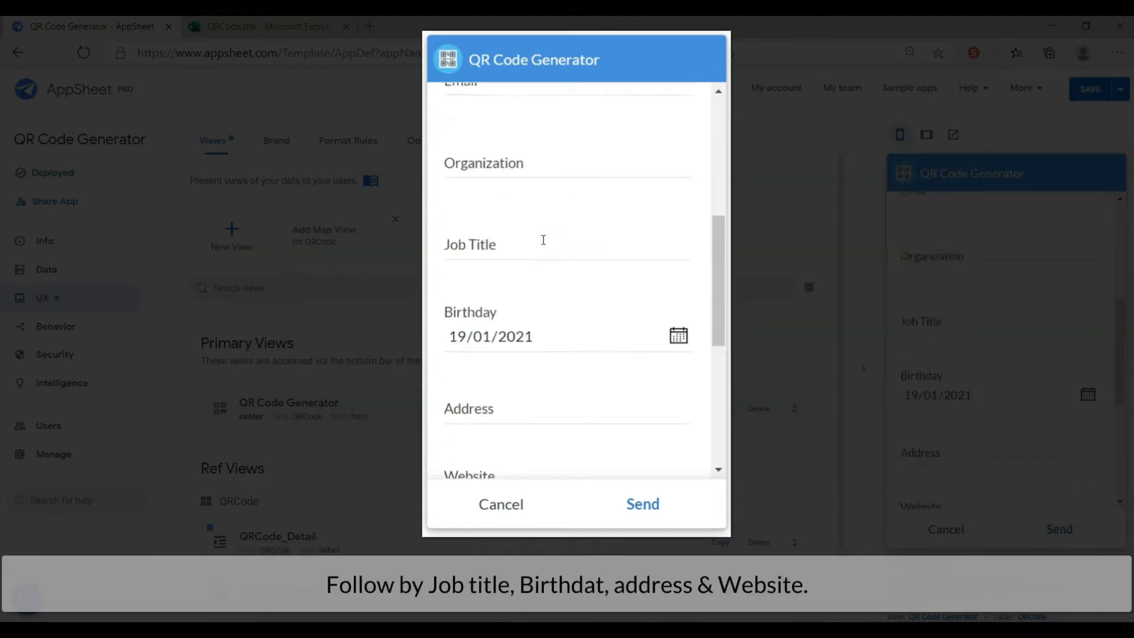
scroll(down, 3)
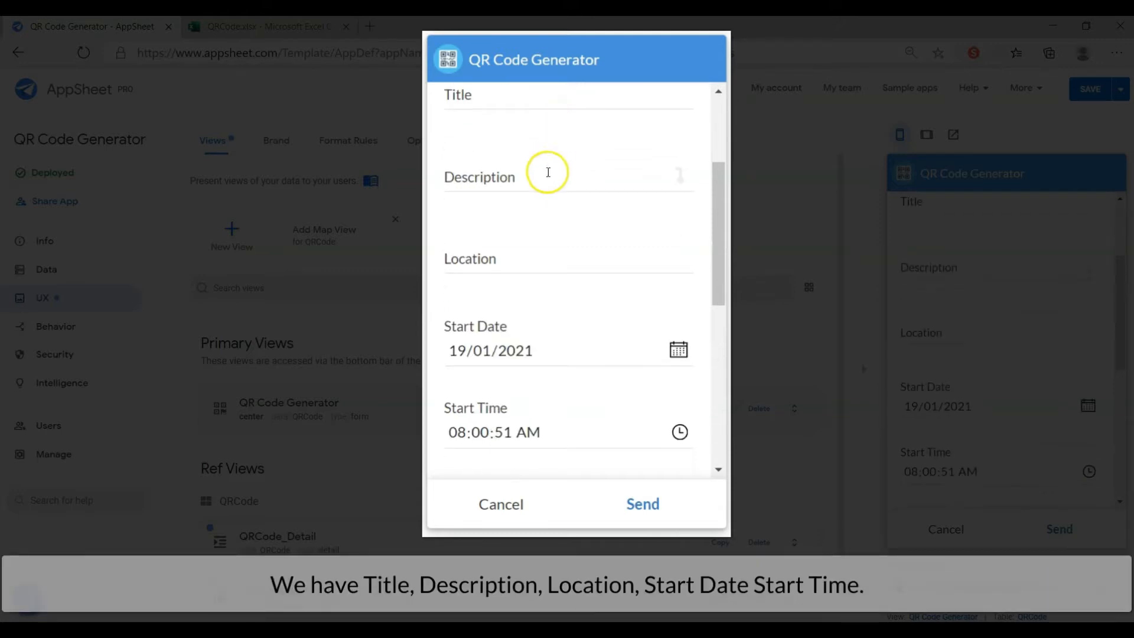
scroll(down, 3)
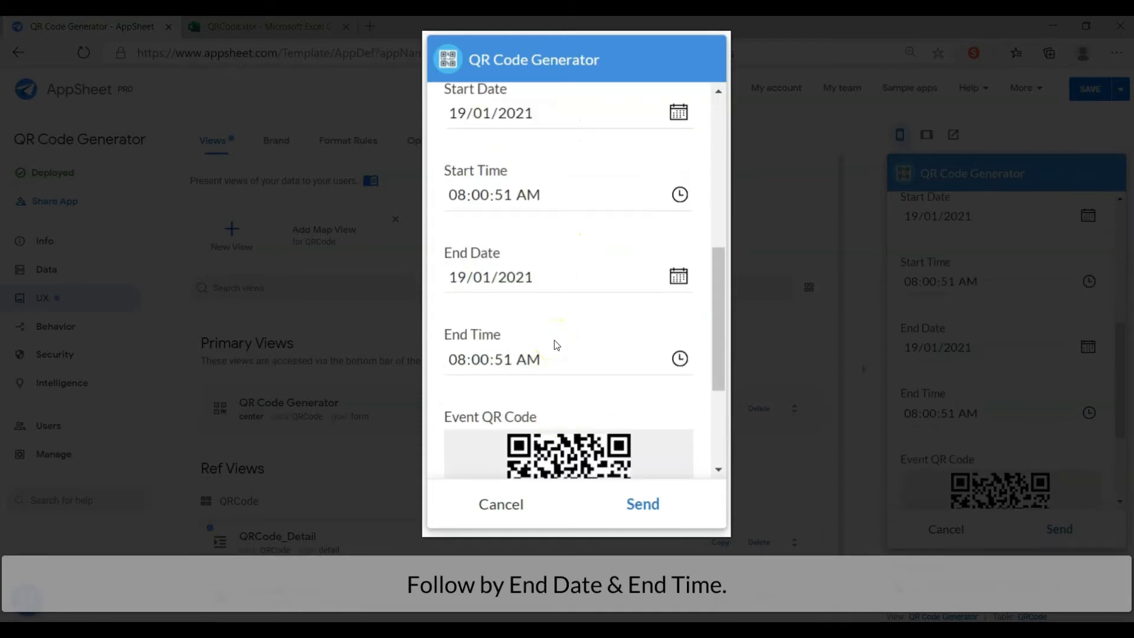
Preview the Plain Text, Website and WiFi forms, ending at the empty Sent To field.
click(652, 155)
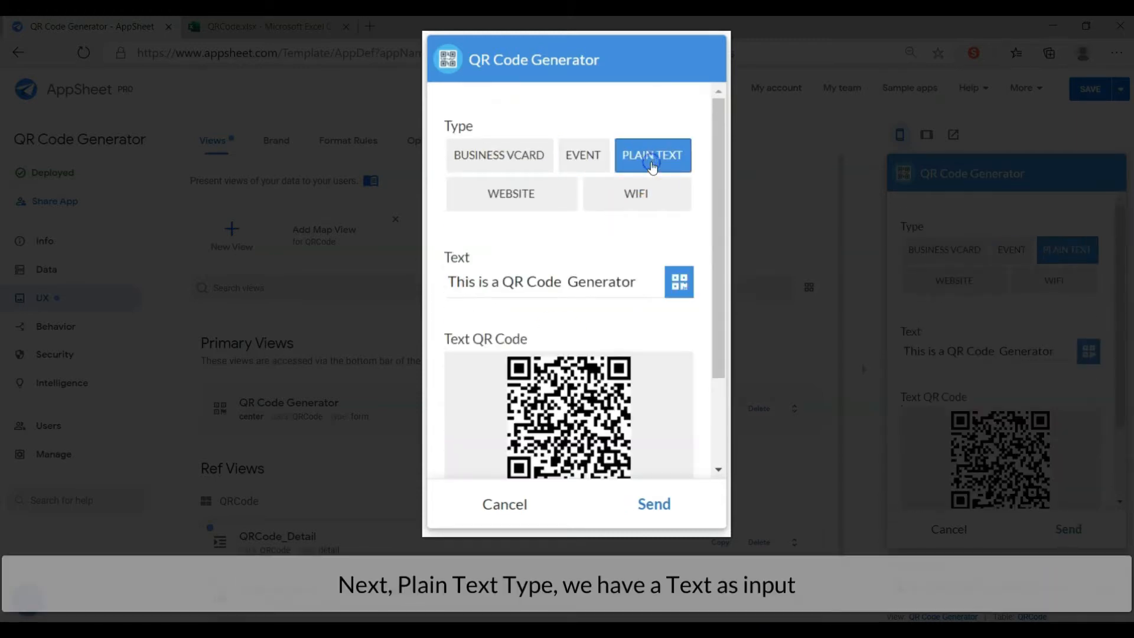
mouse_move(510, 193)
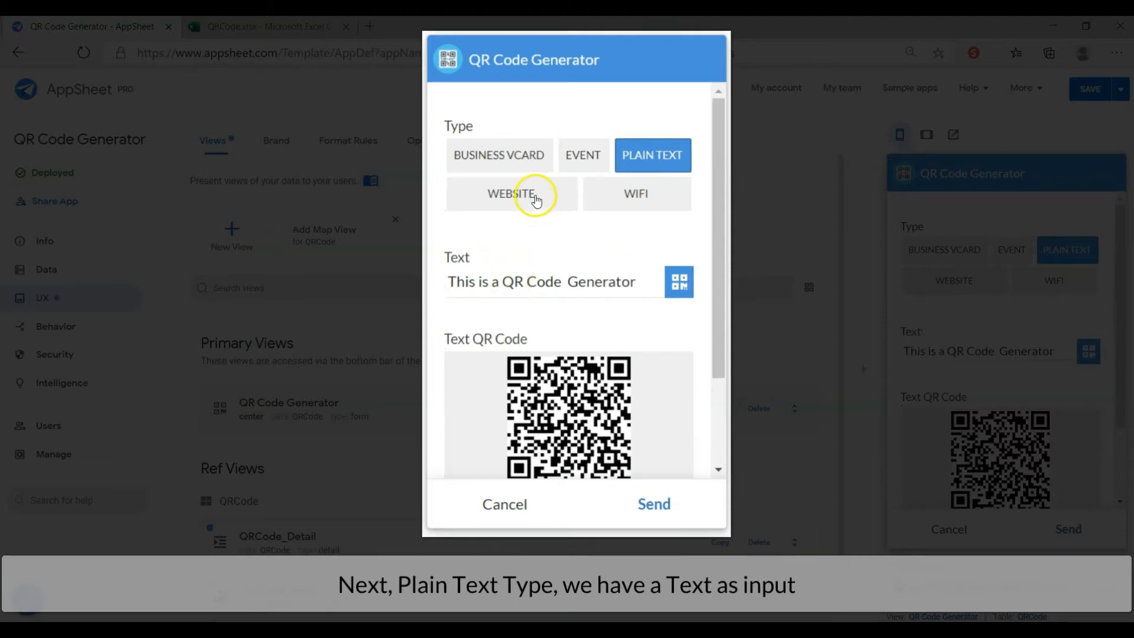
click(510, 192)
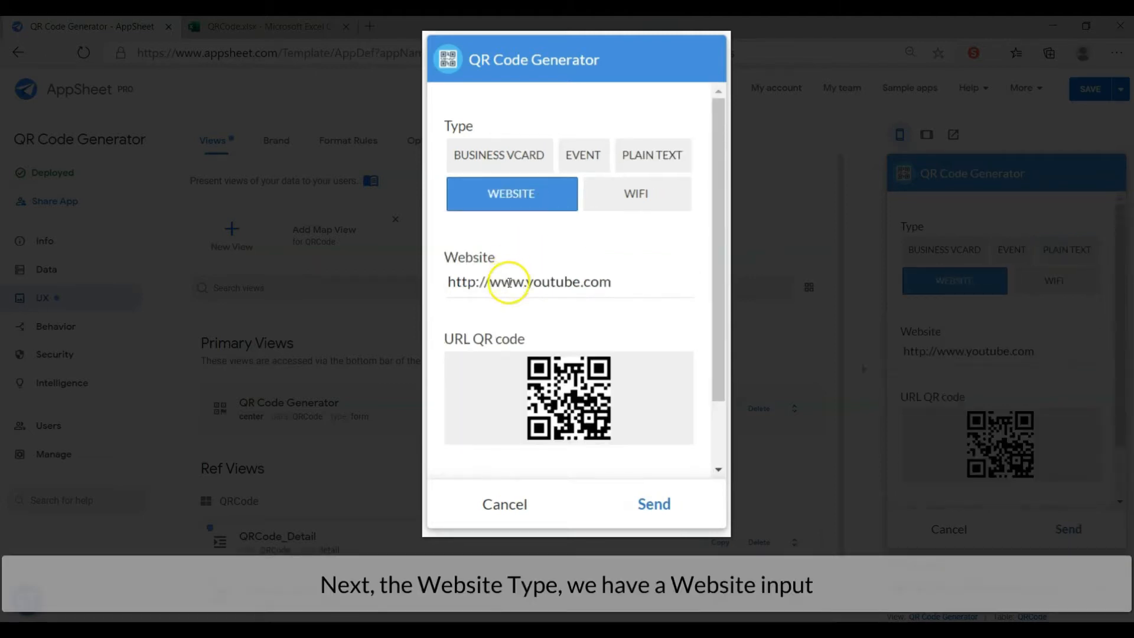
mouse_move(614, 246)
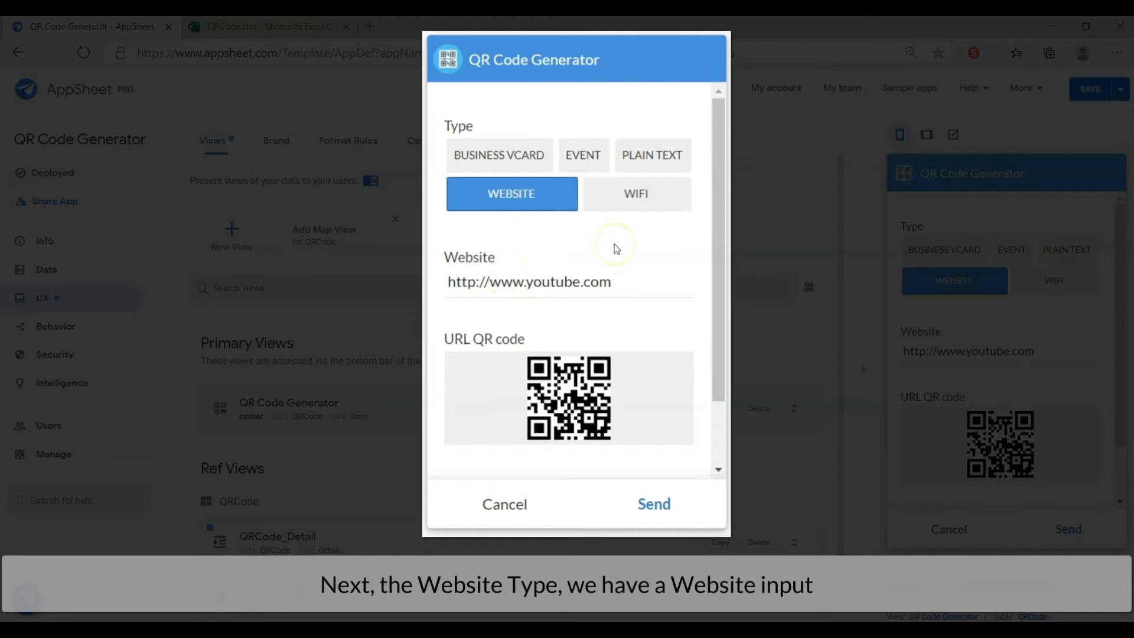
click(636, 192)
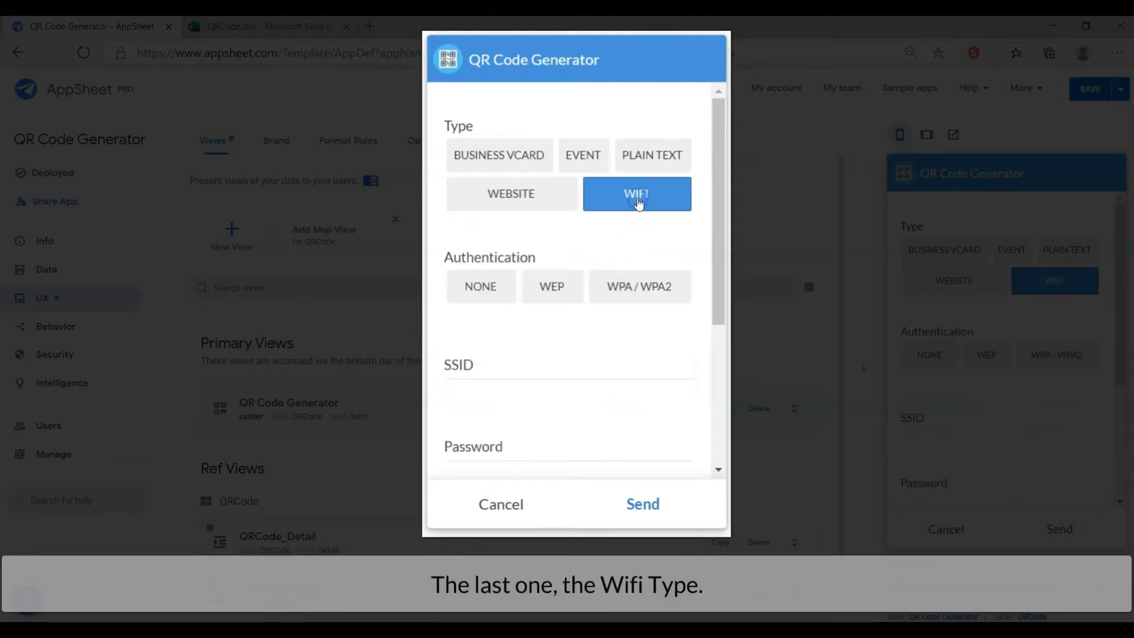
scroll(down, 3)
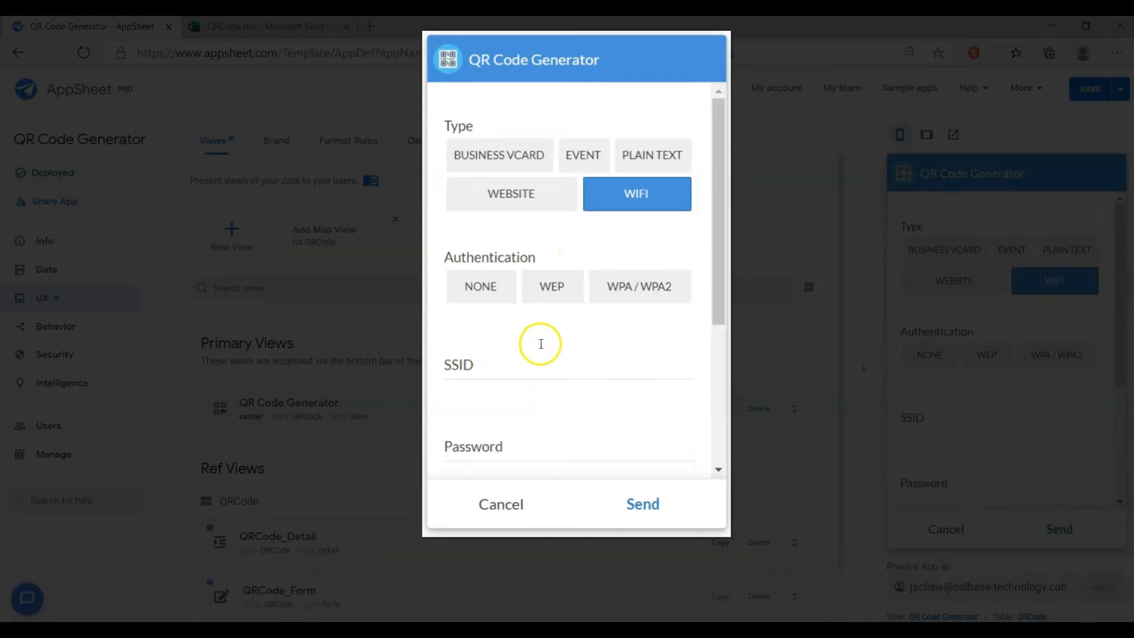
scroll(down, 3)
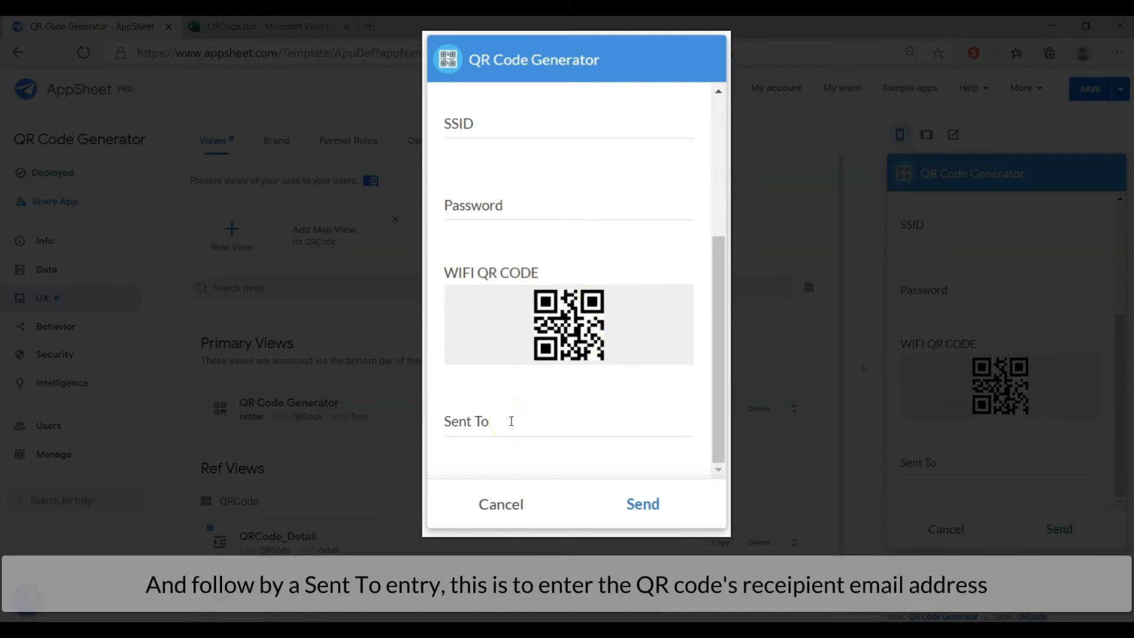
click(568, 430)
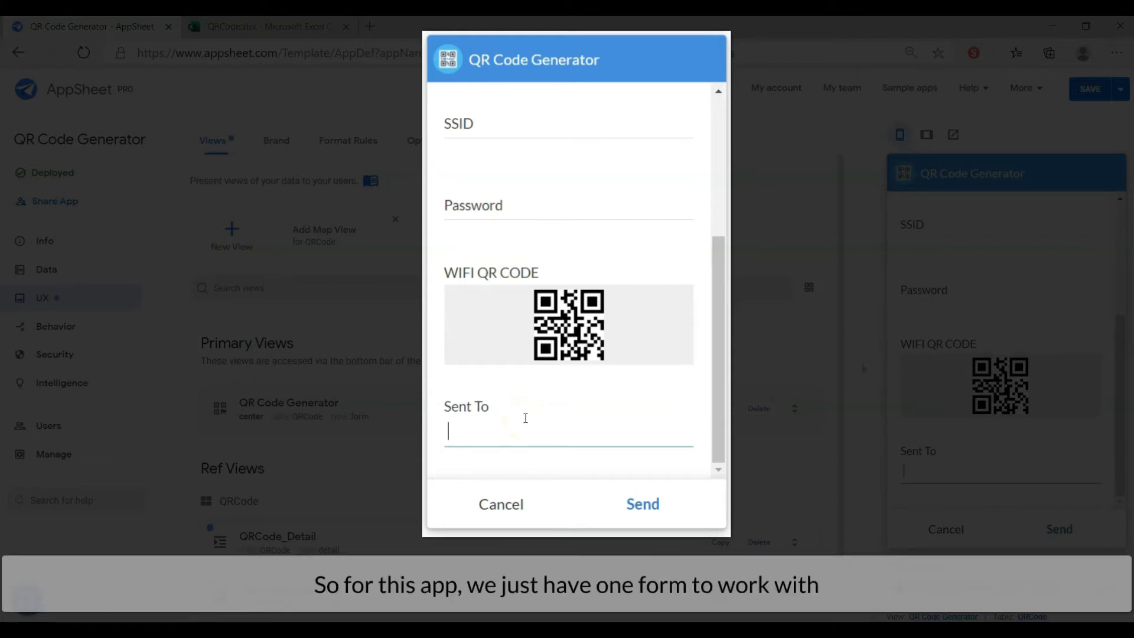
Review the QRCode table columns and the Type column's PLAIN TEXT initial value.
click(501, 505)
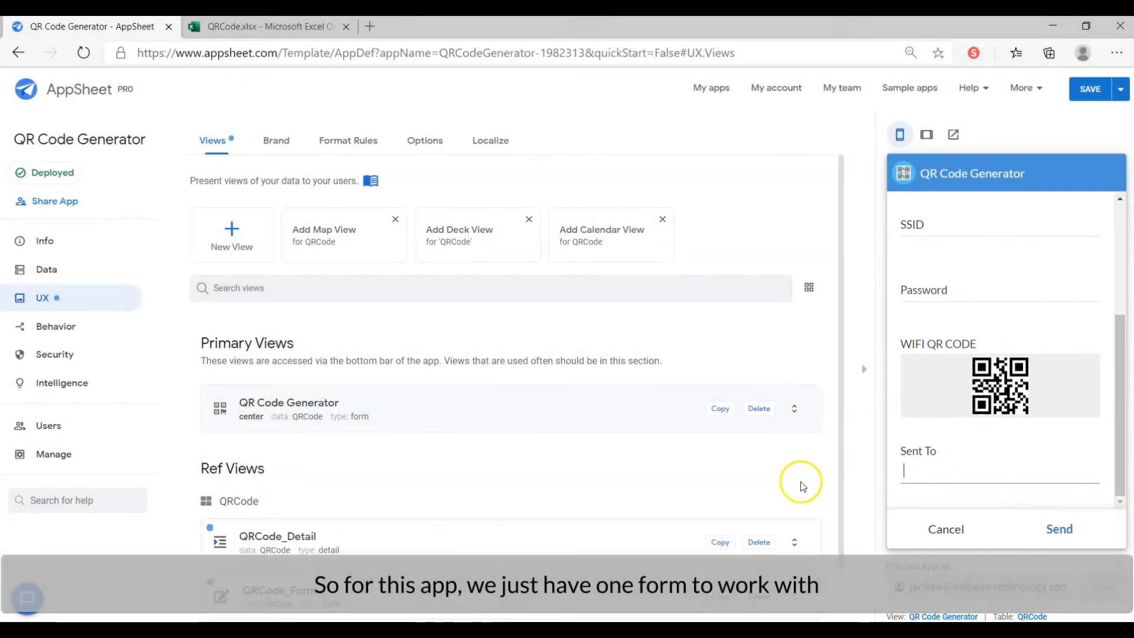
click(46, 269)
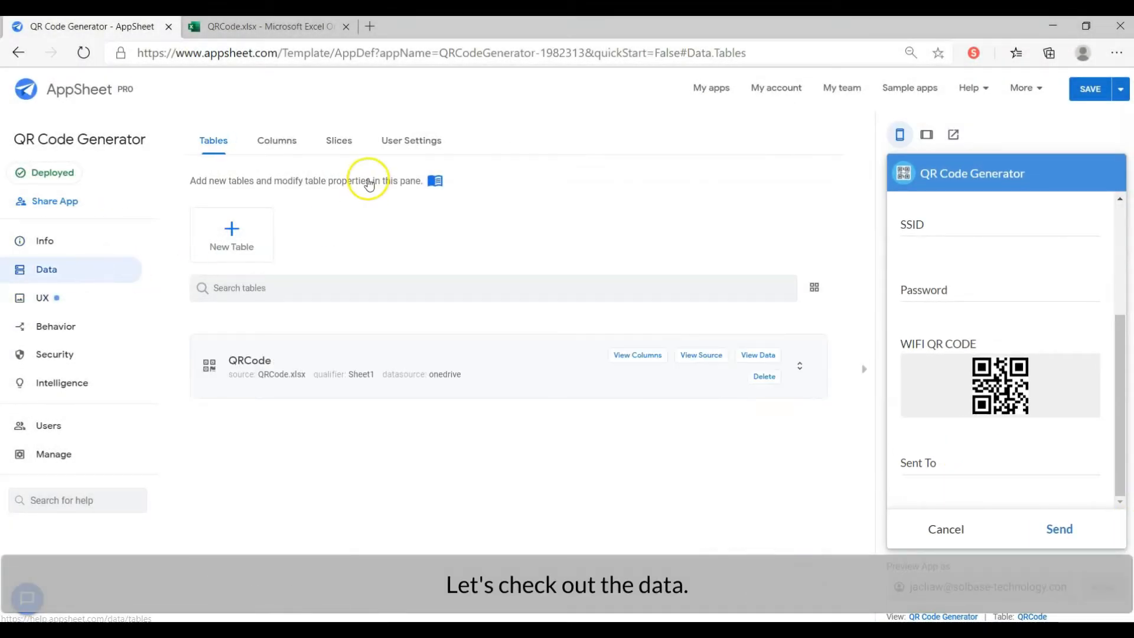
click(276, 141)
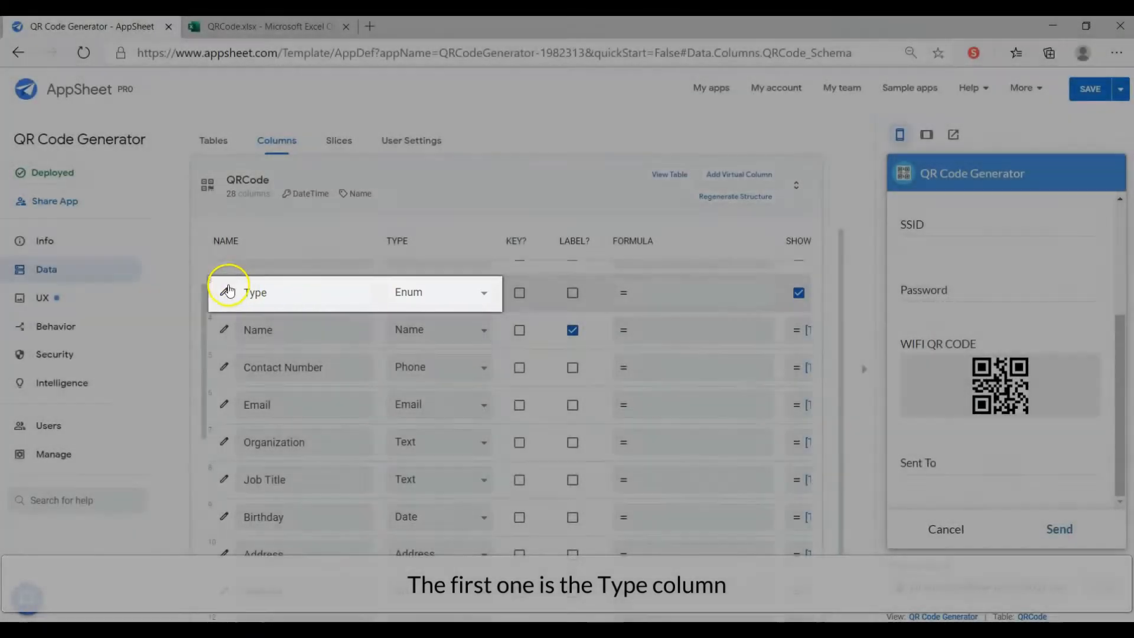
click(224, 292)
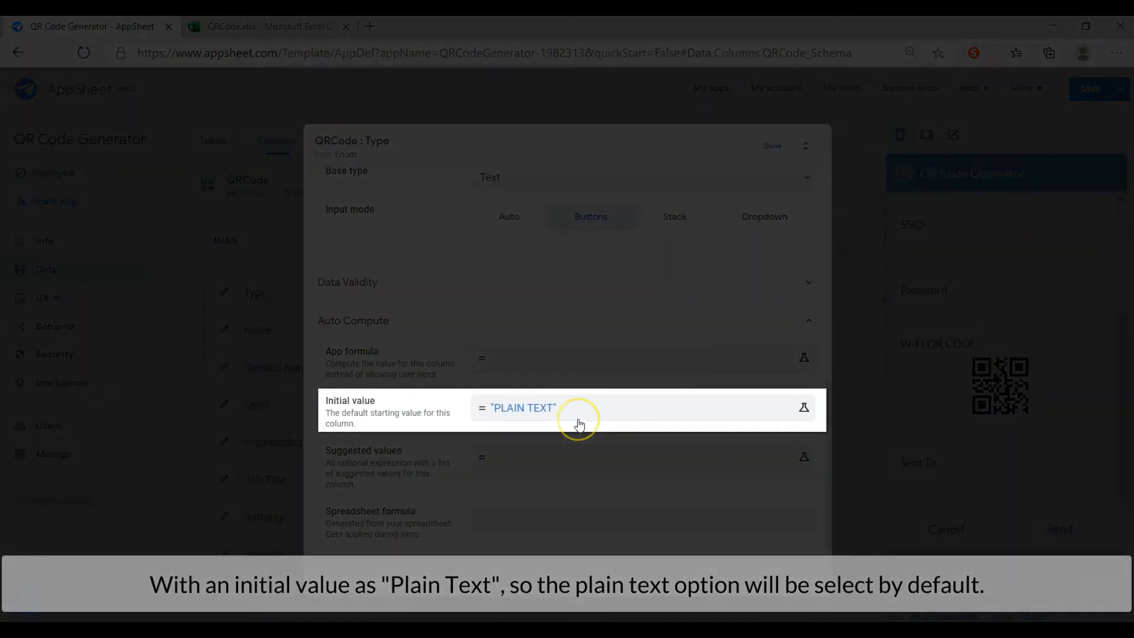
mouse_move(825, 456)
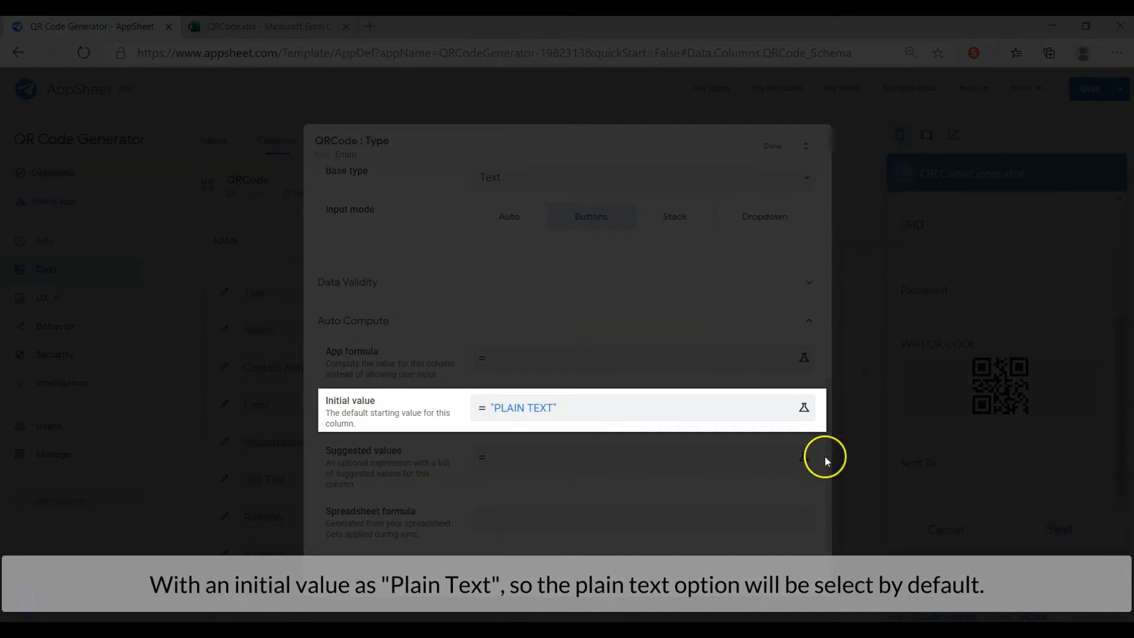
click(771, 145)
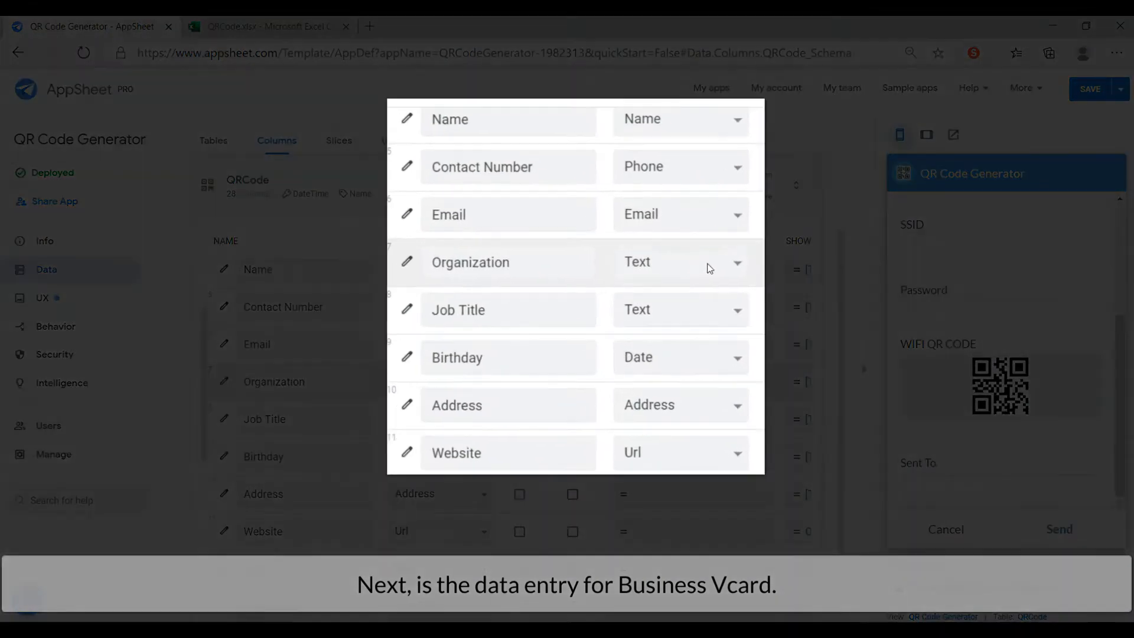
Review the Name column's Show? condition [TYPE]="BUSINESS VCARD" and confirm it.
click(944, 249)
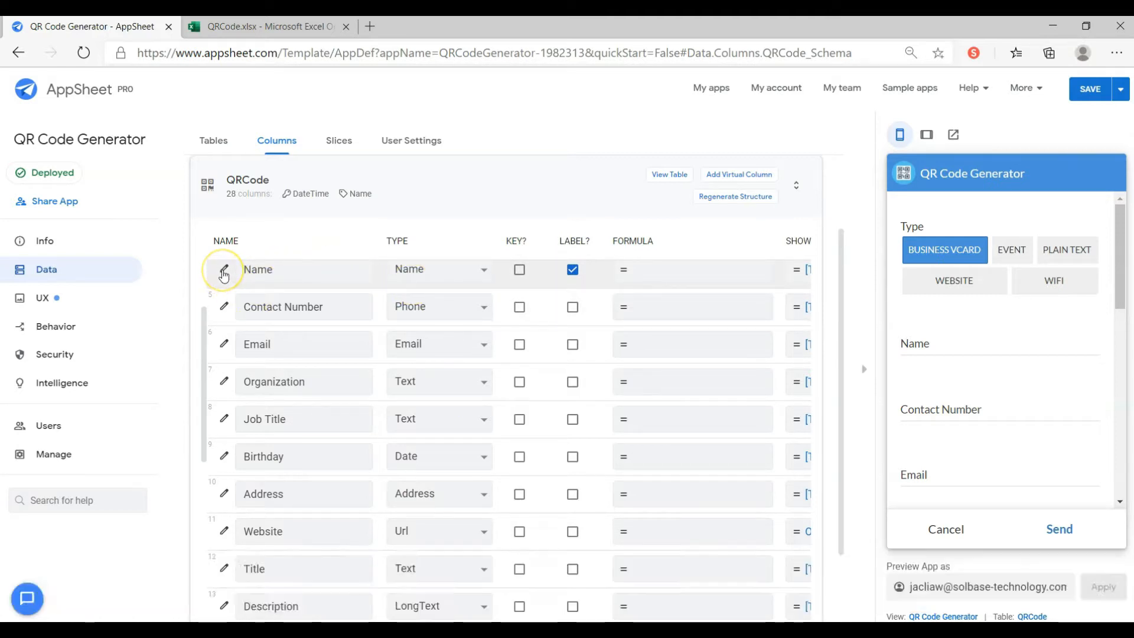
click(224, 270)
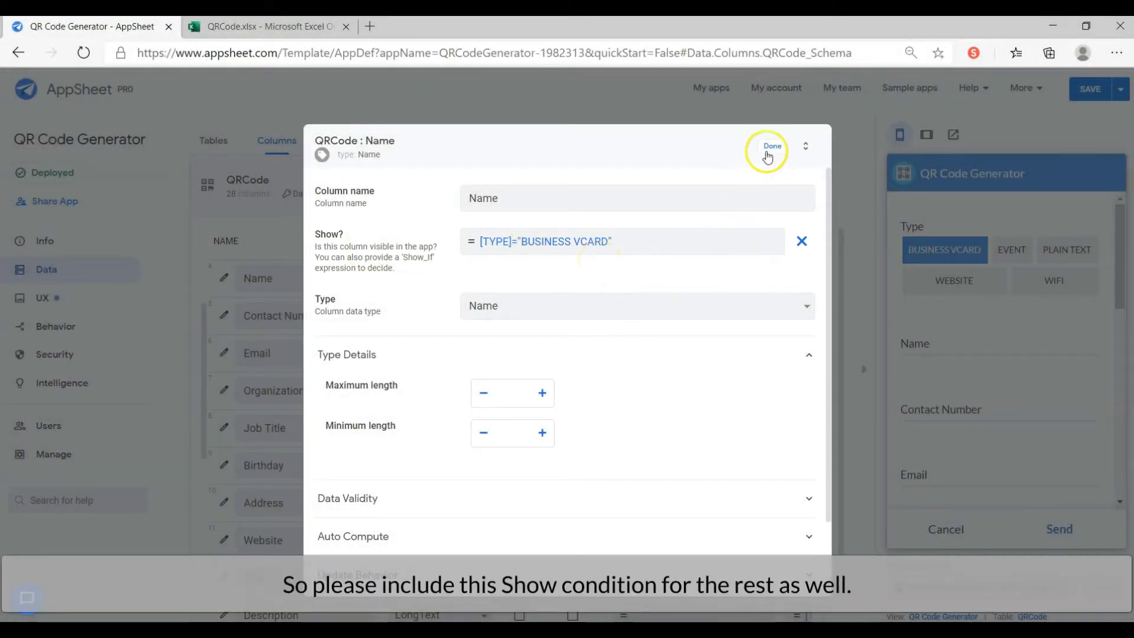
click(770, 147)
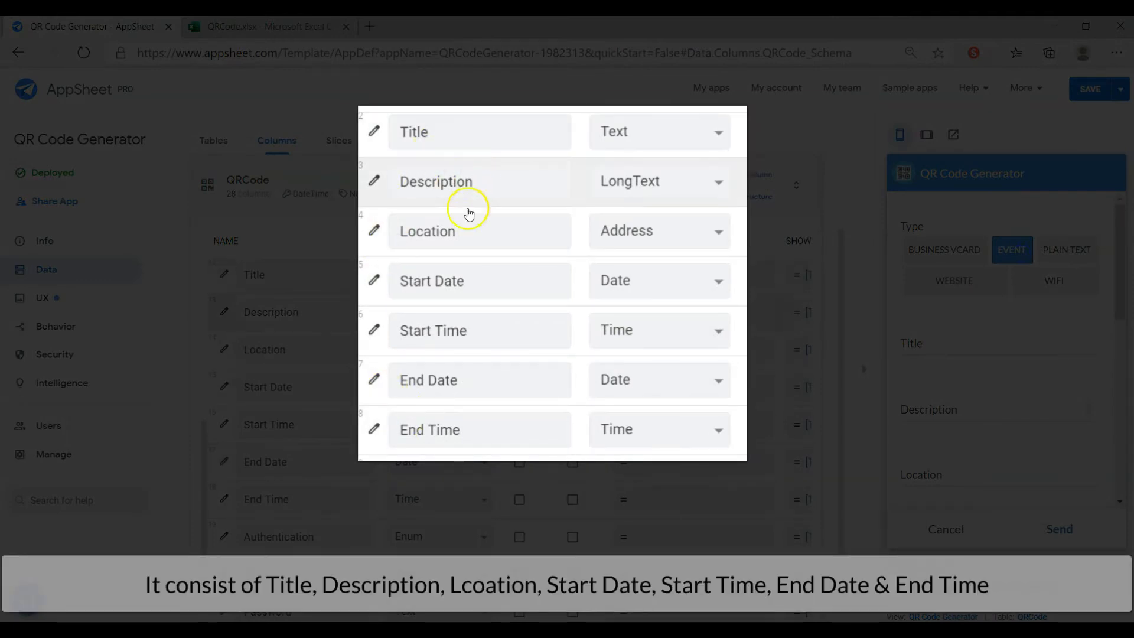
mouse_move(477, 380)
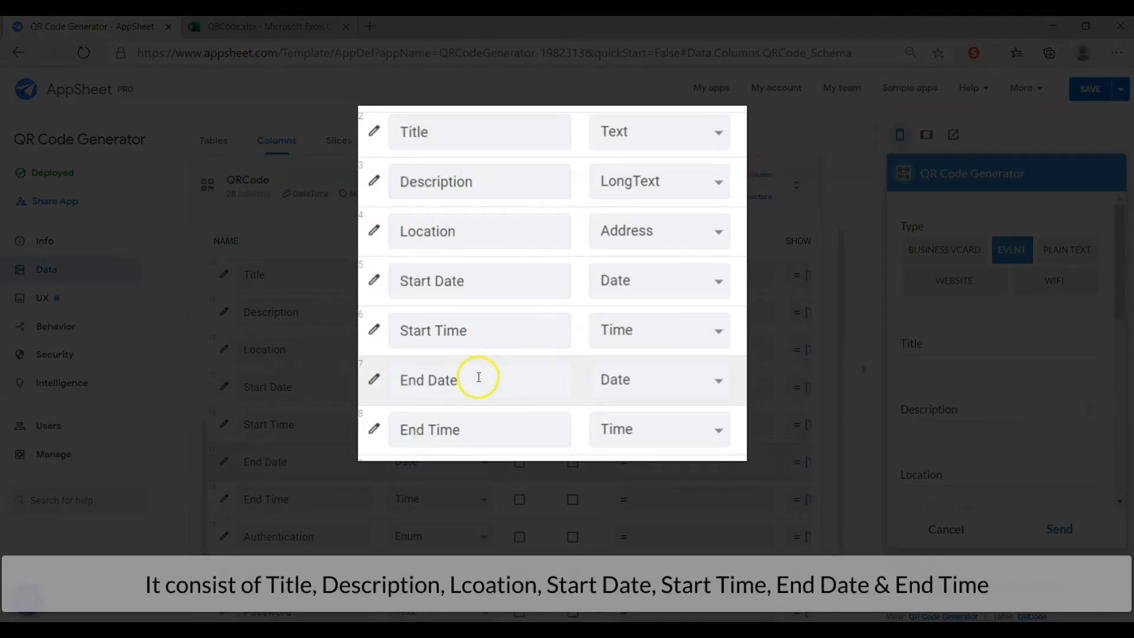
mouse_move(487, 429)
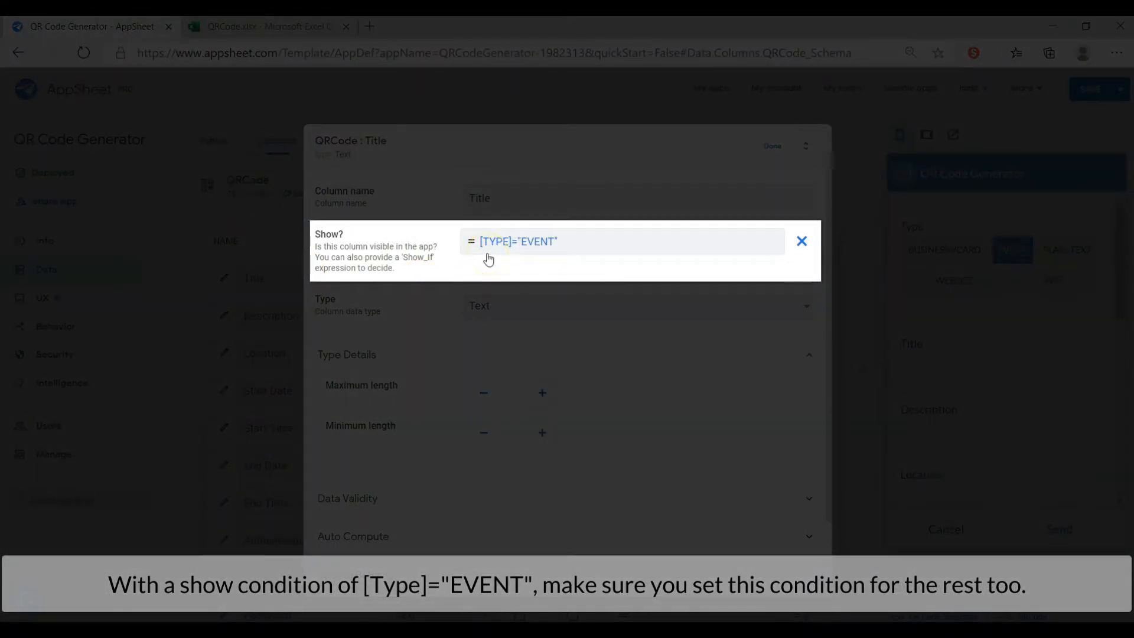
mouse_move(678, 272)
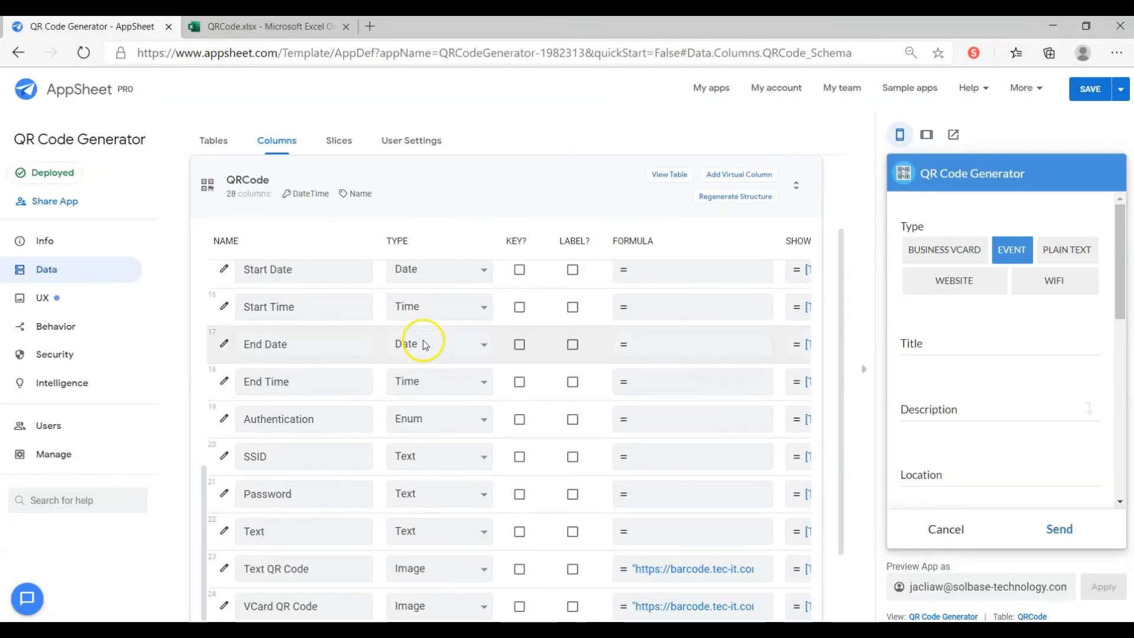
Make the Text column show only for PLAIN TEXT and mark it Scannable.
click(1065, 250)
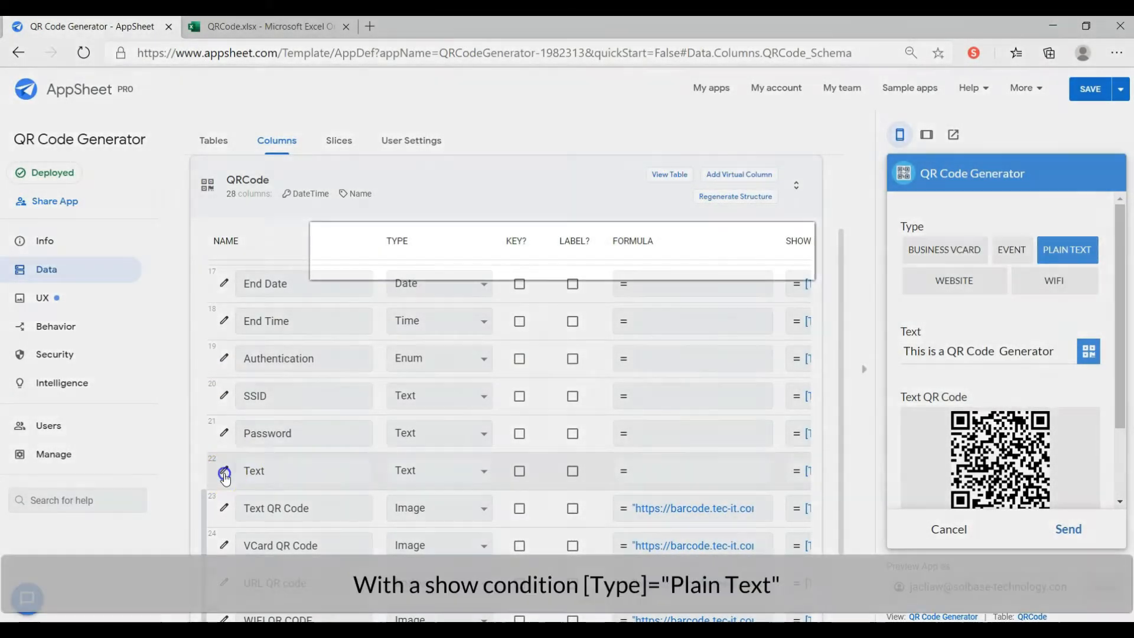
click(223, 475)
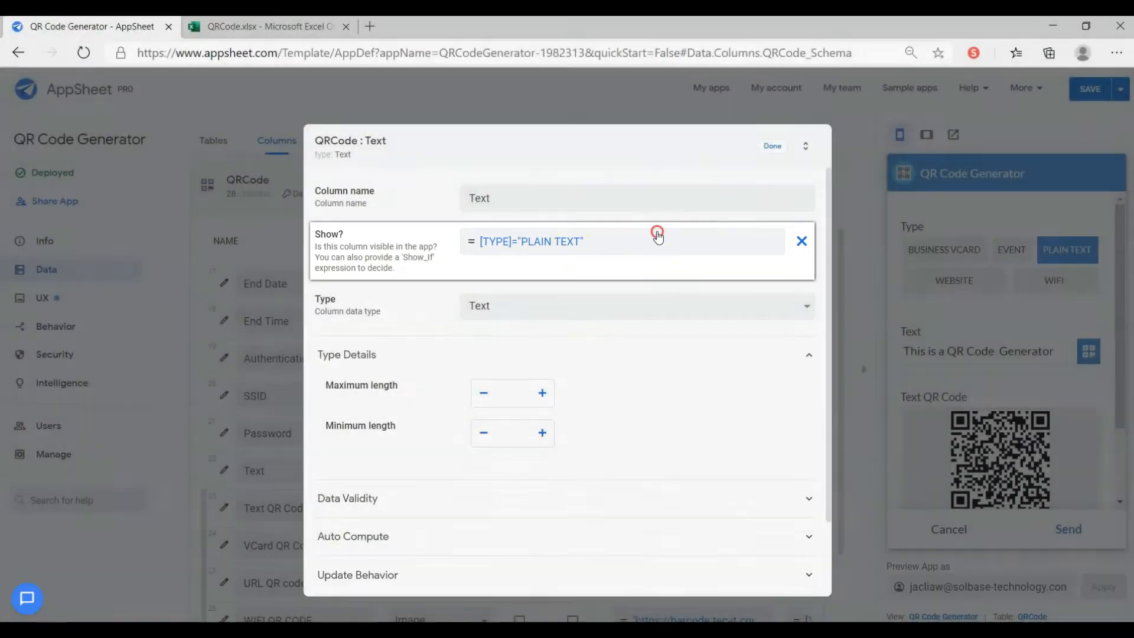
scroll(down, 3)
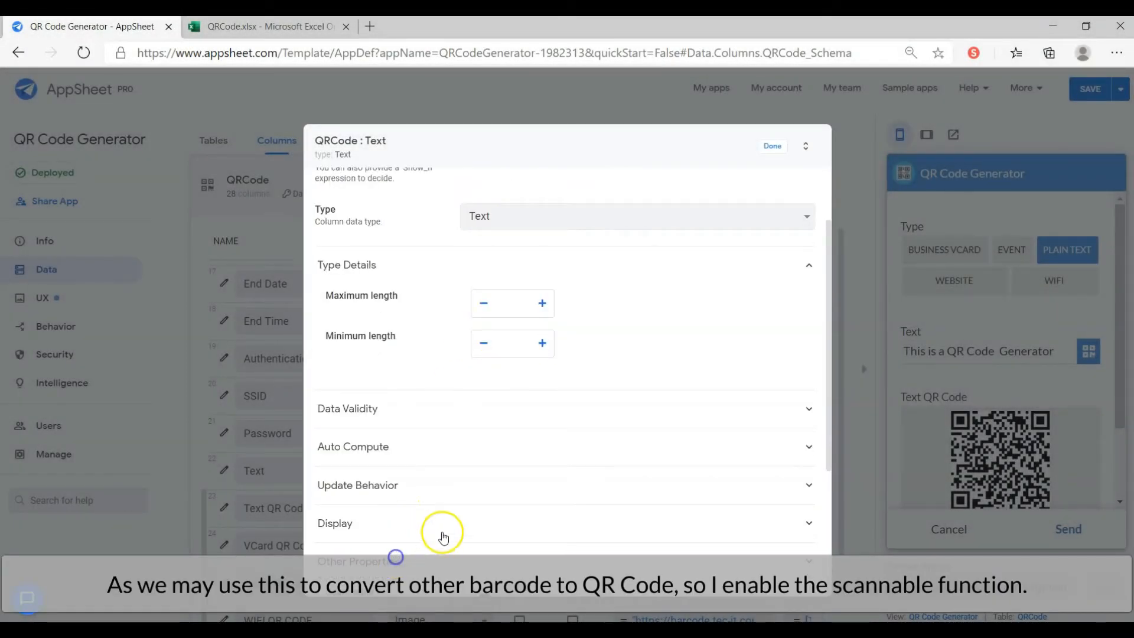
click(484, 434)
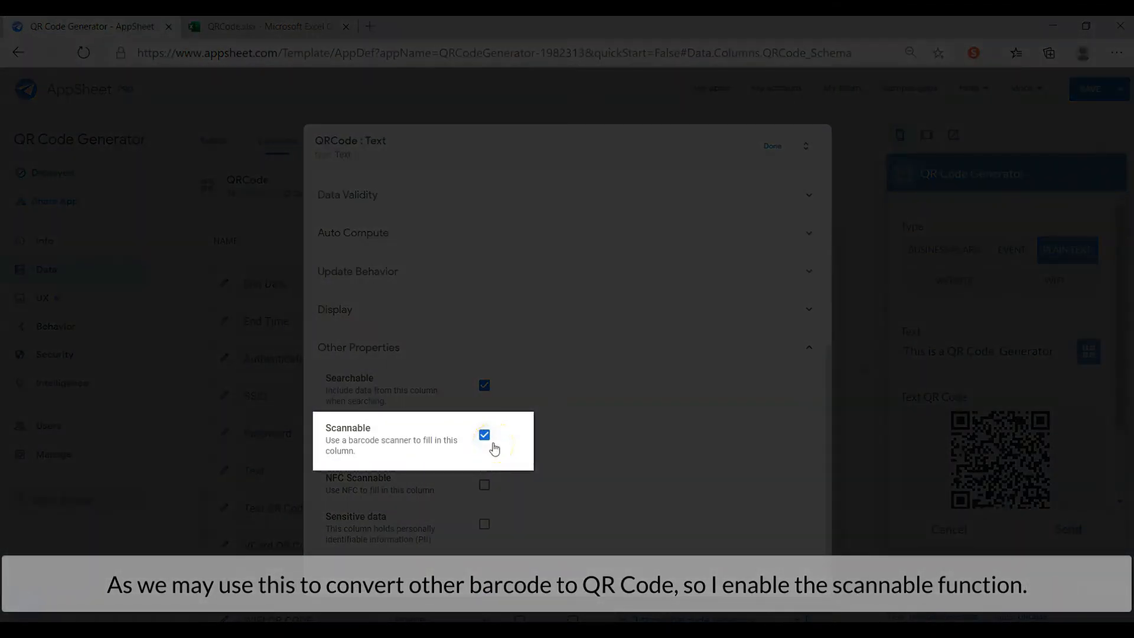
click(485, 434)
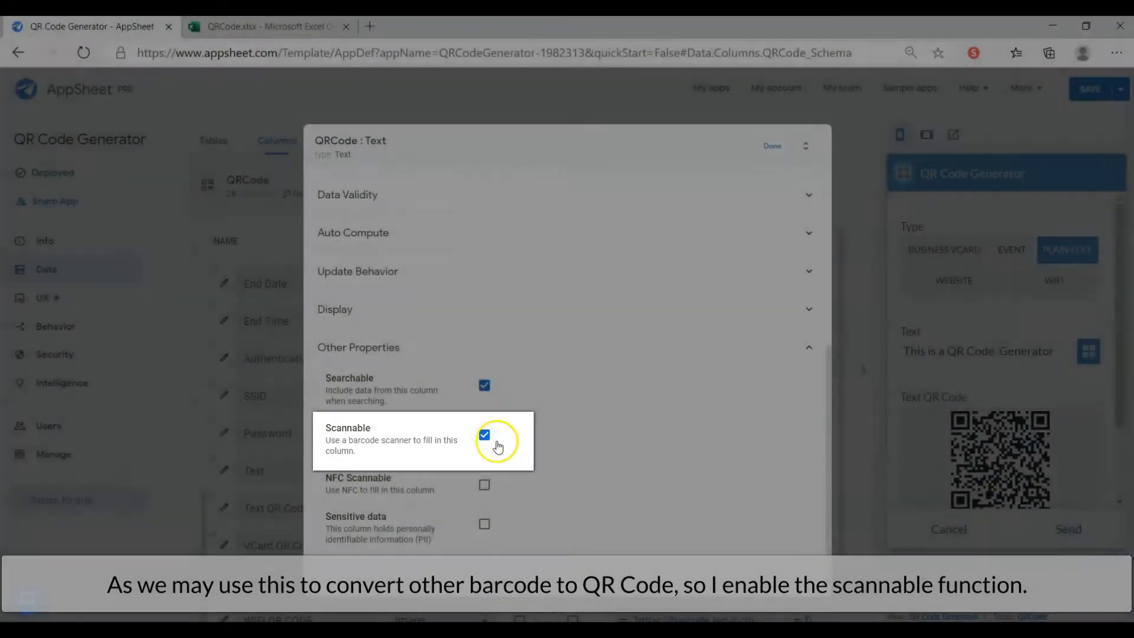
click(771, 145)
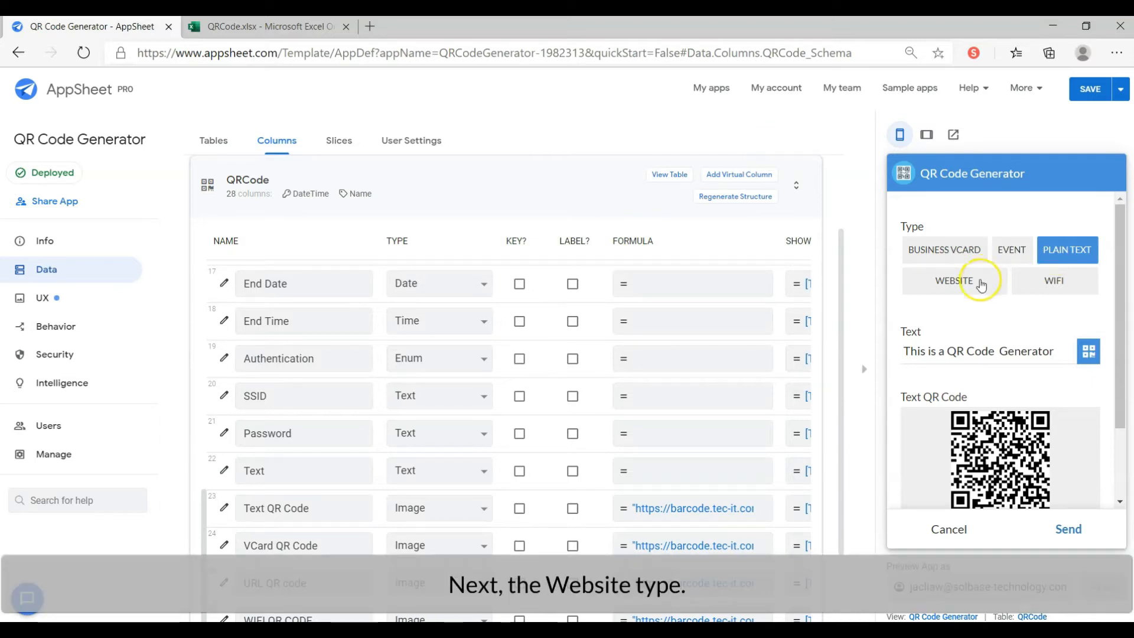
Check the shared Website column and the WIFI-only Authentication column with NONE, WEP, WPA/WPA2.
click(954, 281)
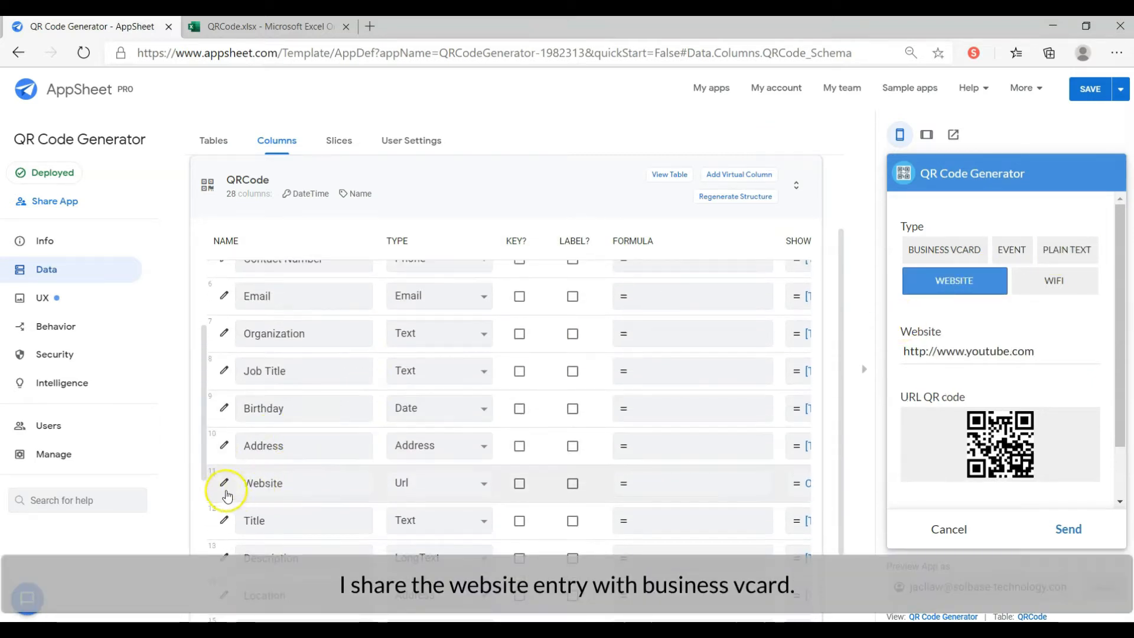
click(225, 483)
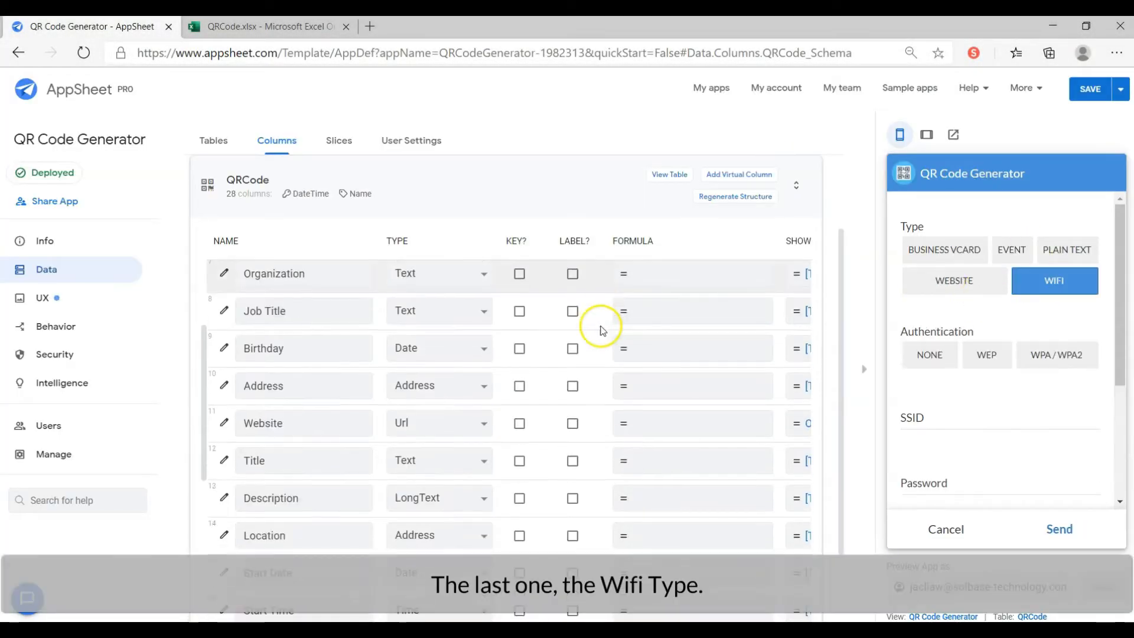
scroll(down, 3)
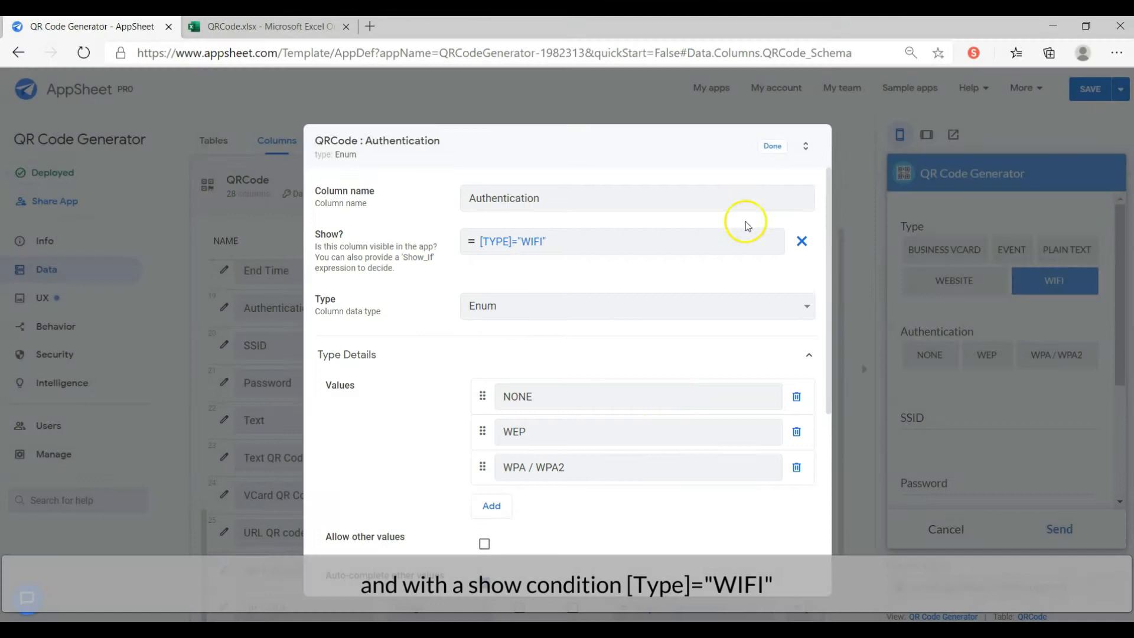
click(771, 145)
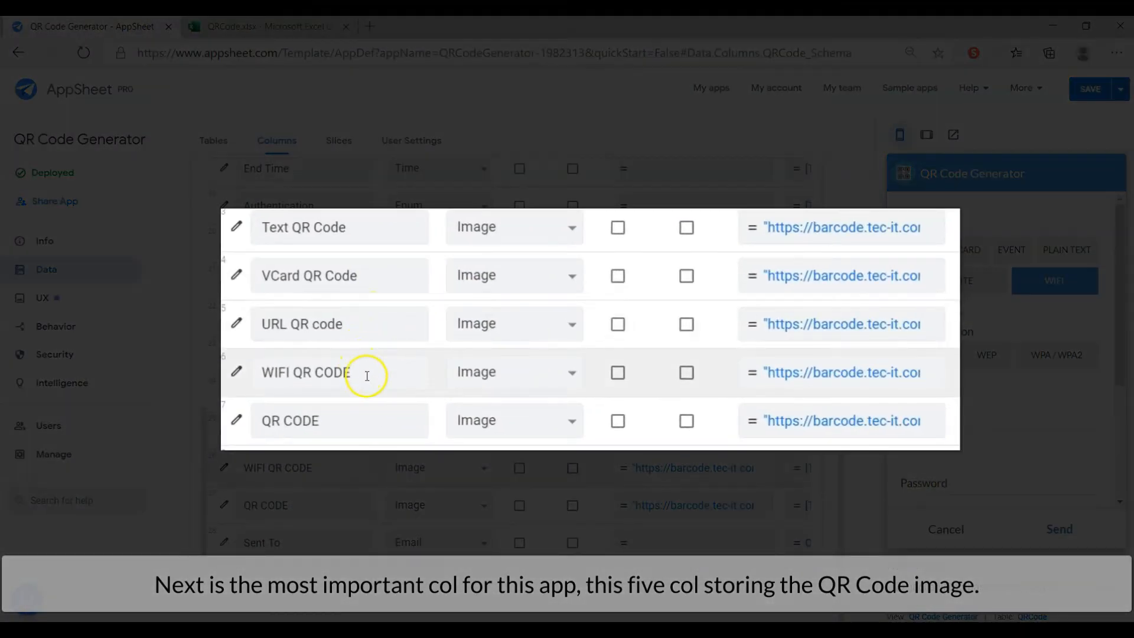
mouse_move(361, 427)
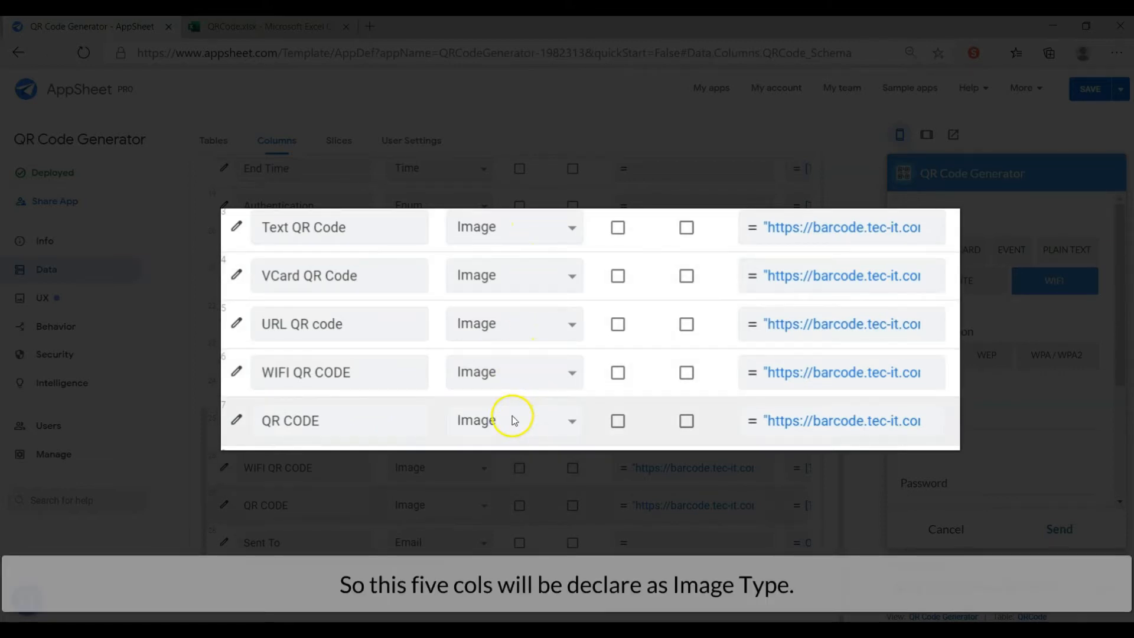
mouse_move(502, 411)
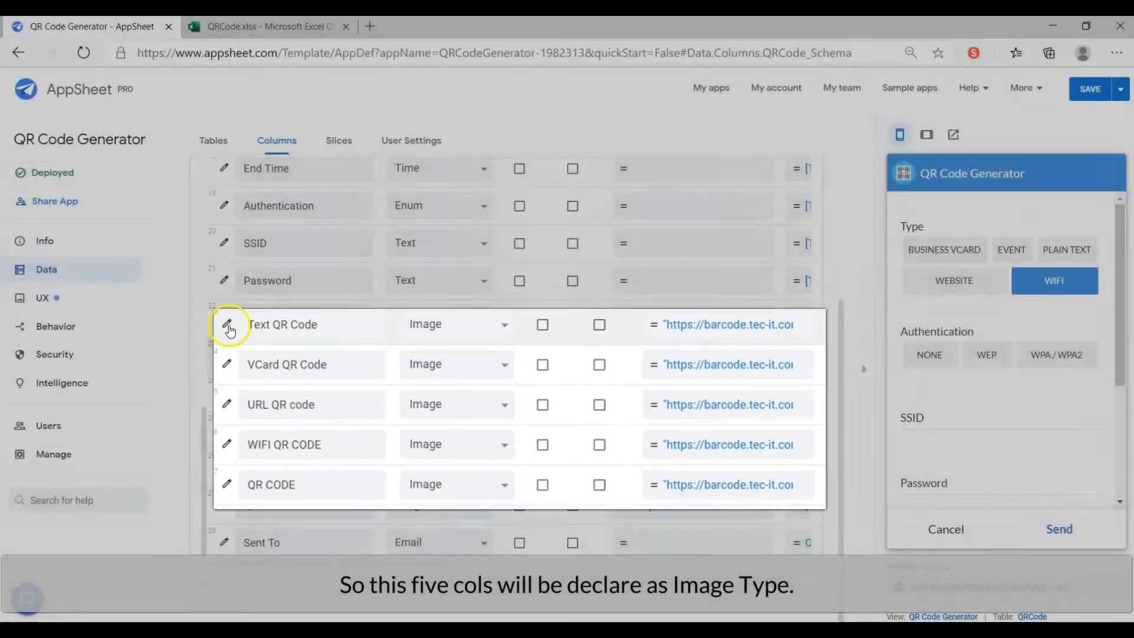
Review the Text QR Code image formula building a barcode.tec-it.com URL from [TEXT].
click(227, 323)
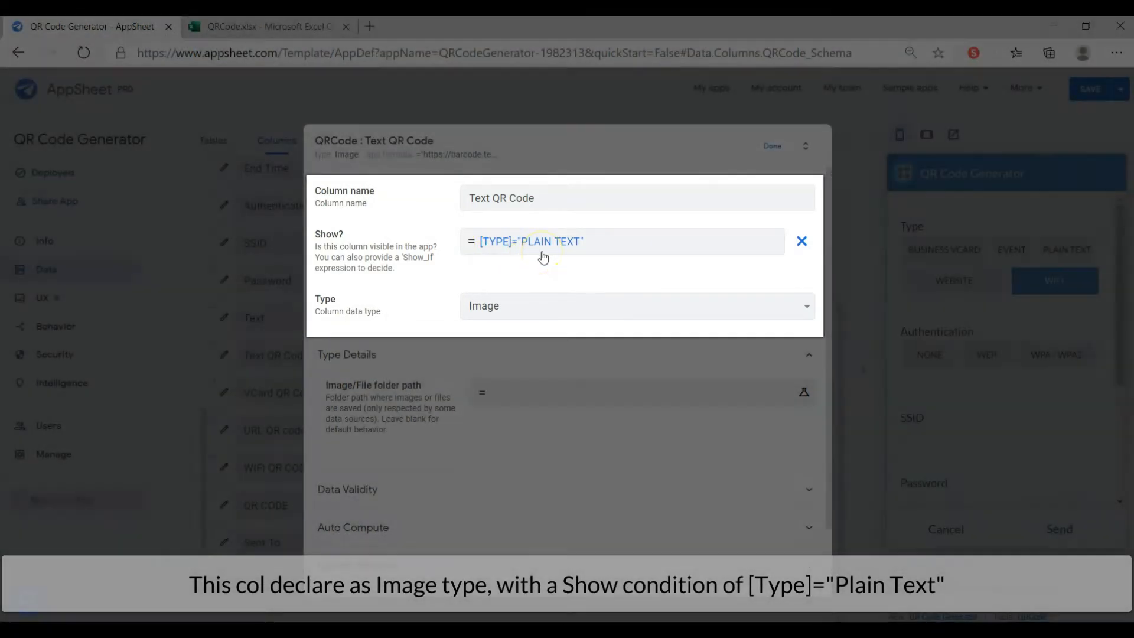
scroll(down, 3)
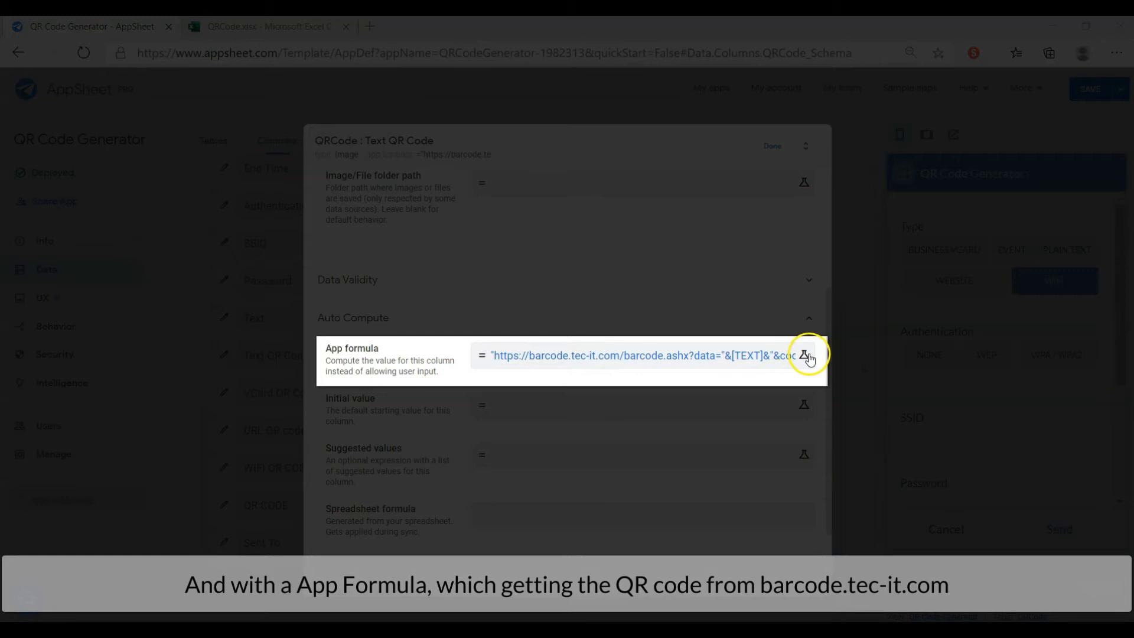
click(805, 355)
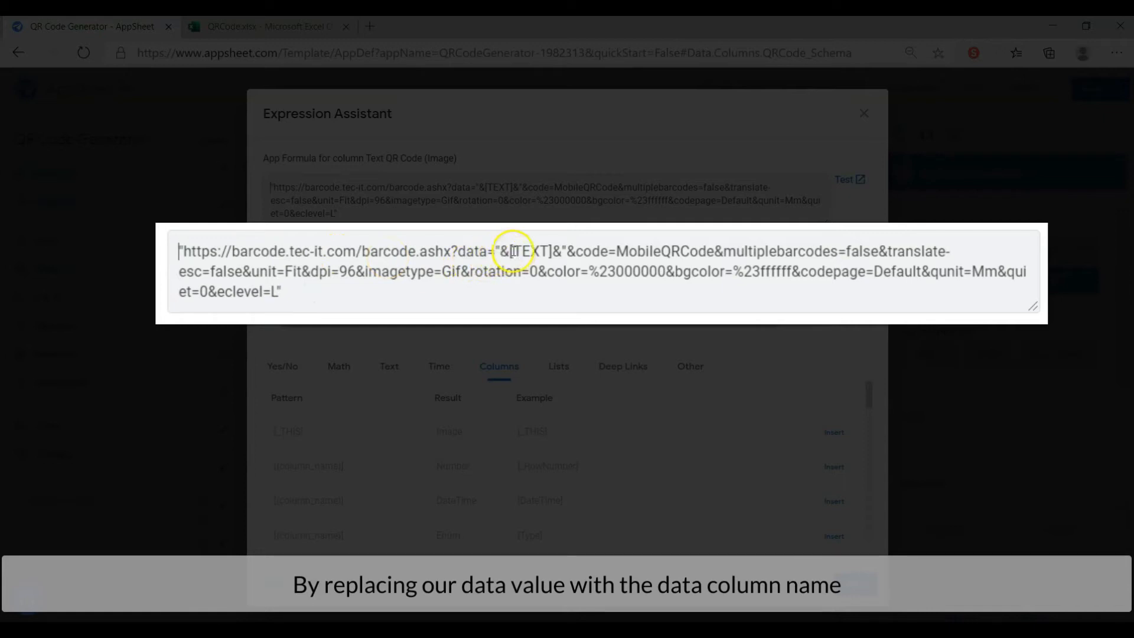
double_click(533, 252)
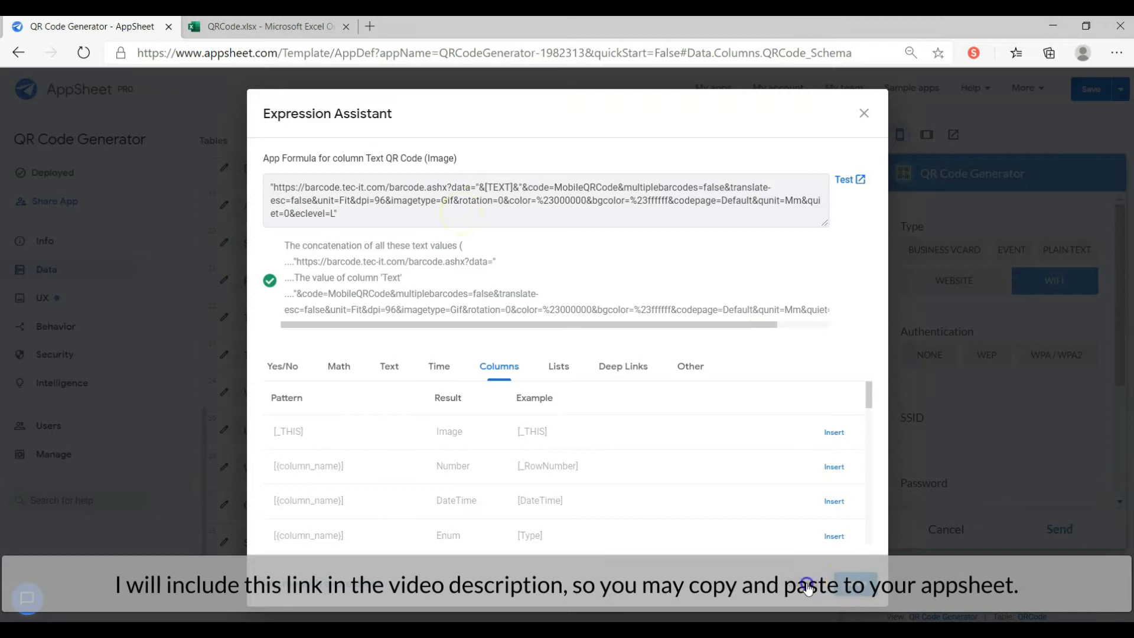
click(863, 114)
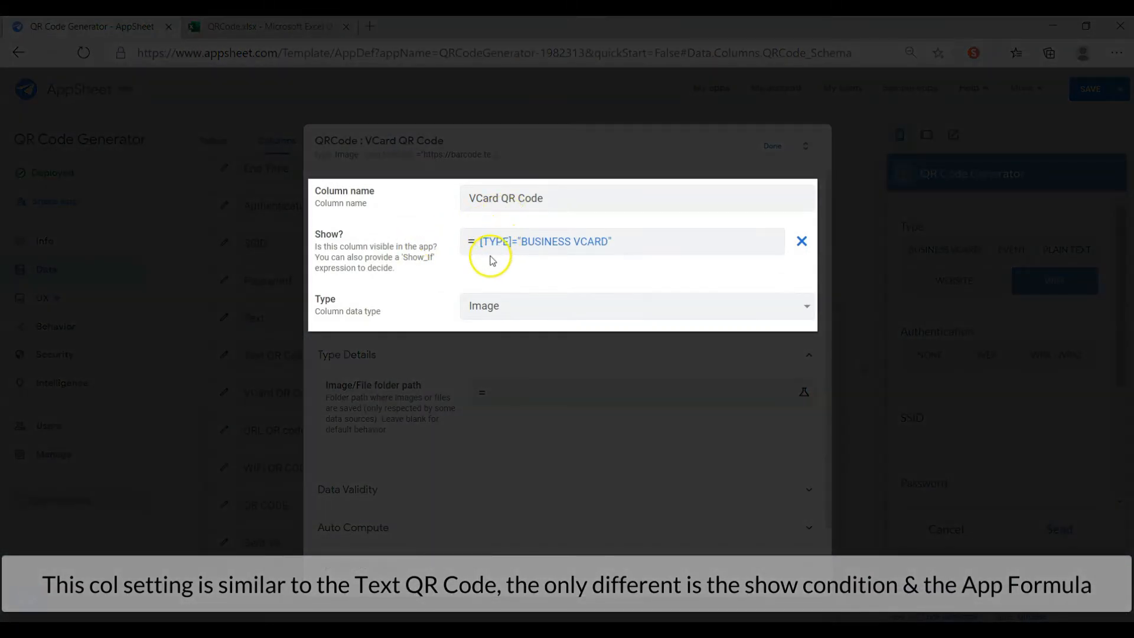
Review the VCard QR Code formula encoding Name, Email, Organization and Website into a vCard QR URL.
scroll(down, 3)
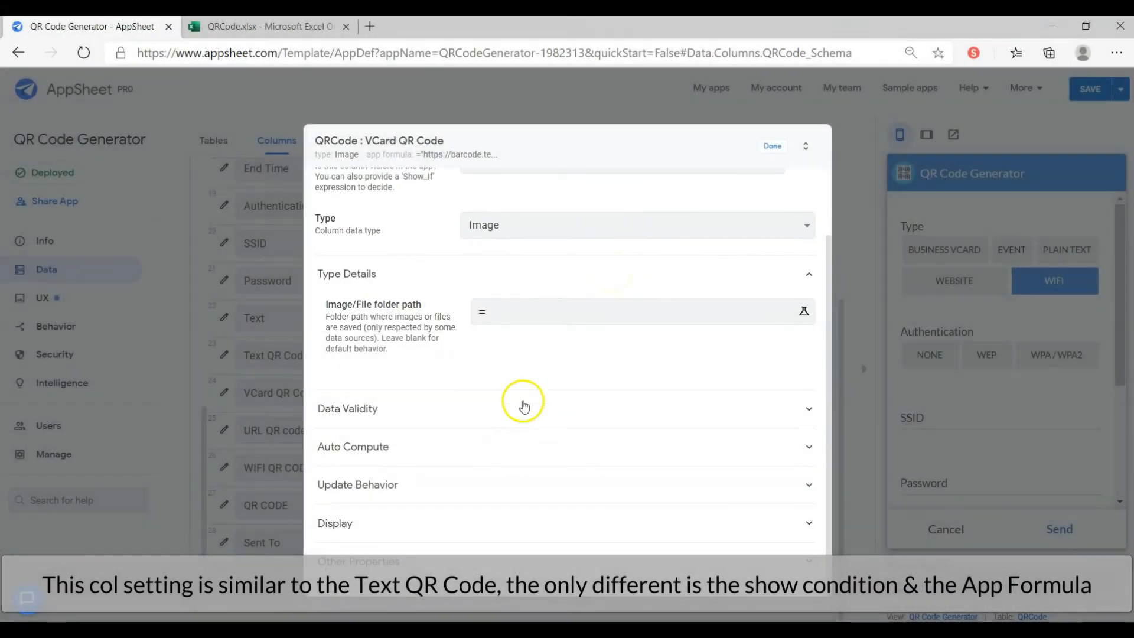
click(803, 311)
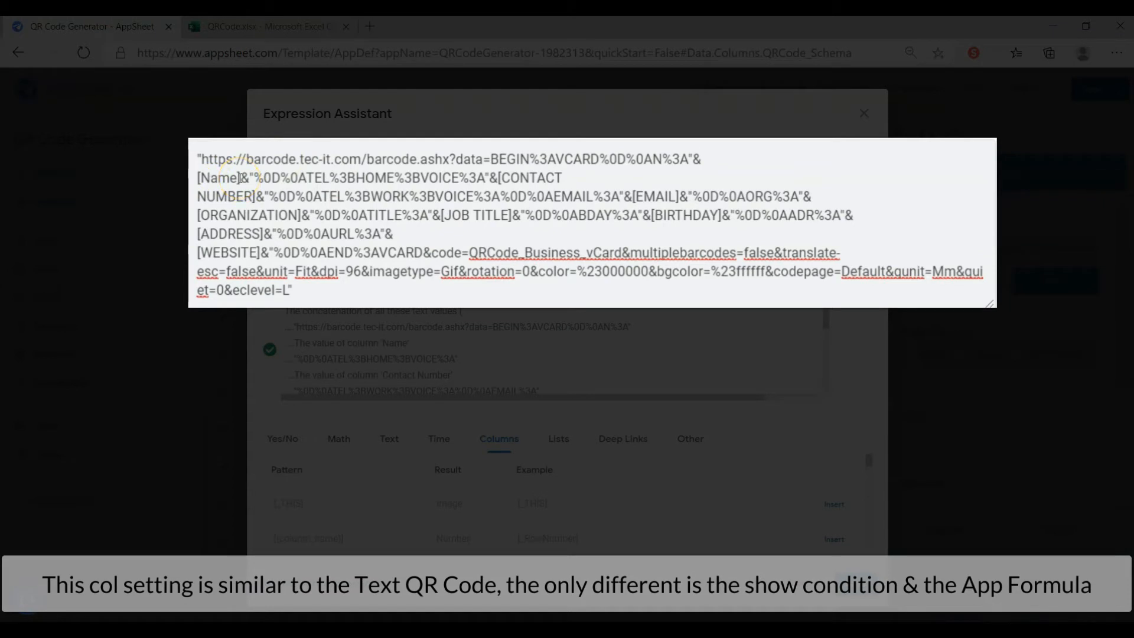
double_click(219, 178)
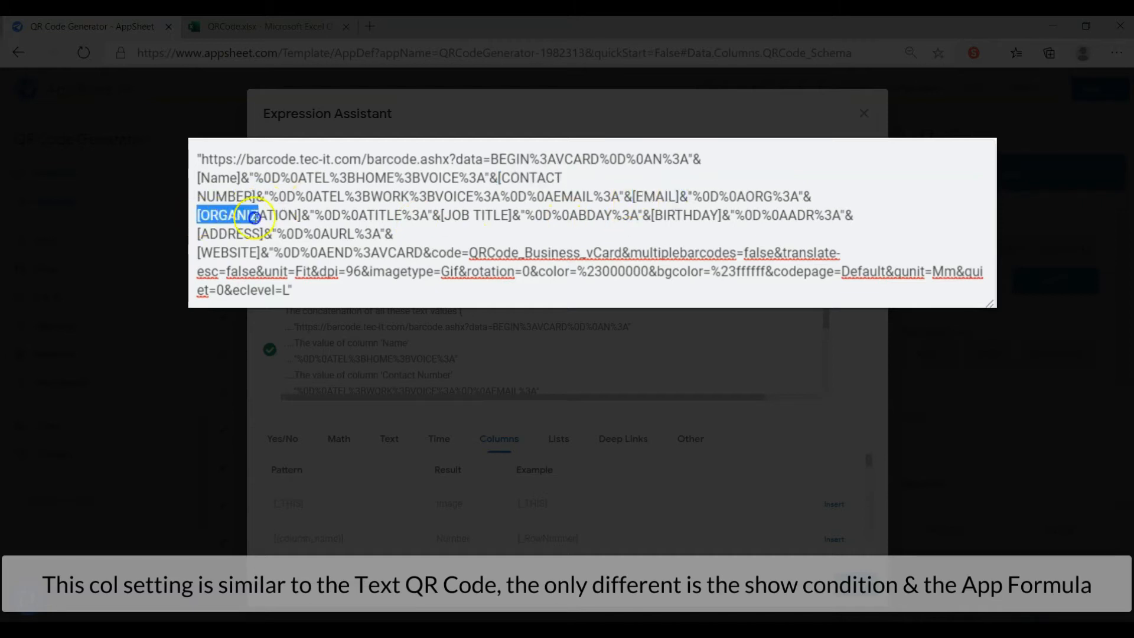
double_click(477, 215)
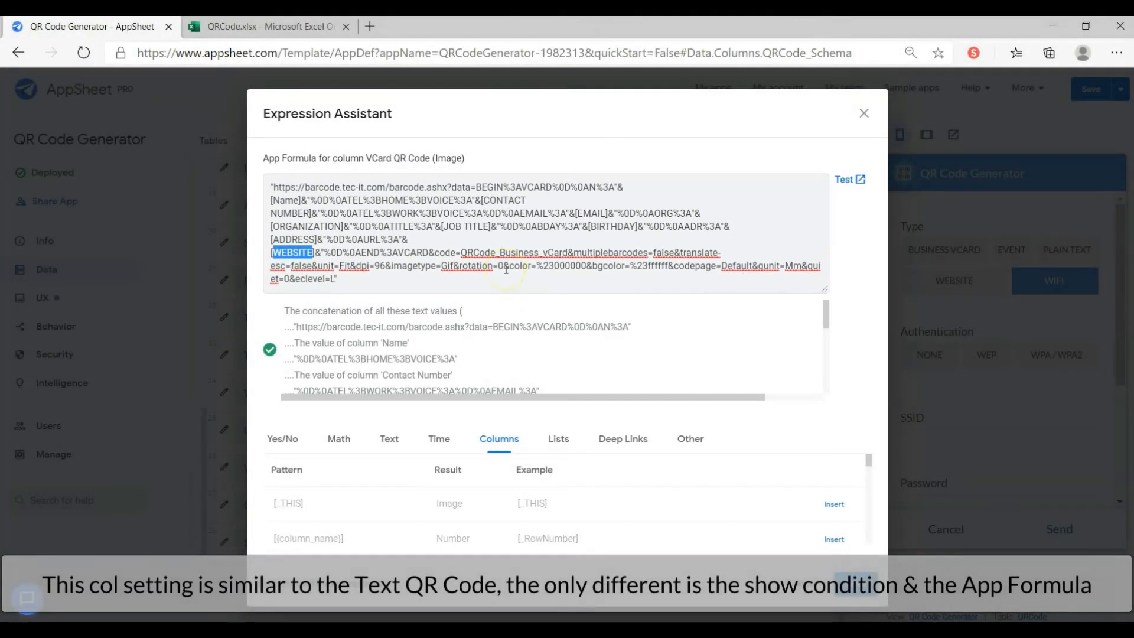
click(864, 113)
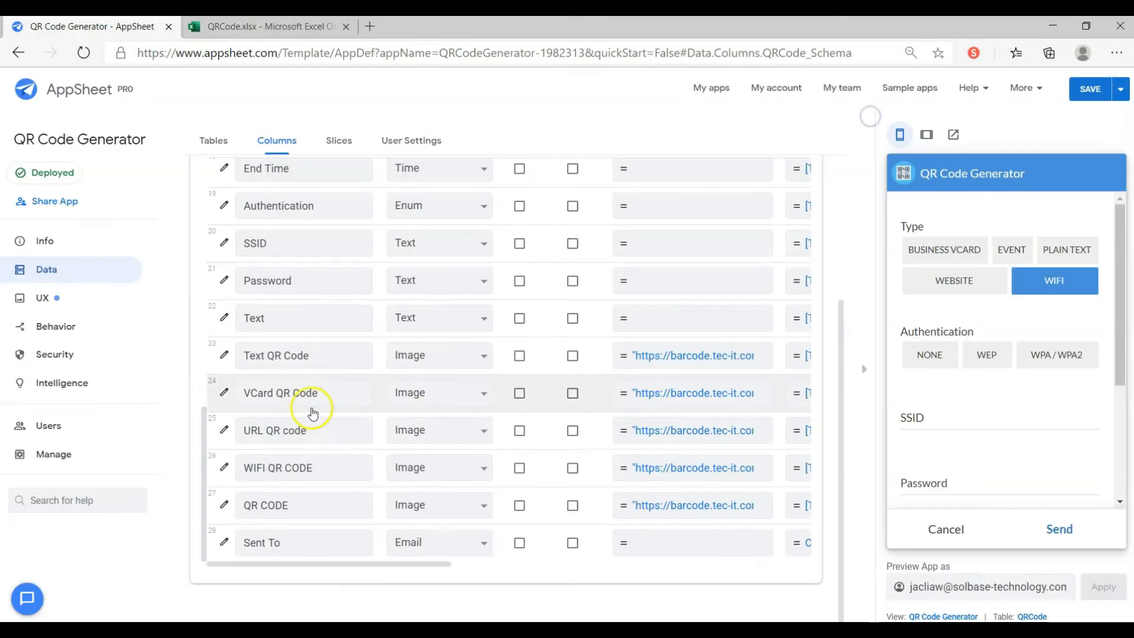
Review the URL, WiFi and Event QR code formulas using [WEBSITE], [SSID] and [START DATE] fields.
click(224, 430)
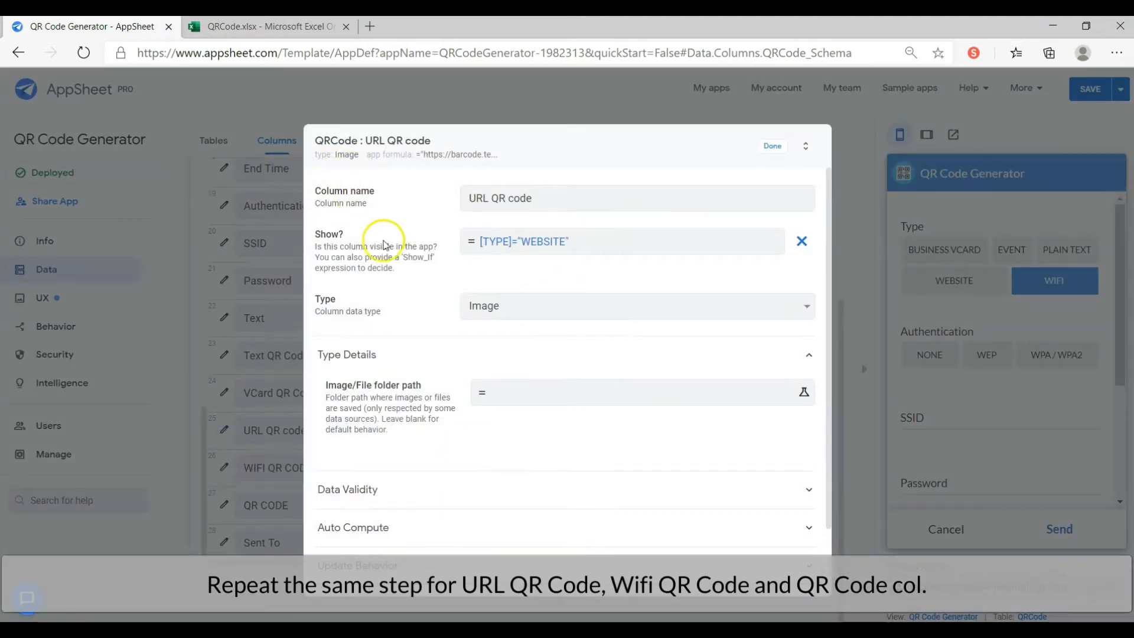
scroll(down, 3)
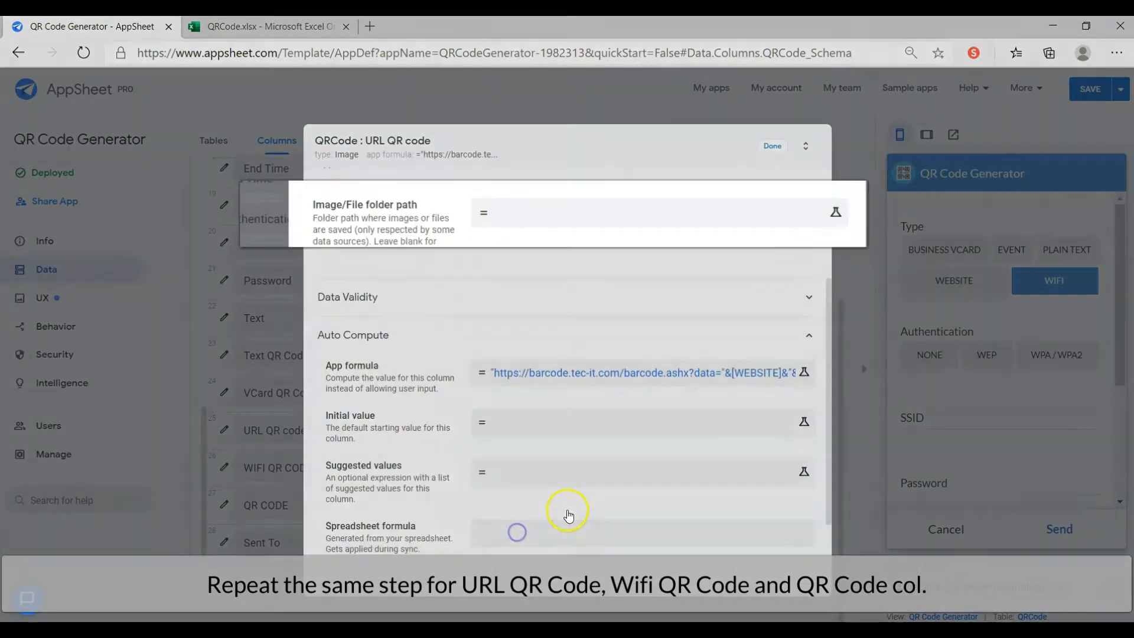
click(640, 372)
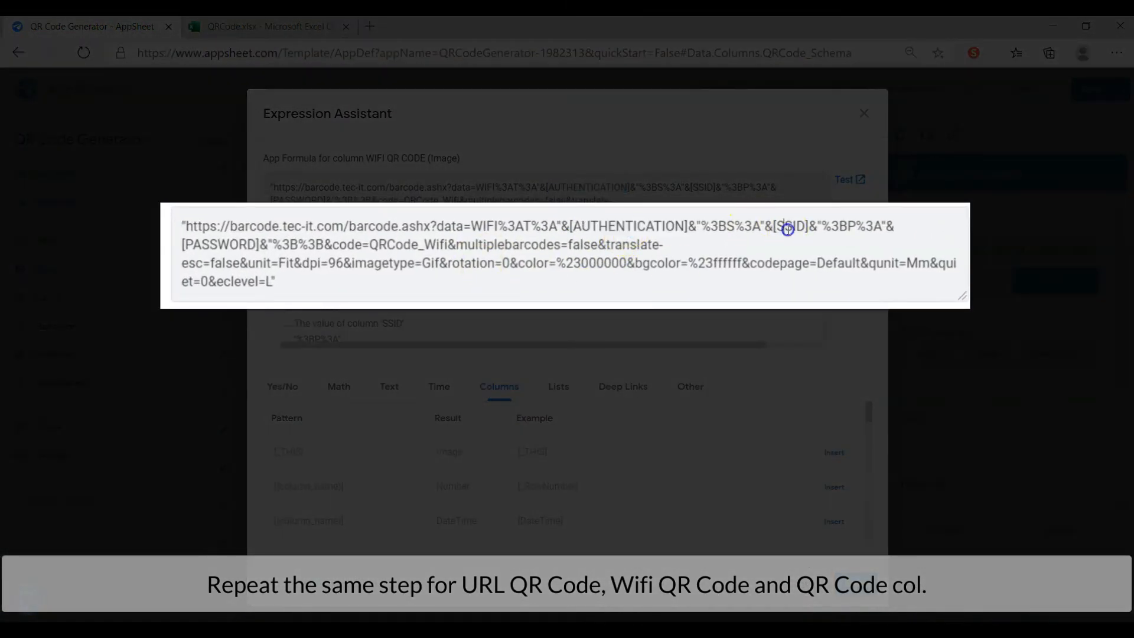
double_click(276, 212)
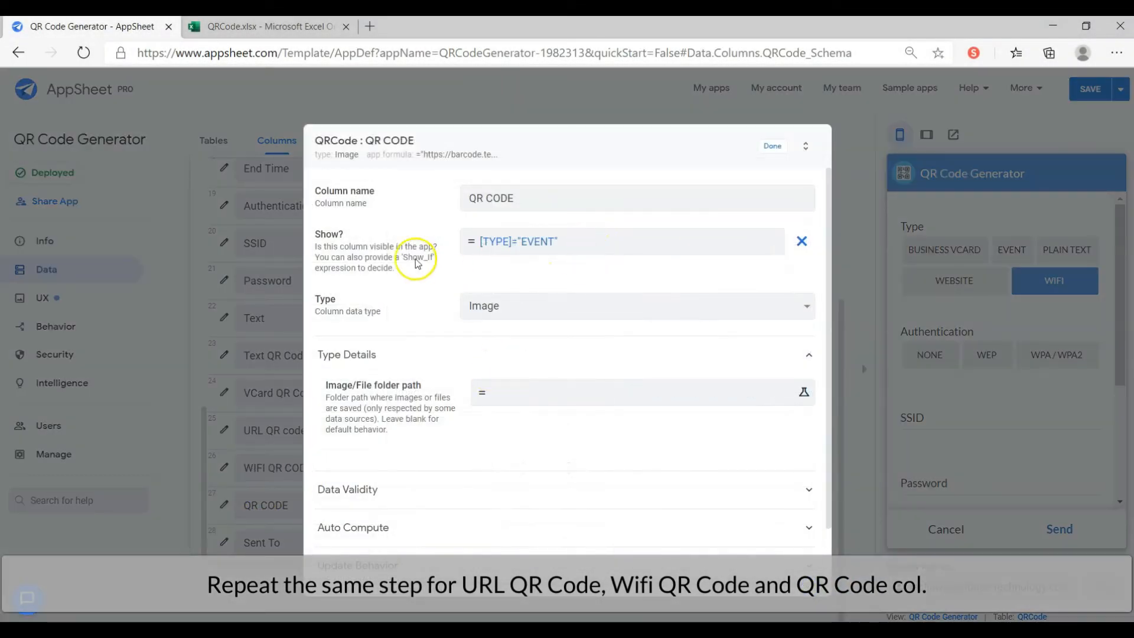
scroll(down, 3)
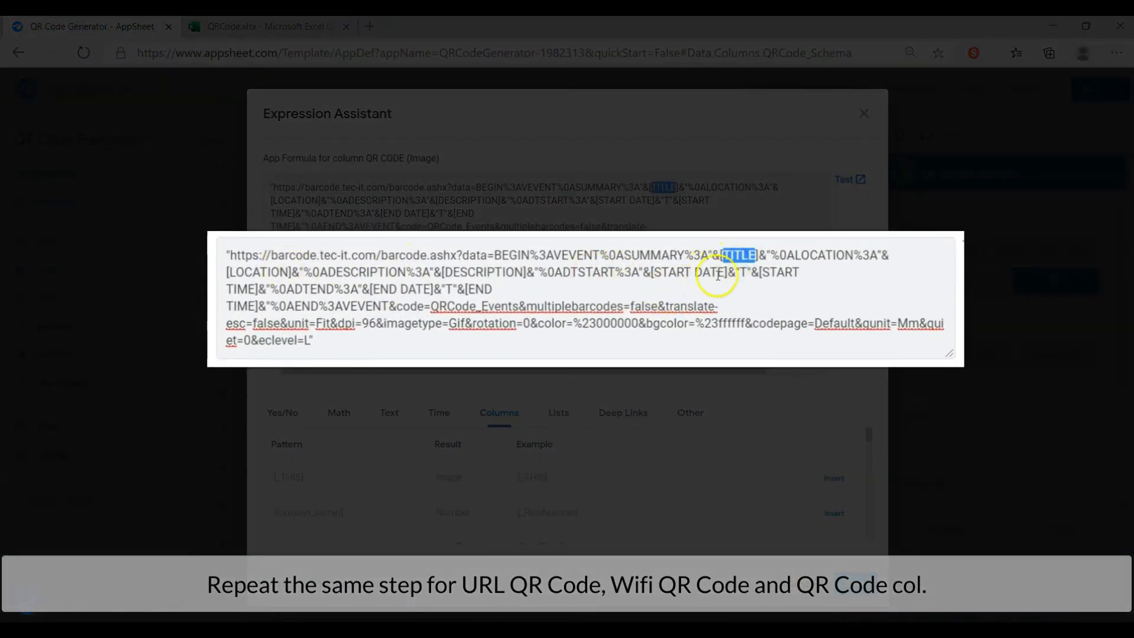
double_click(483, 272)
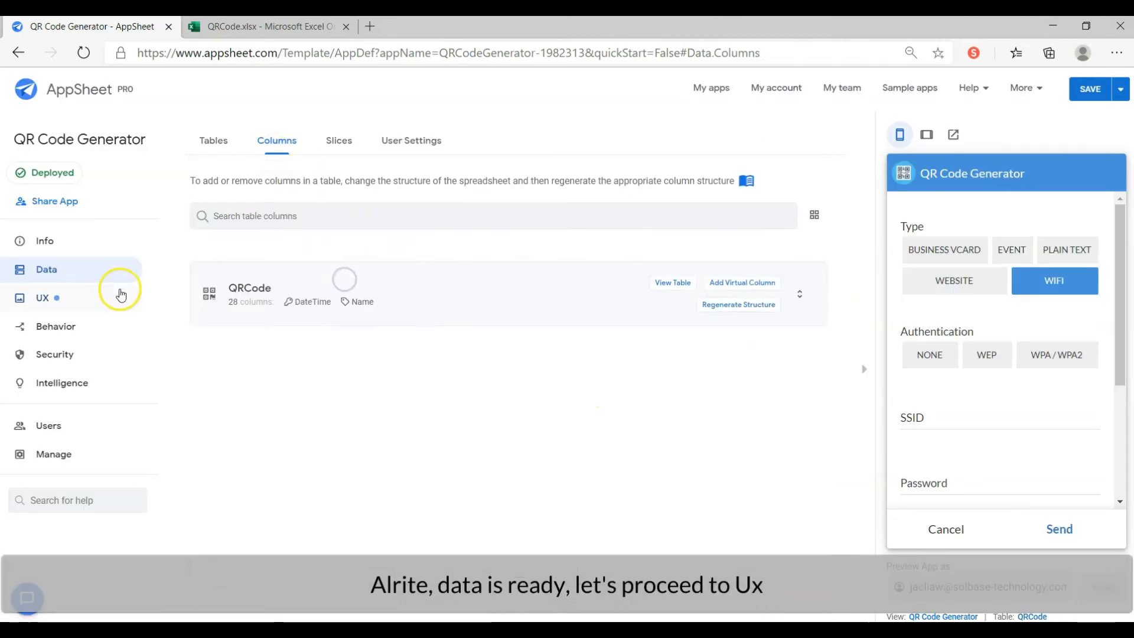
In UX, review the QR Code Generator form view on QRCode at center with auto re-open and its icon.
click(43, 297)
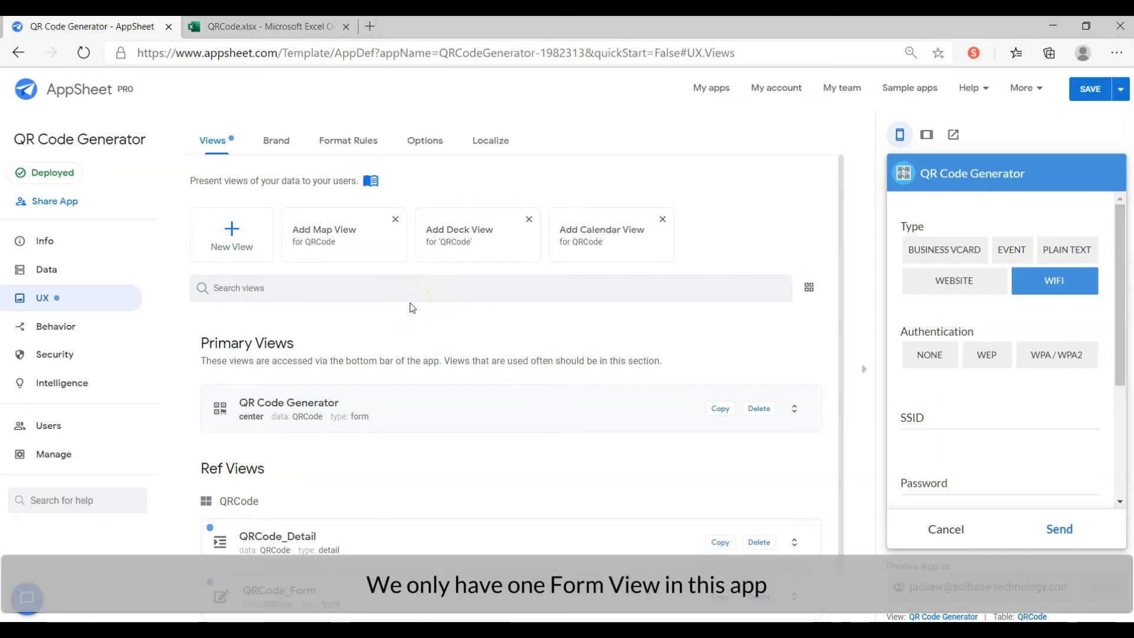
click(288, 401)
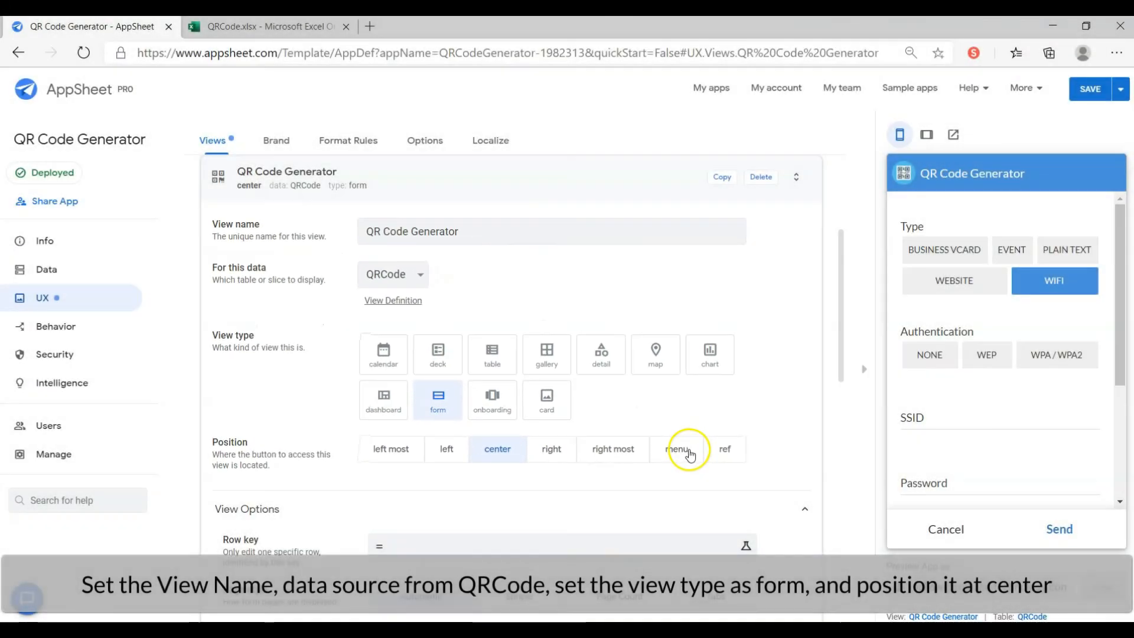
scroll(down, 3)
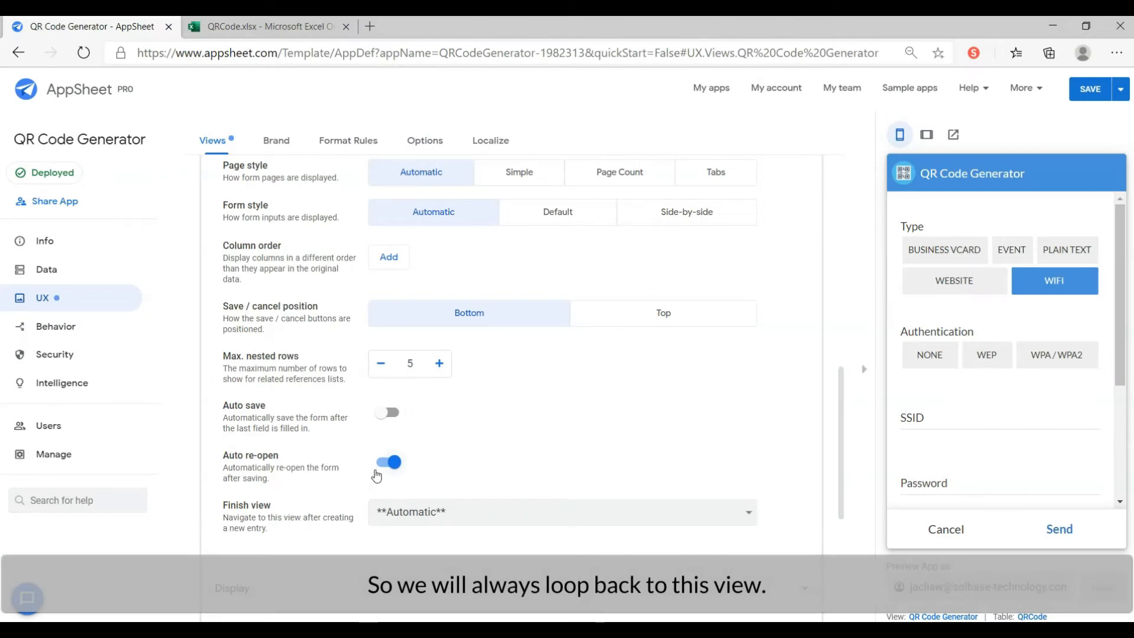
click(389, 463)
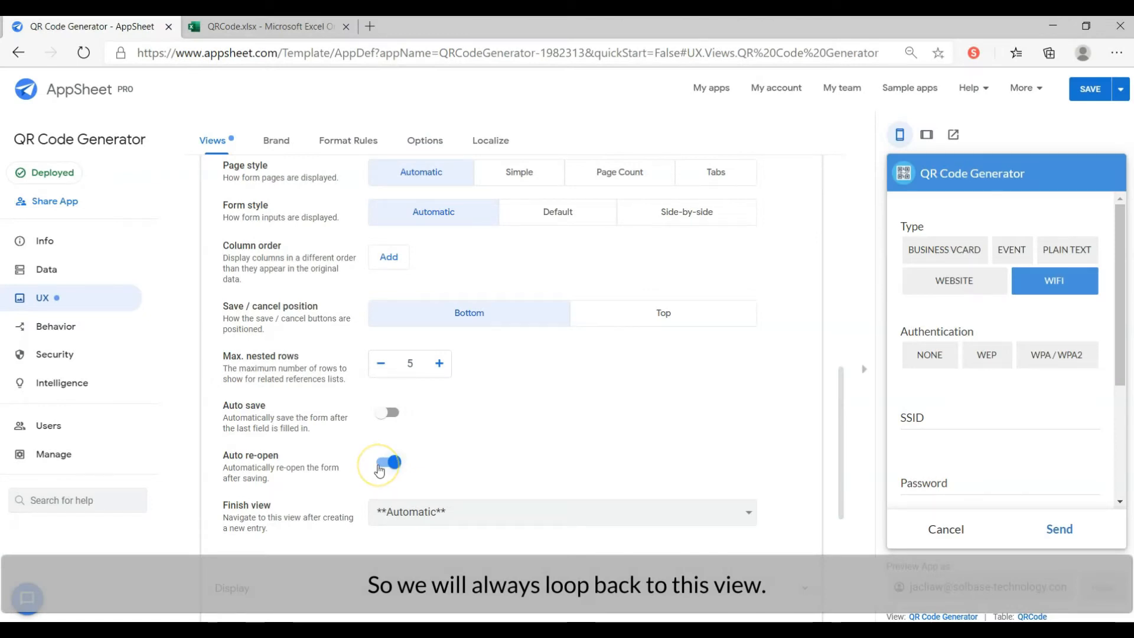
scroll(down, 3)
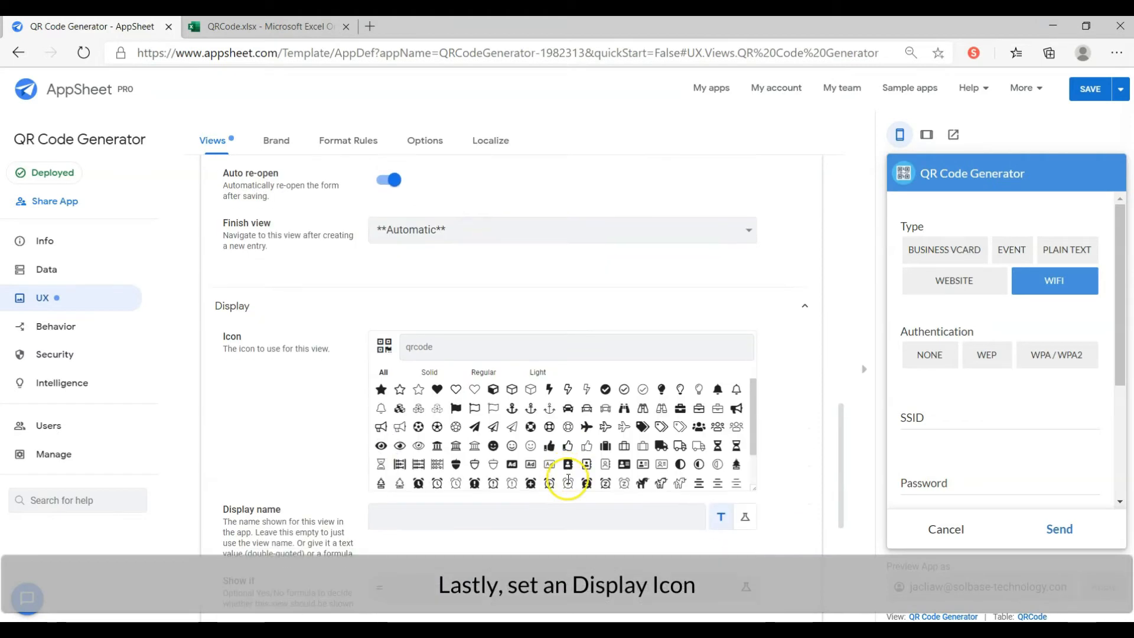
mouse_move(362, 443)
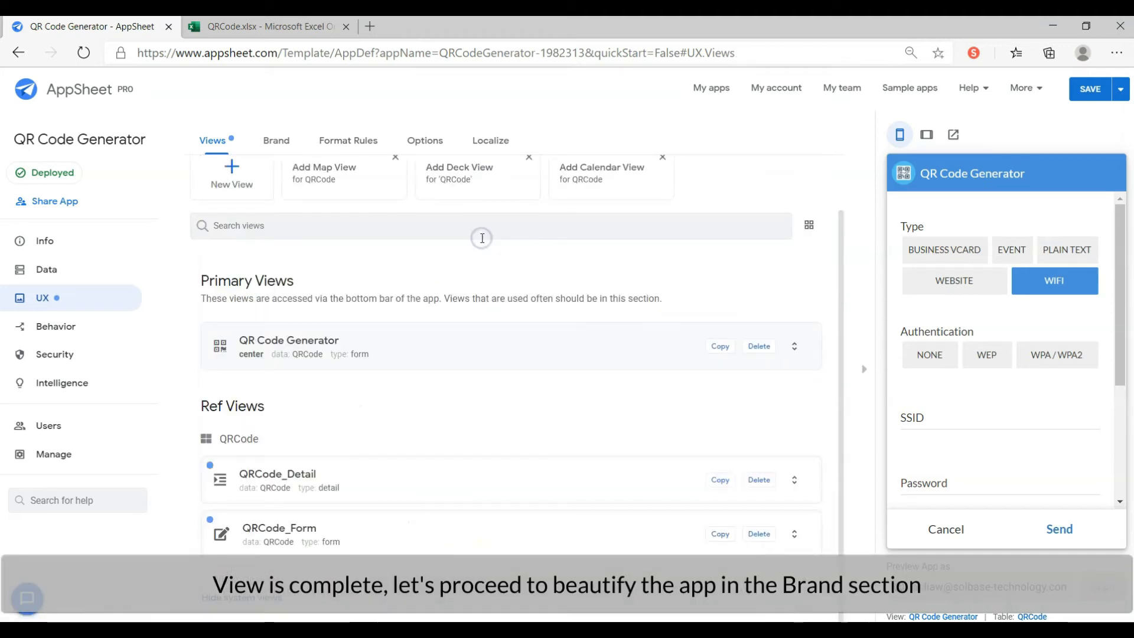
Pick the red swatch as the Brand primary colour and move down to Header & Footer.
click(275, 141)
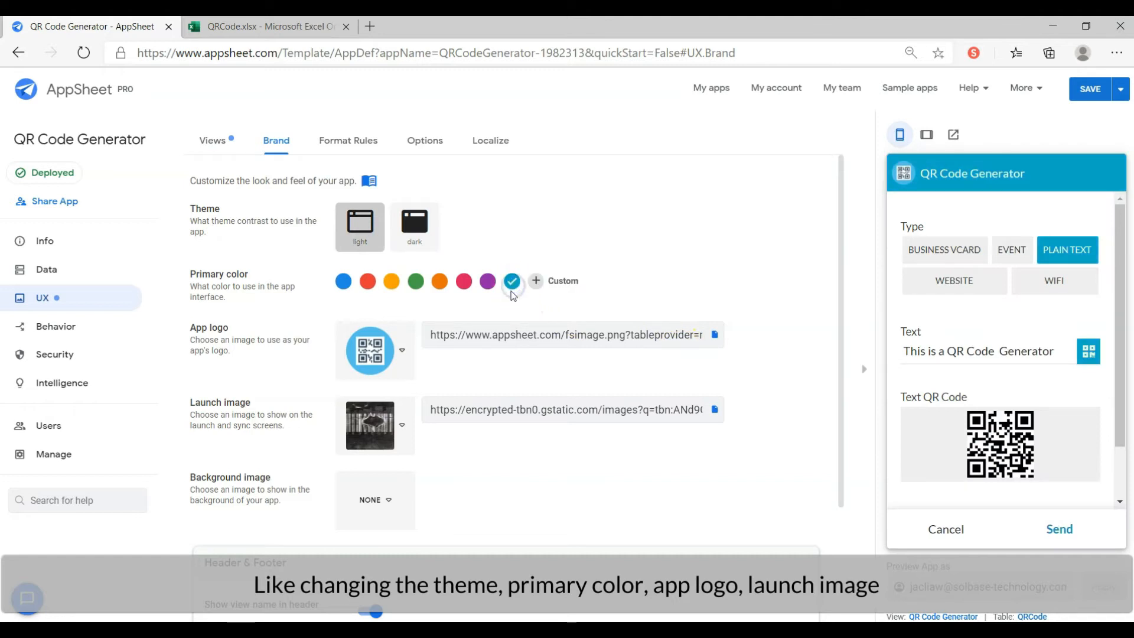
click(366, 281)
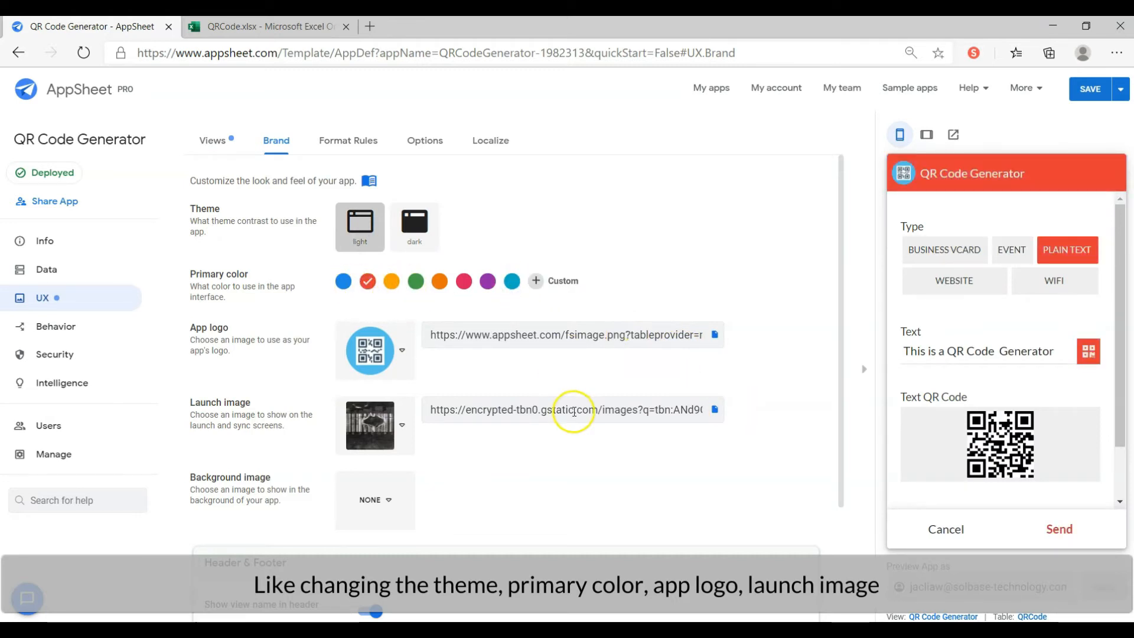
scroll(down, 3)
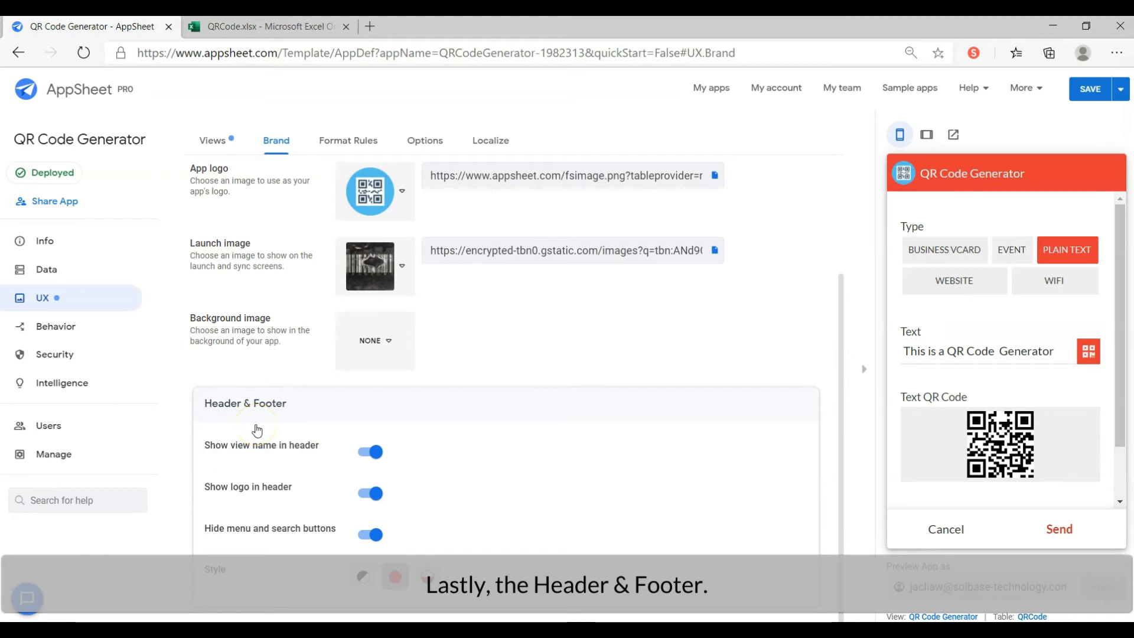
mouse_move(526, 327)
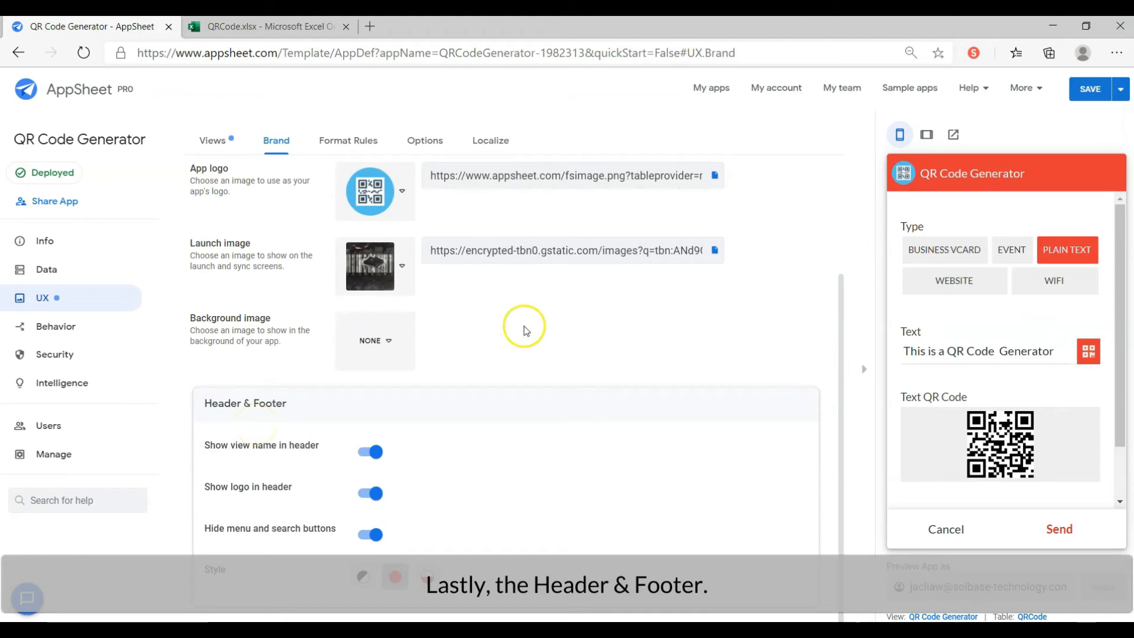
Review Format Rules, then in Options make QR Code Generator the starting view, leaving the rest default.
click(348, 141)
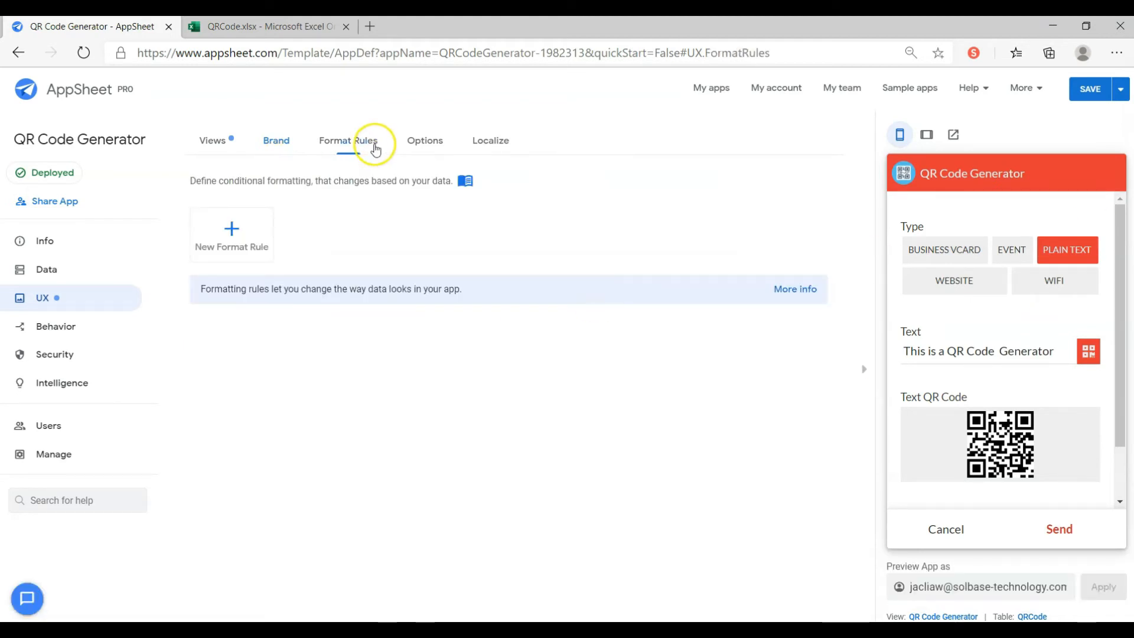
click(424, 140)
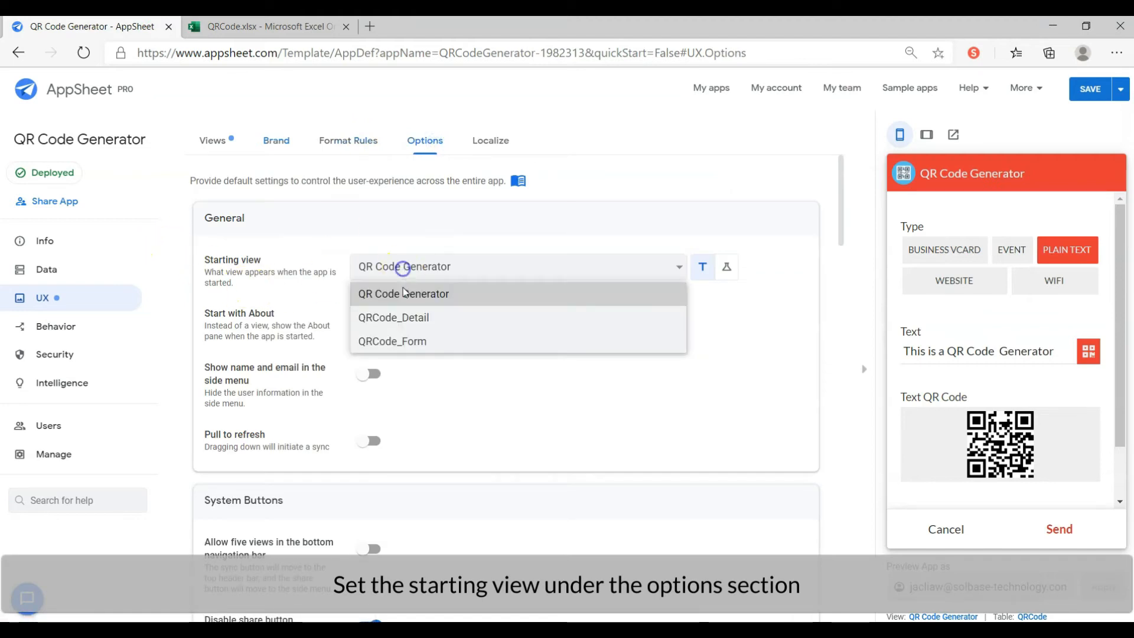
click(404, 294)
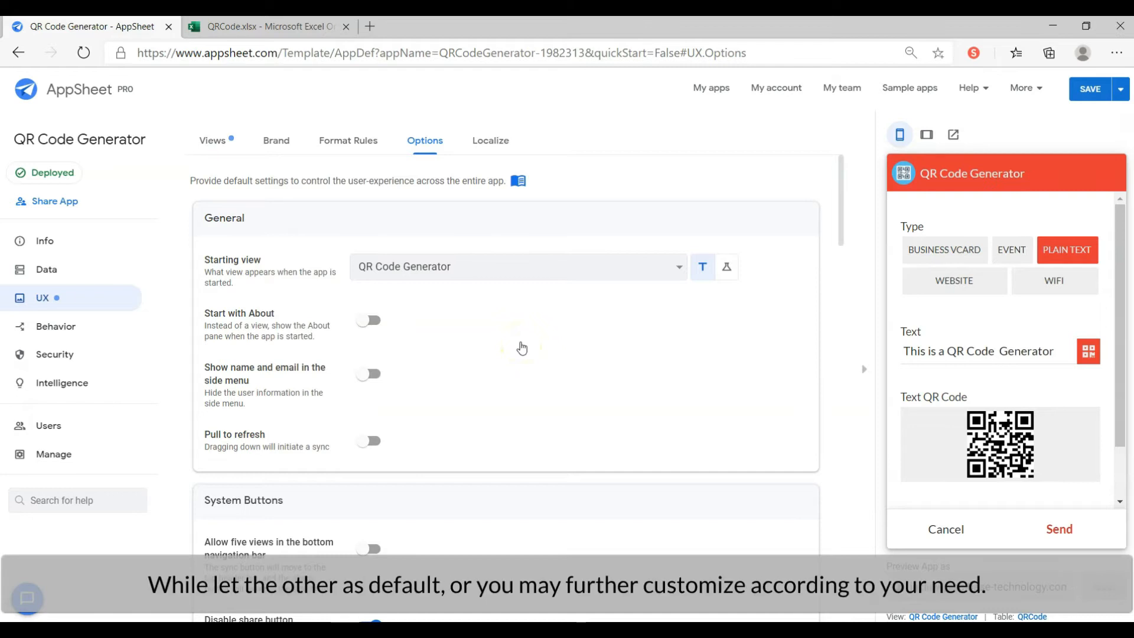
mouse_move(404, 357)
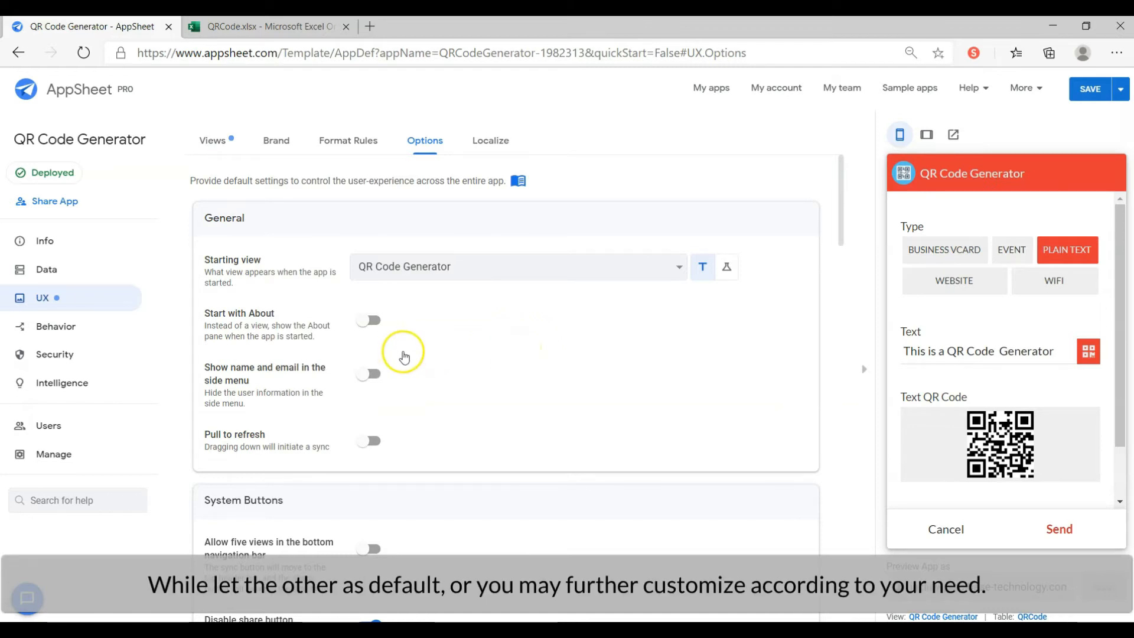
scroll(down, 3)
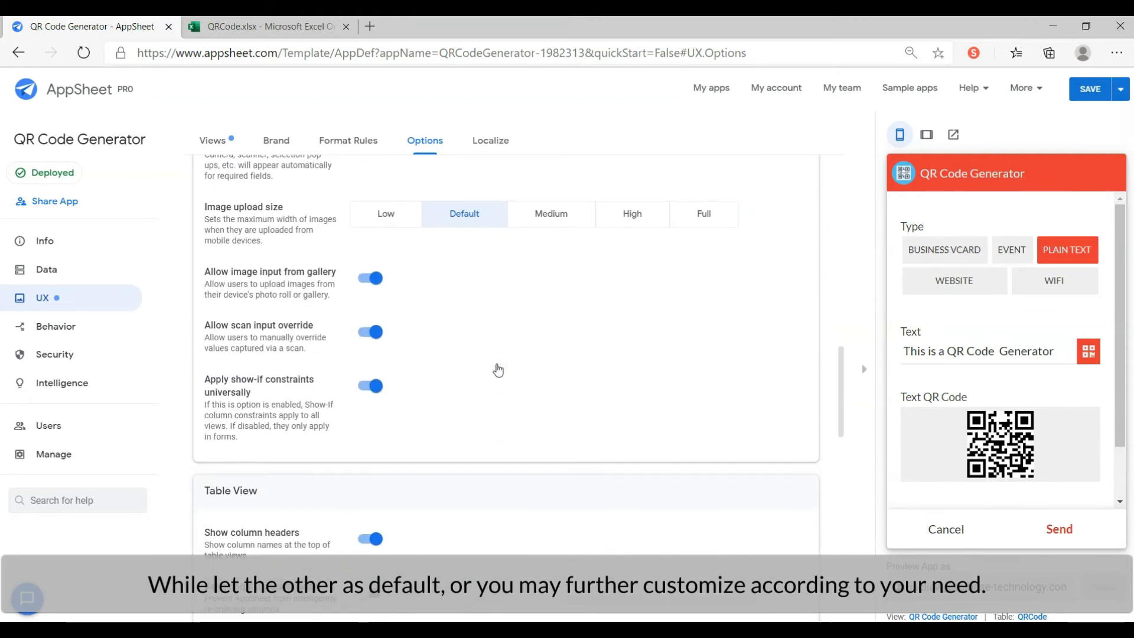
scroll(down, 3)
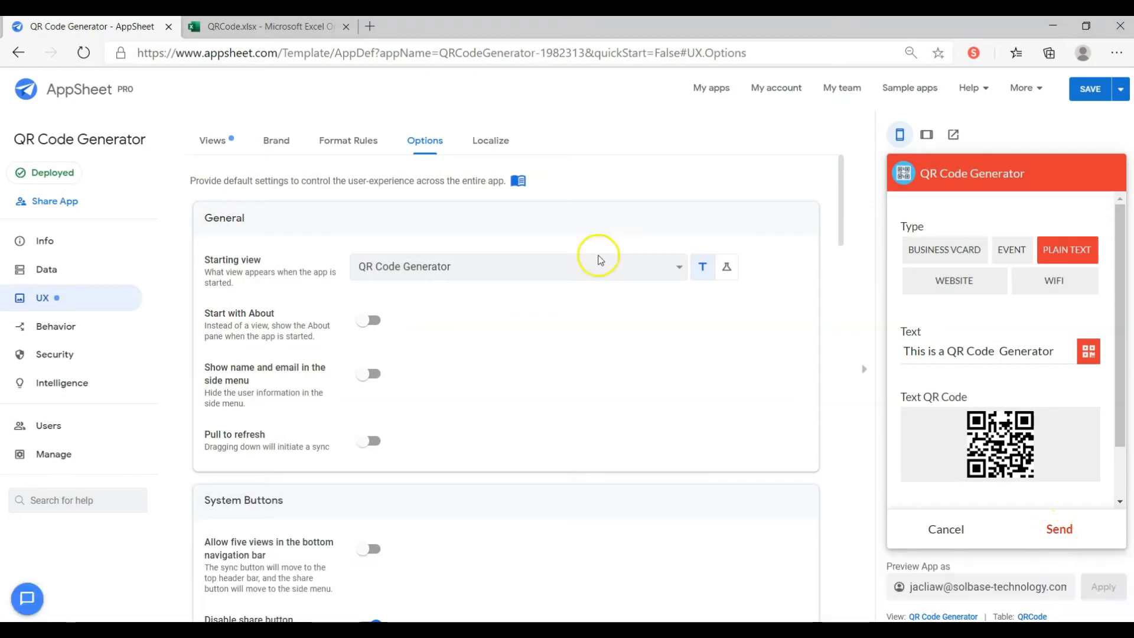
Review the Localize settings, then move to the Behavior > Workflow rules list.
click(490, 141)
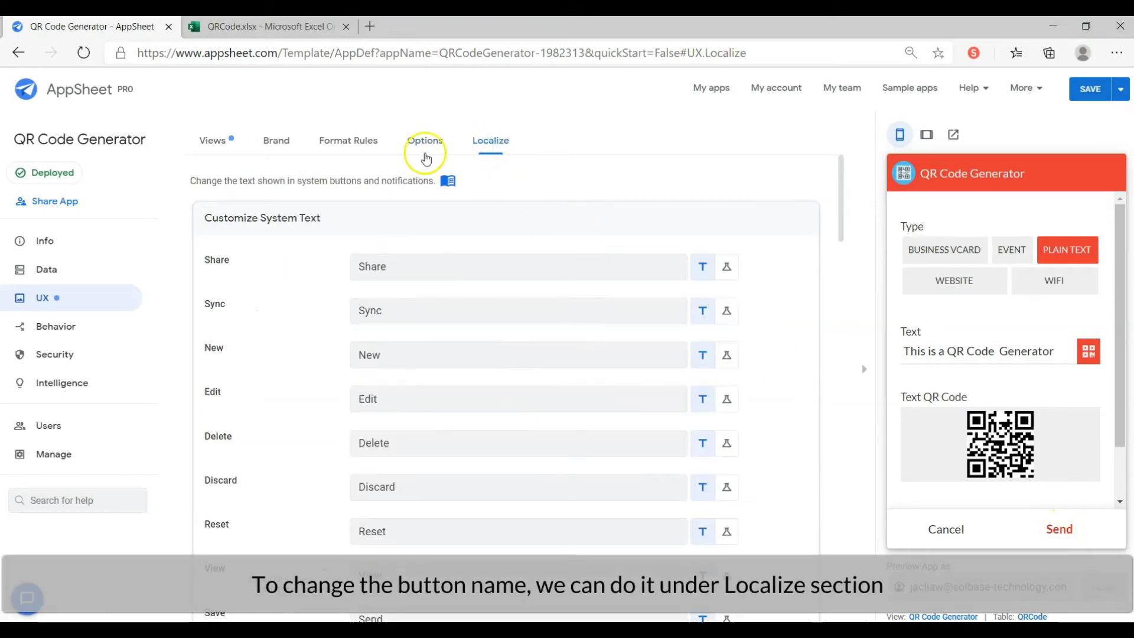
scroll(down, 3)
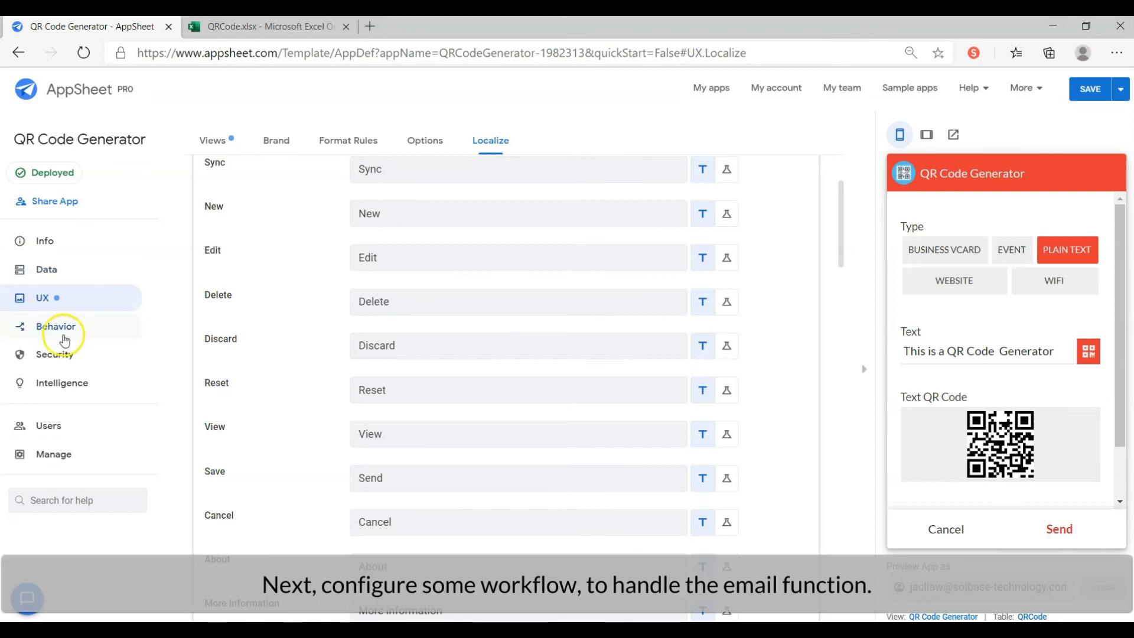
click(55, 327)
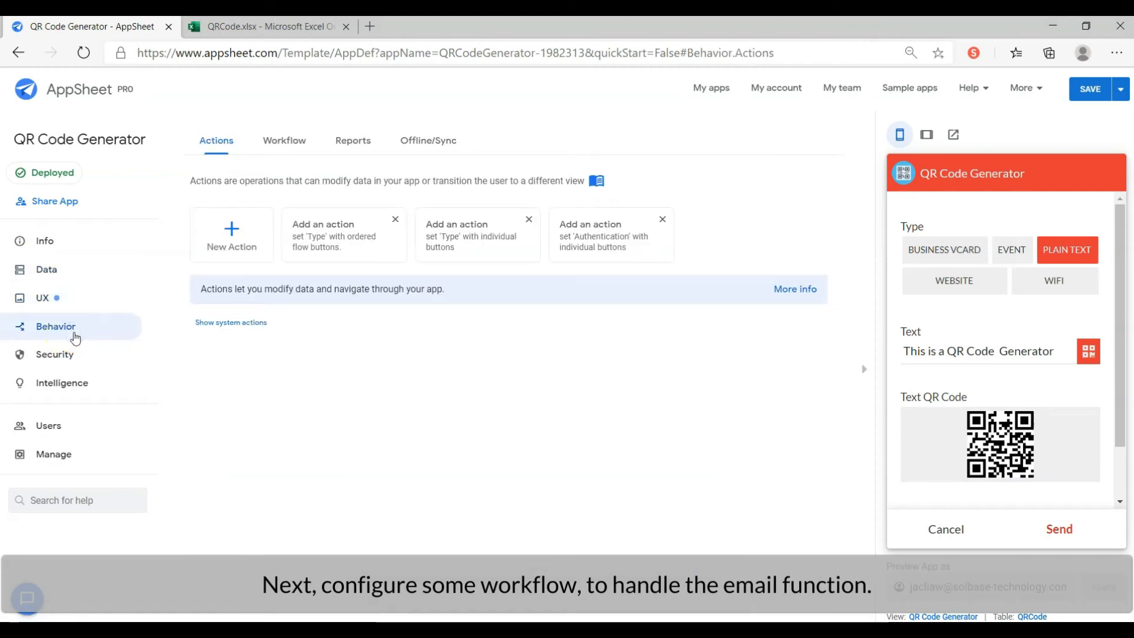
mouse_move(285, 141)
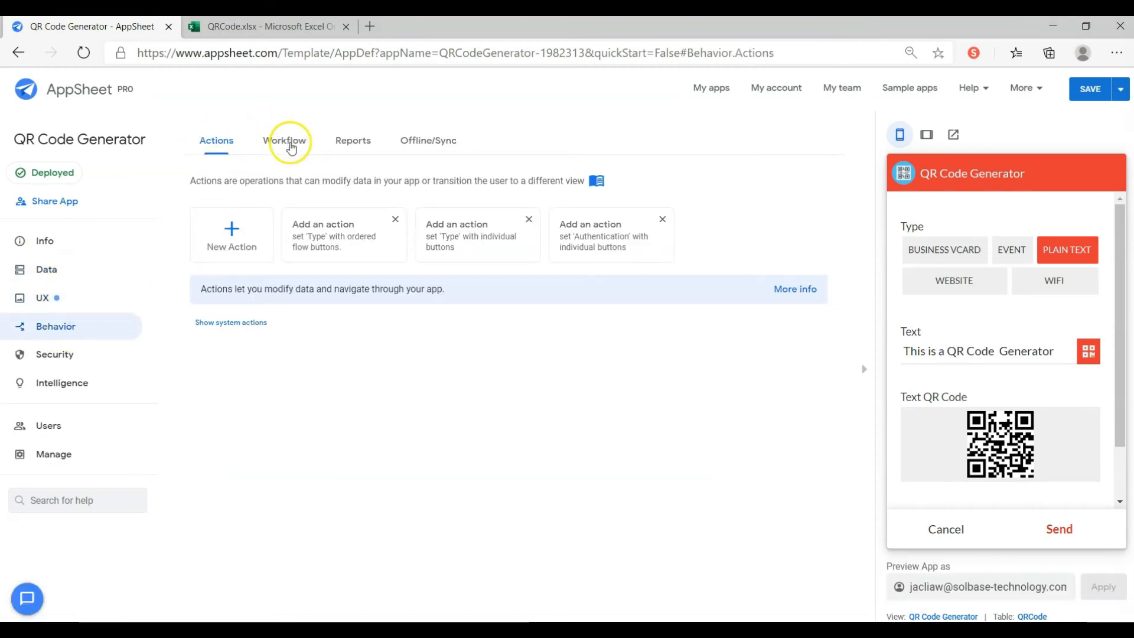
click(286, 140)
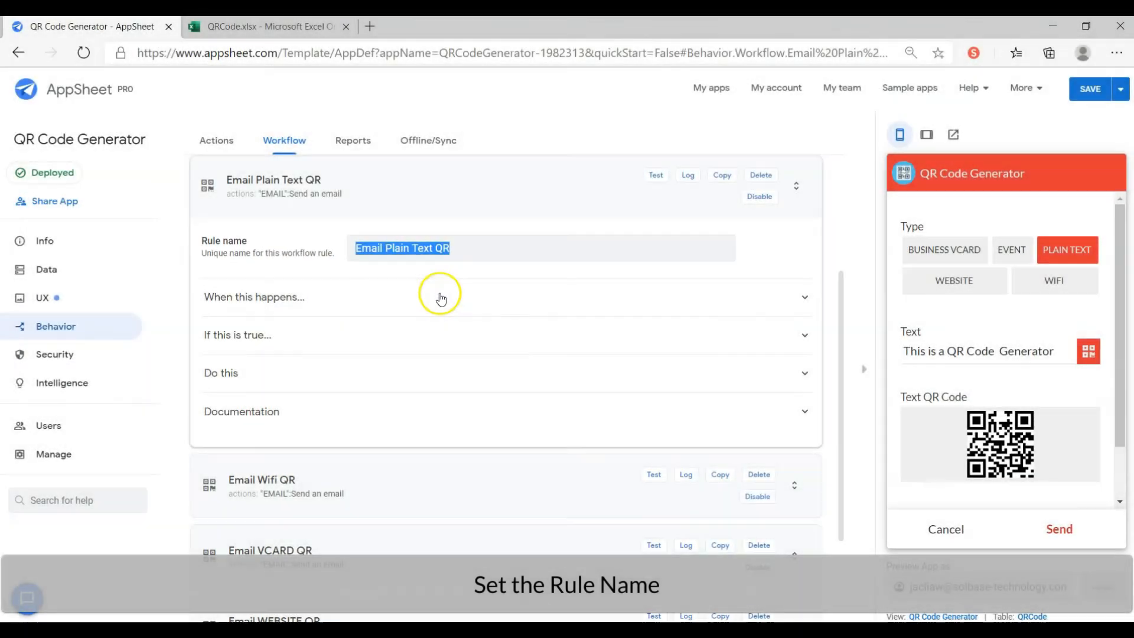
Expand Email Plain Text QR: target QRCode, ADDS_ONLY, condition Sent To filled and Type PLAIN TEXT.
click(440, 296)
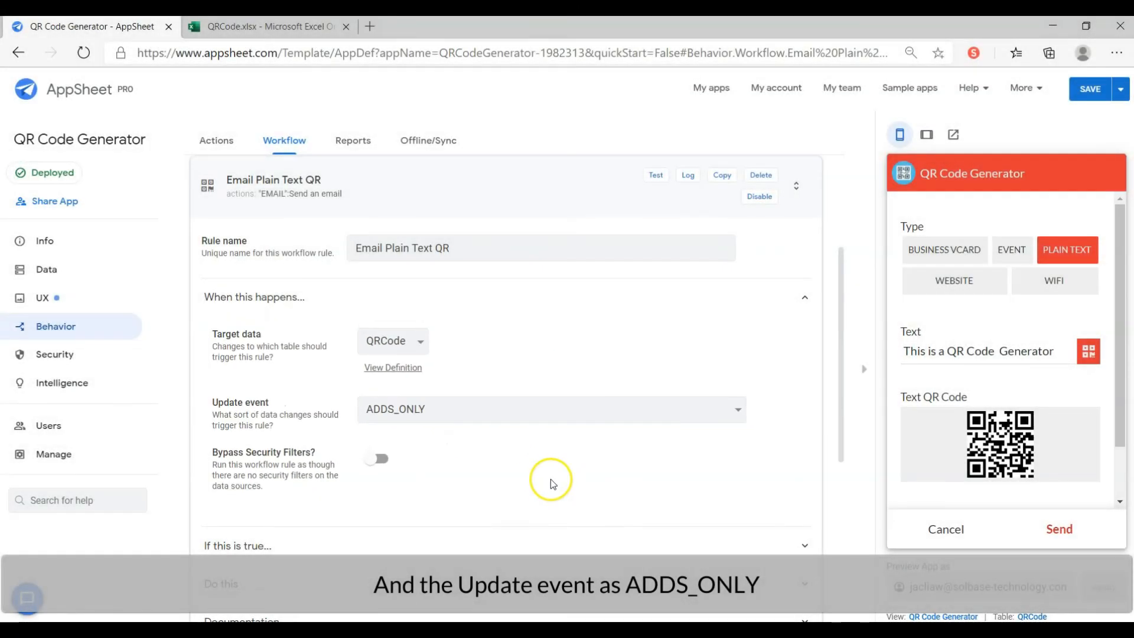
scroll(down, 3)
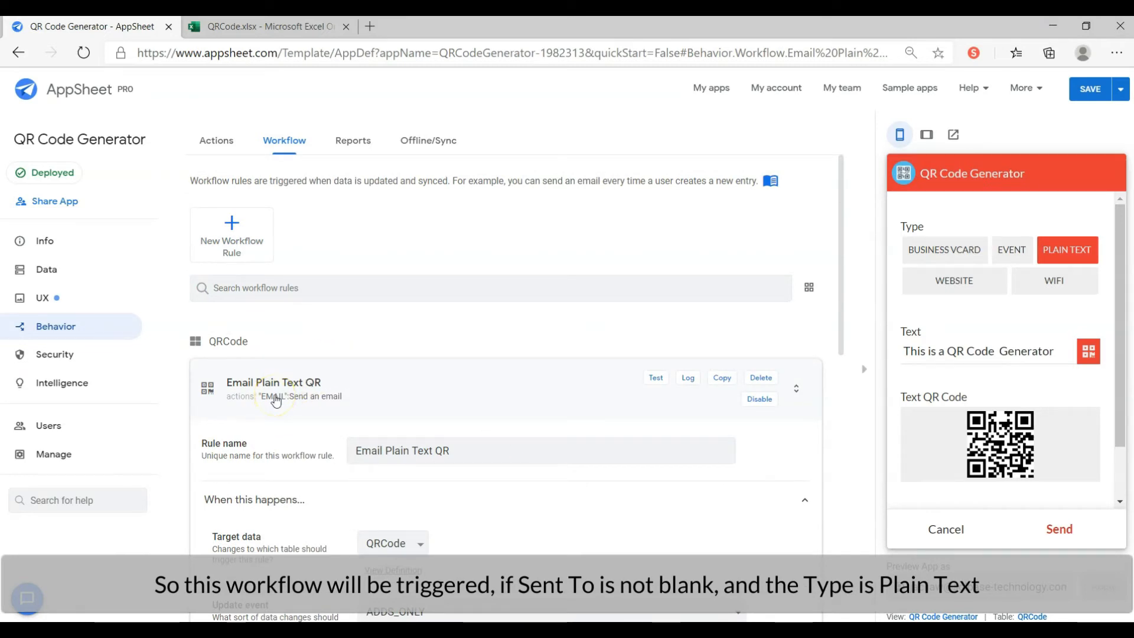
scroll(down, 3)
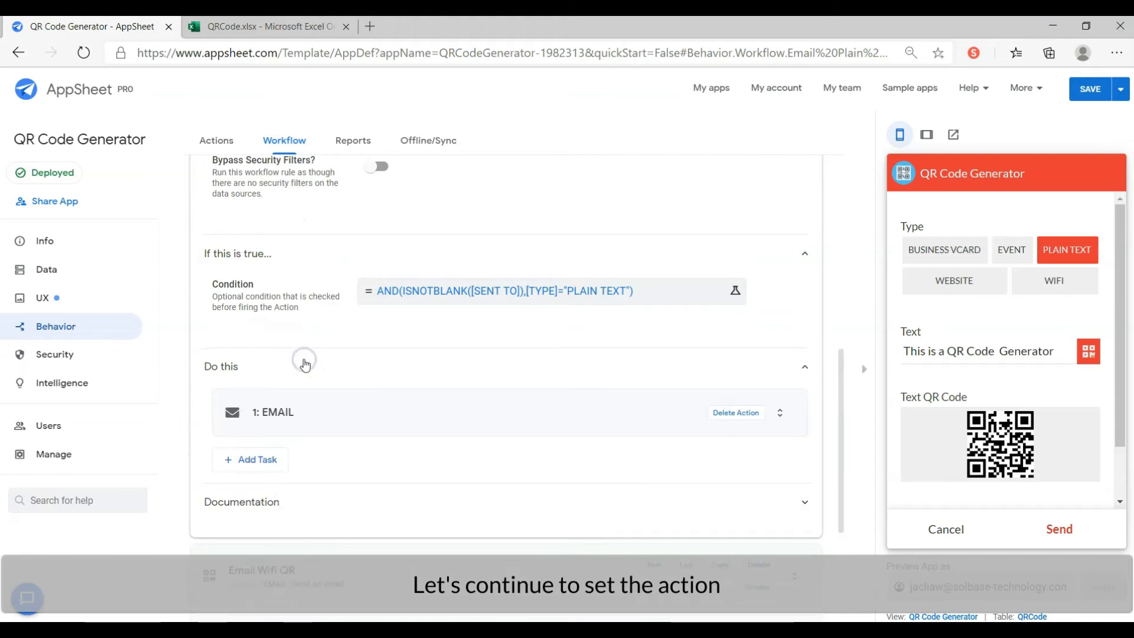
Review the EMAIL action sending to [Sent To] with a CC and the body settings.
click(277, 411)
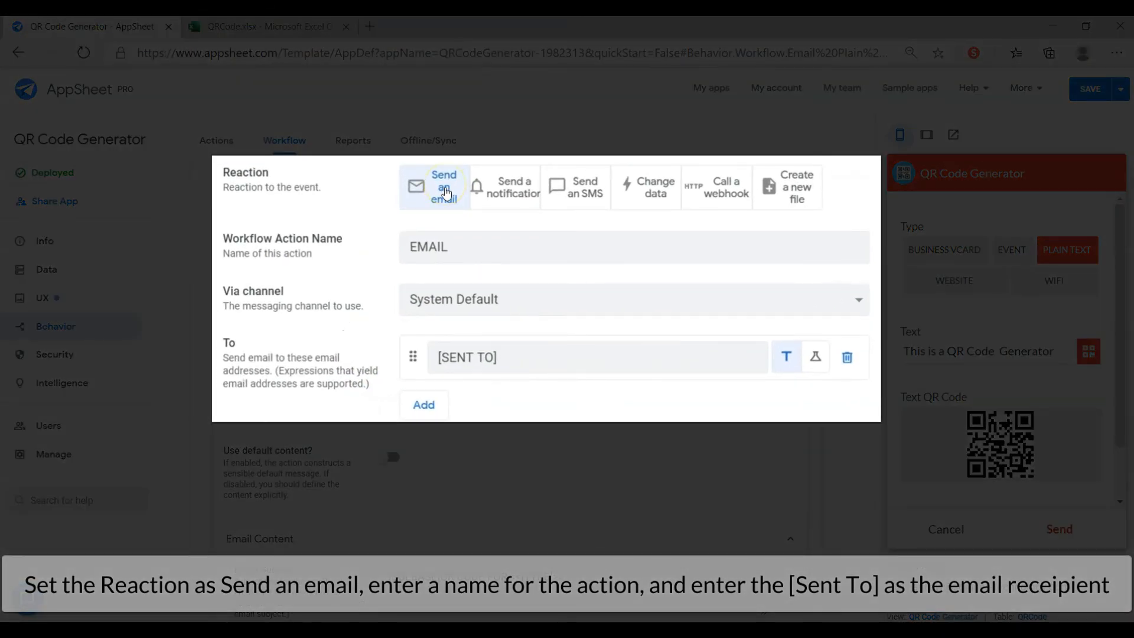
mouse_move(461, 255)
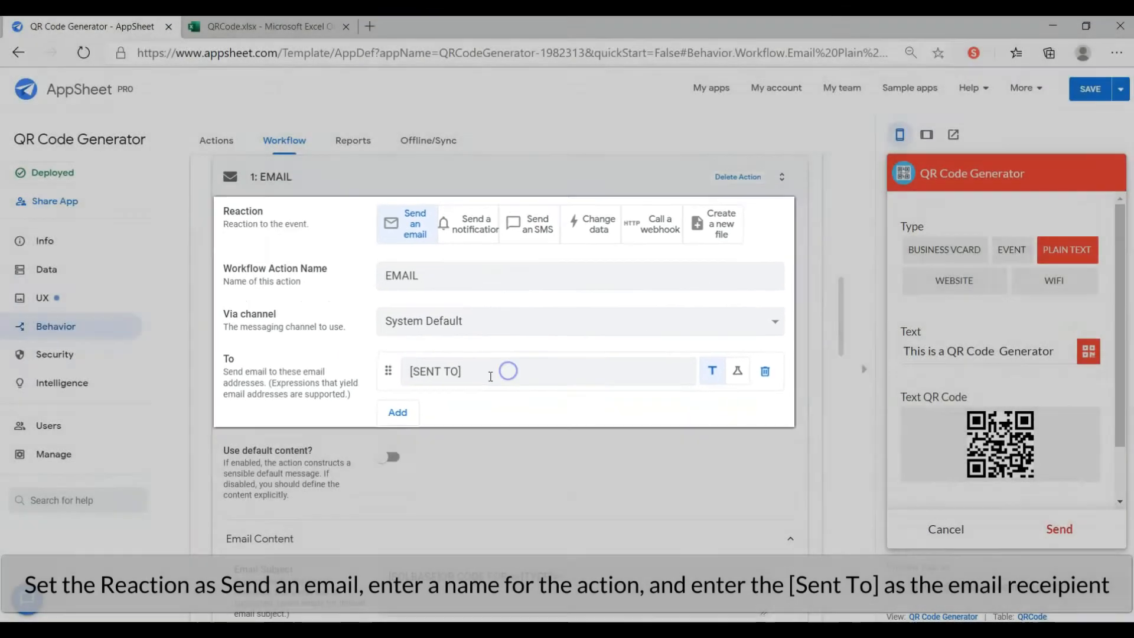
scroll(down, 3)
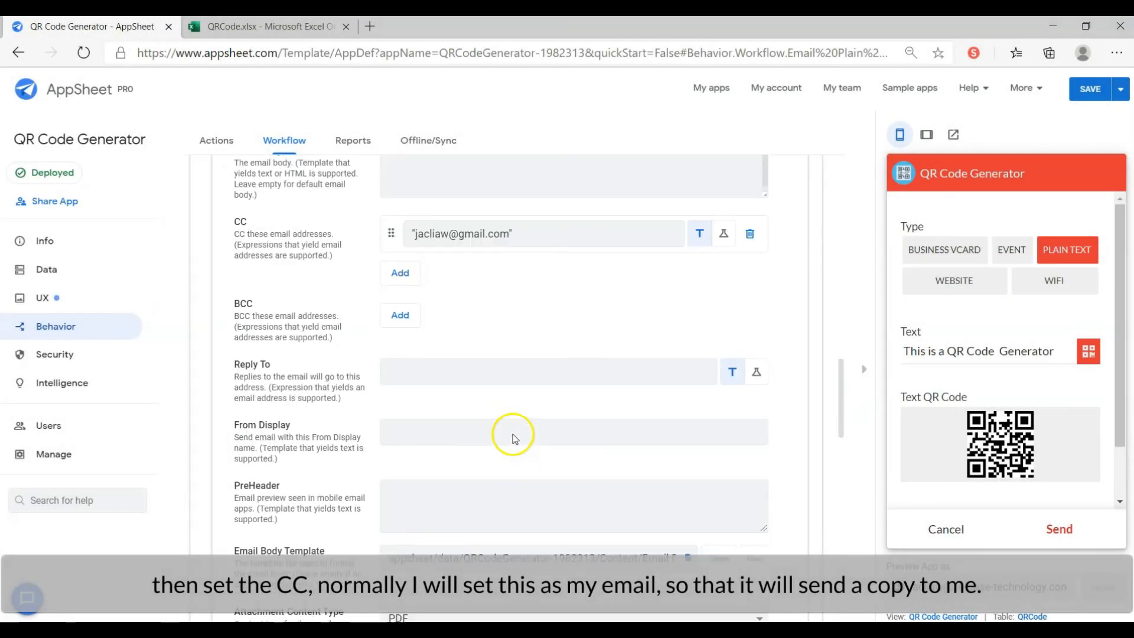
scroll(down, 3)
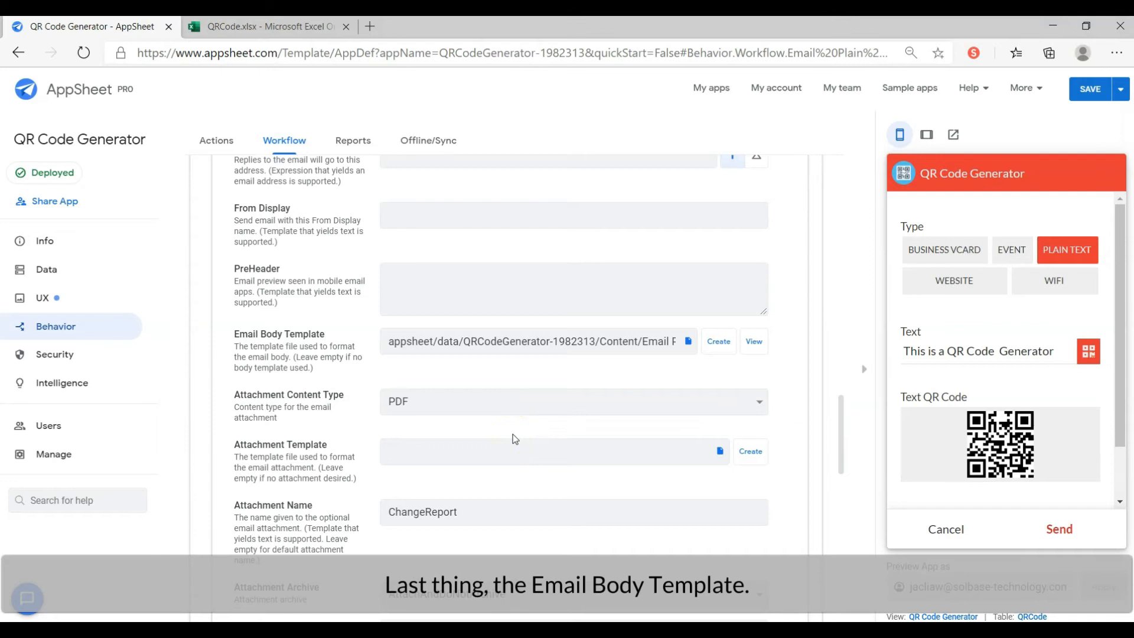
scroll(down, 3)
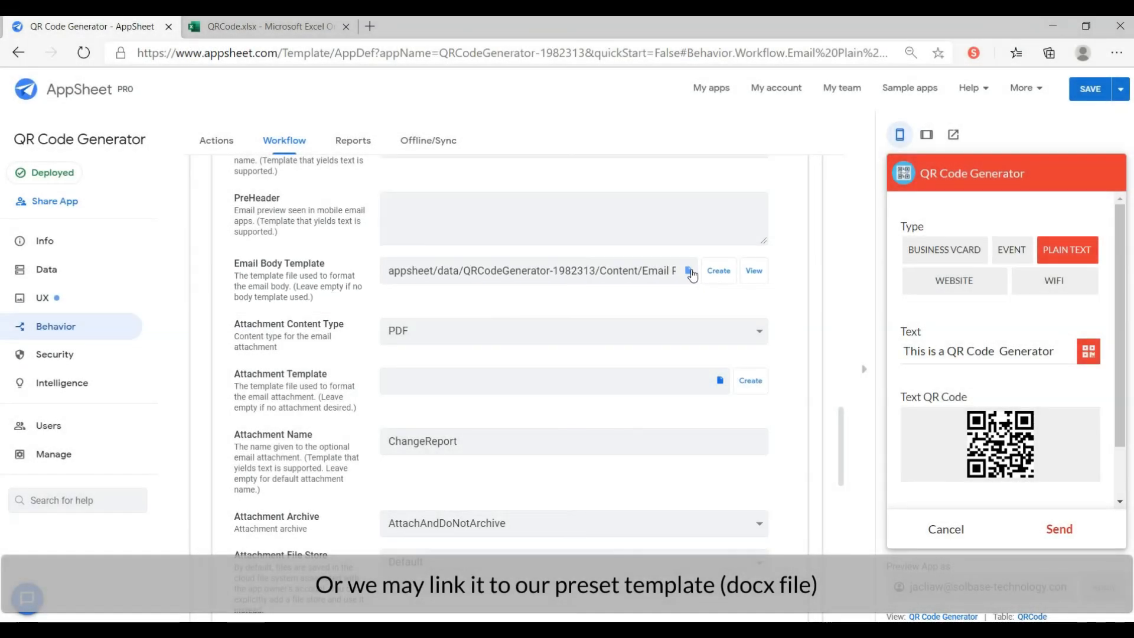
View the linked docx email body template in Word Online and close it again.
click(754, 270)
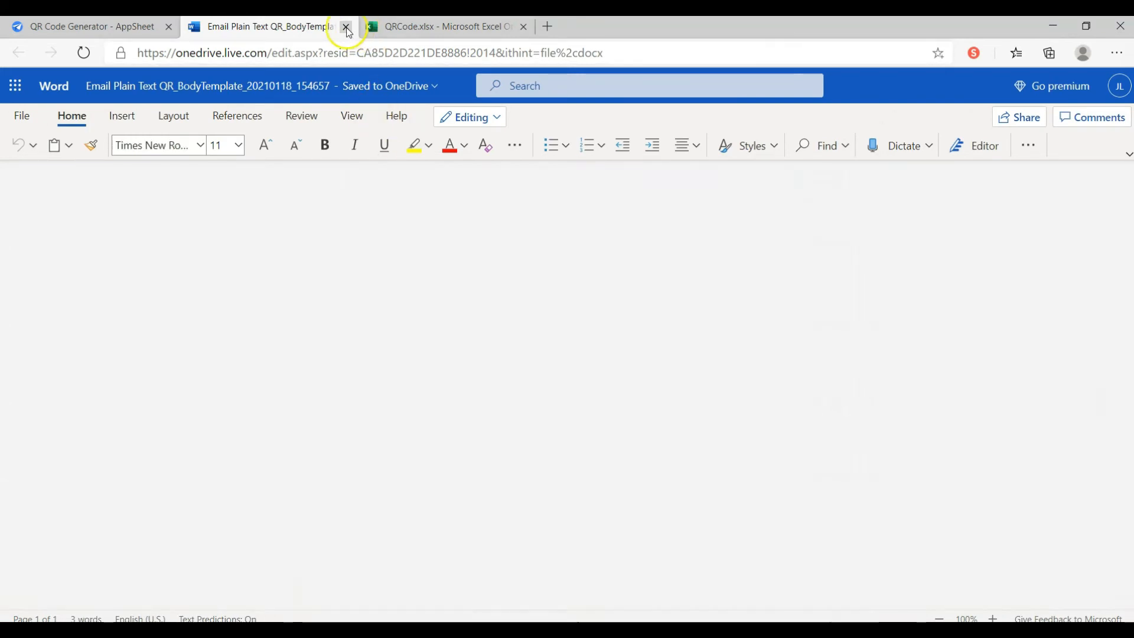
click(346, 27)
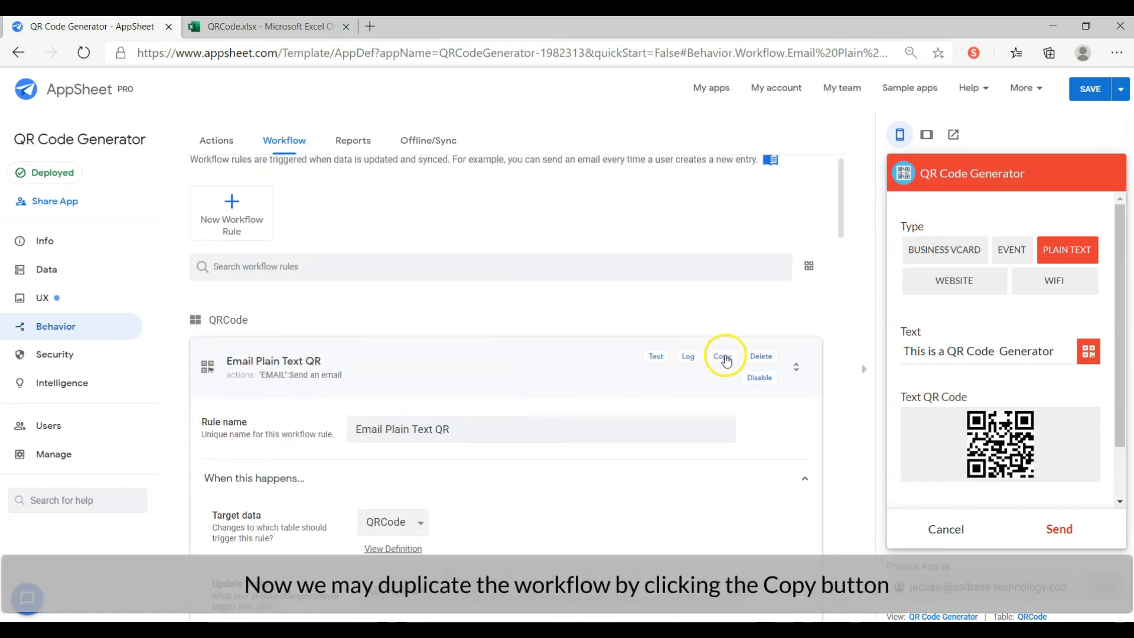
Copy the rule as Email Wifi QR with condition [TYPE]="WIFI".
click(721, 356)
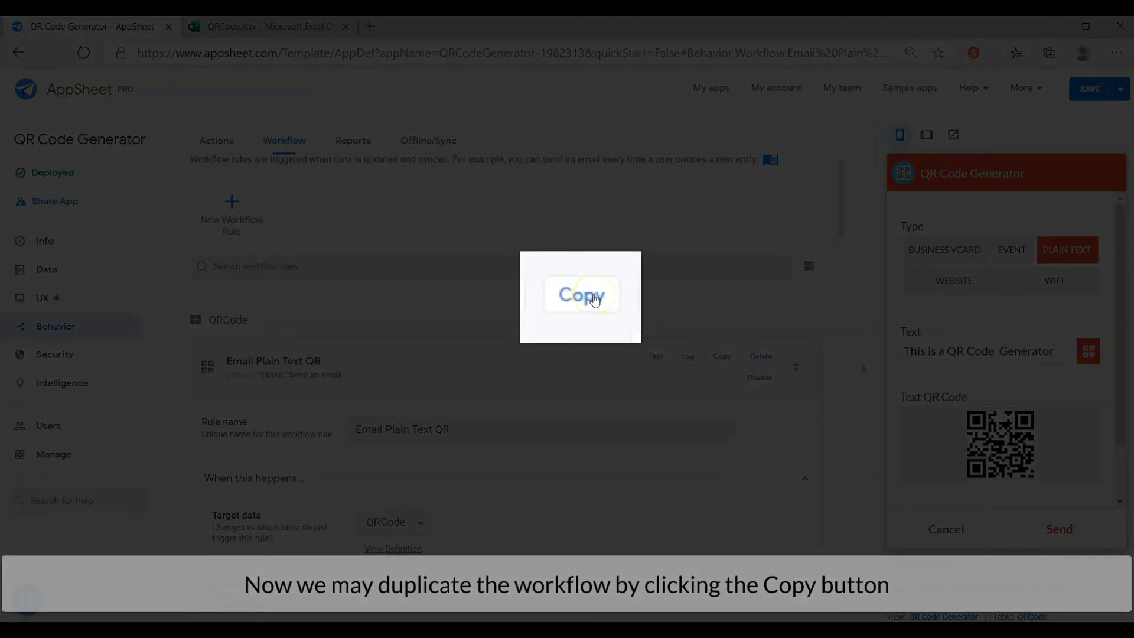
click(581, 295)
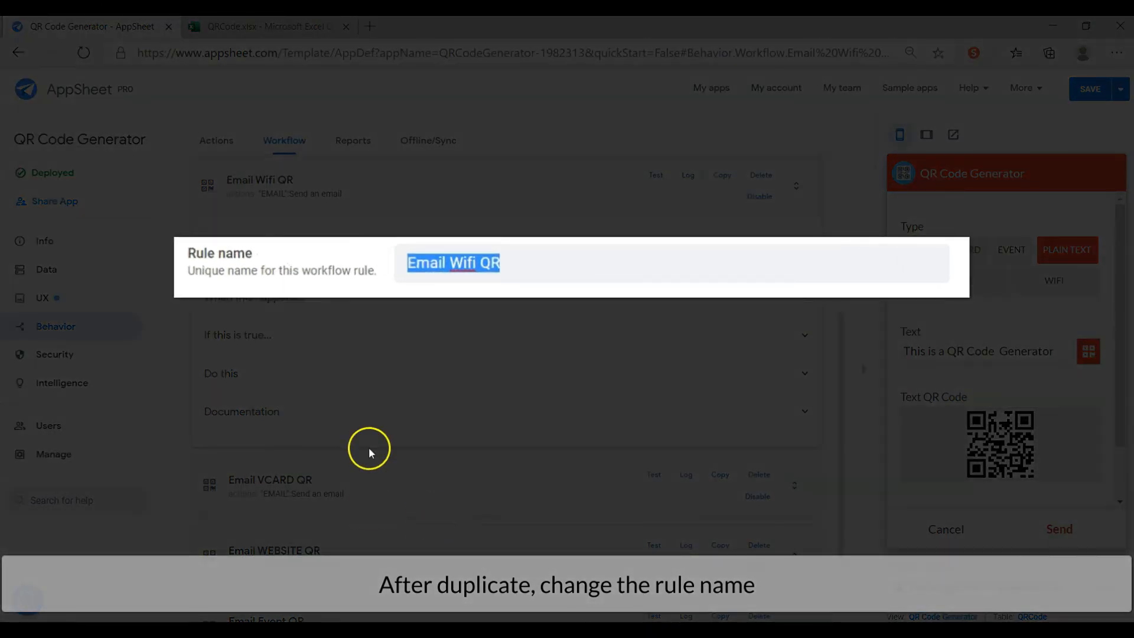
mouse_move(400, 333)
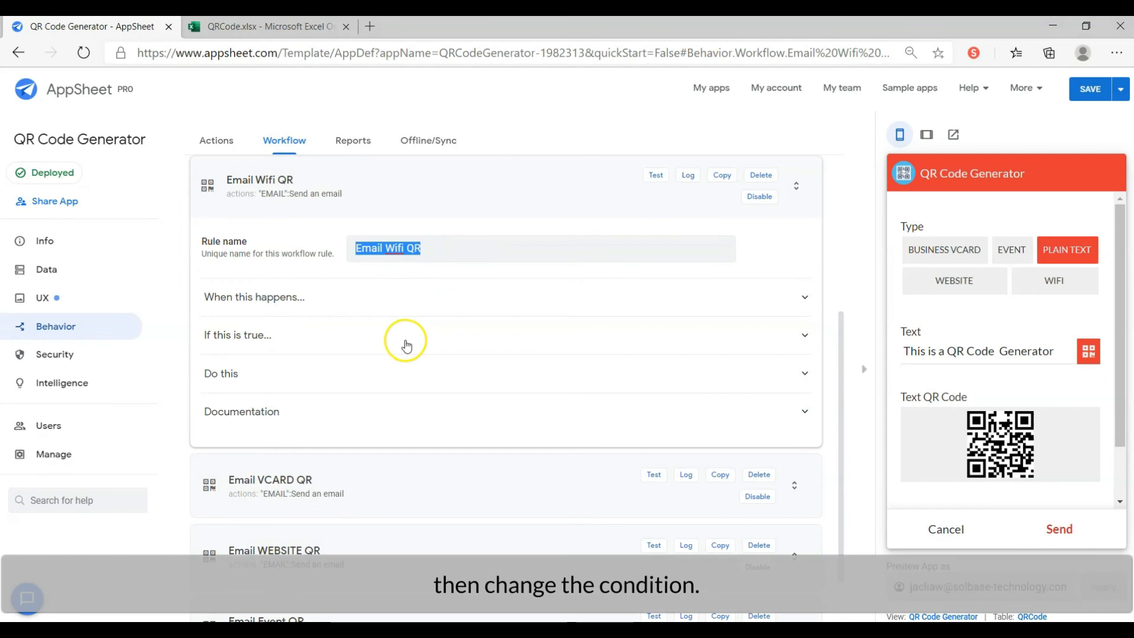
click(405, 335)
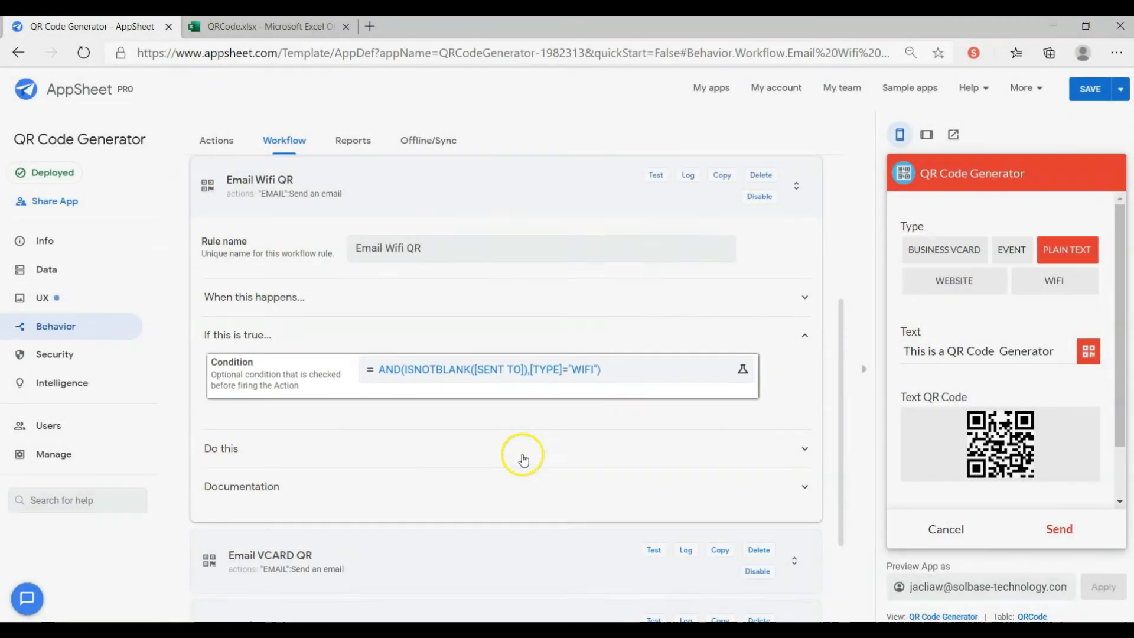
Set the Wifi rule's body to <<[WIFI QR CODE]>> and check its own body template document.
scroll(down, 3)
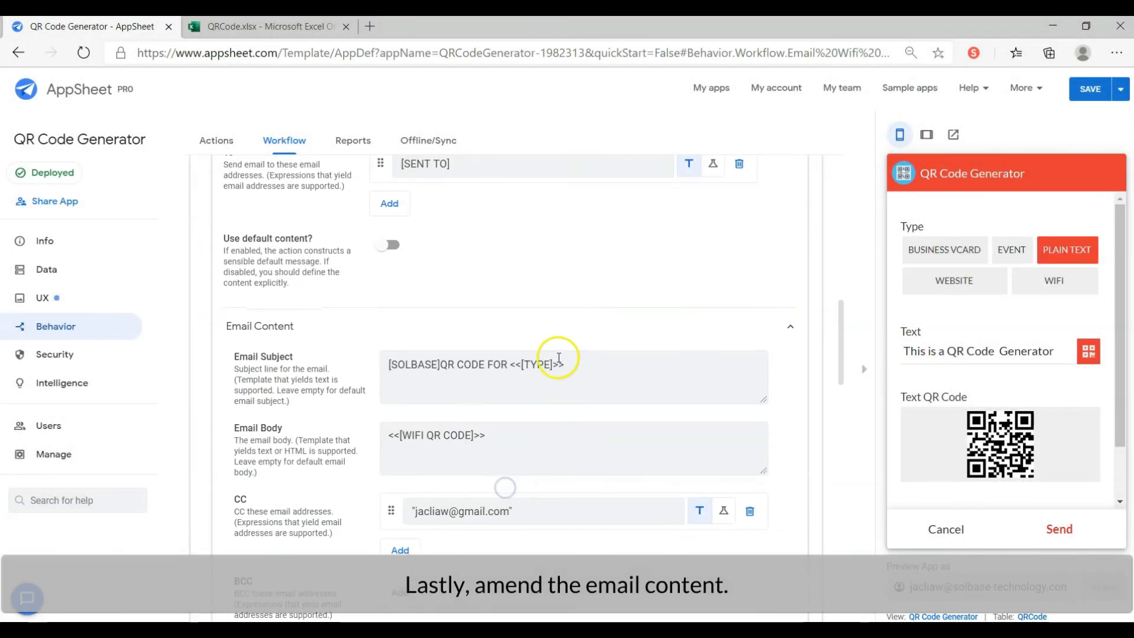
scroll(down, 3)
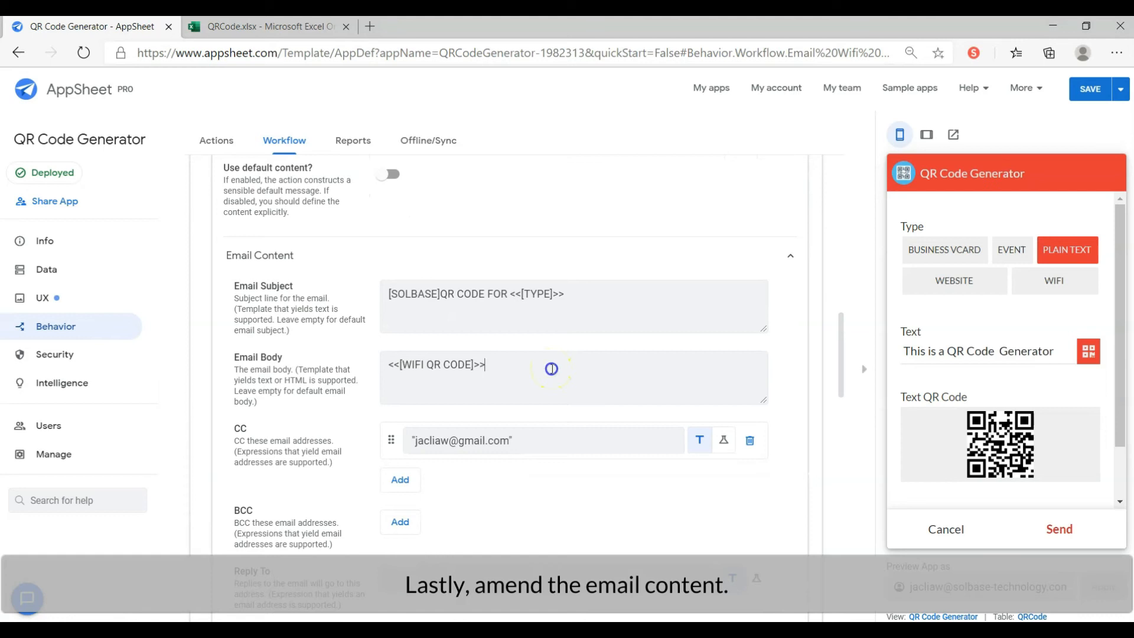
scroll(down, 3)
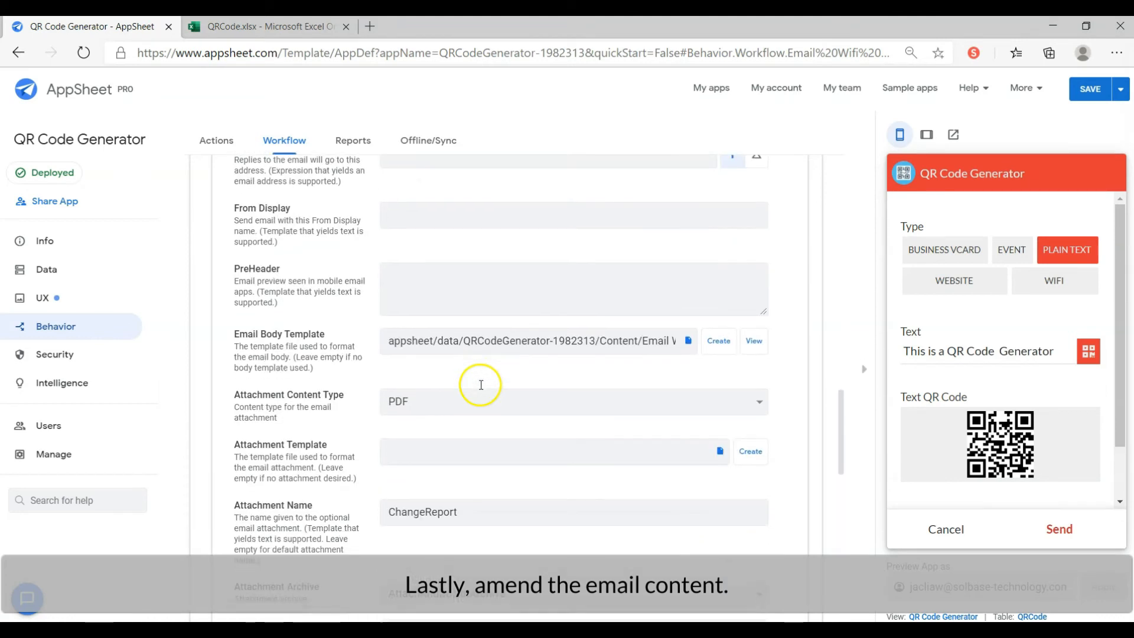
click(752, 341)
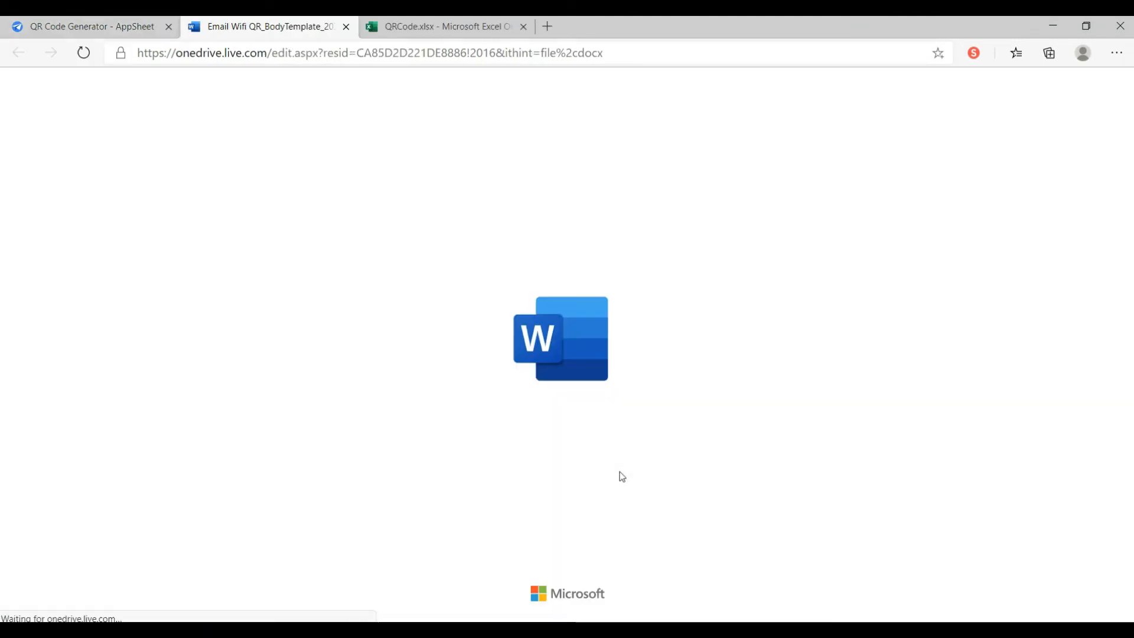
click(86, 27)
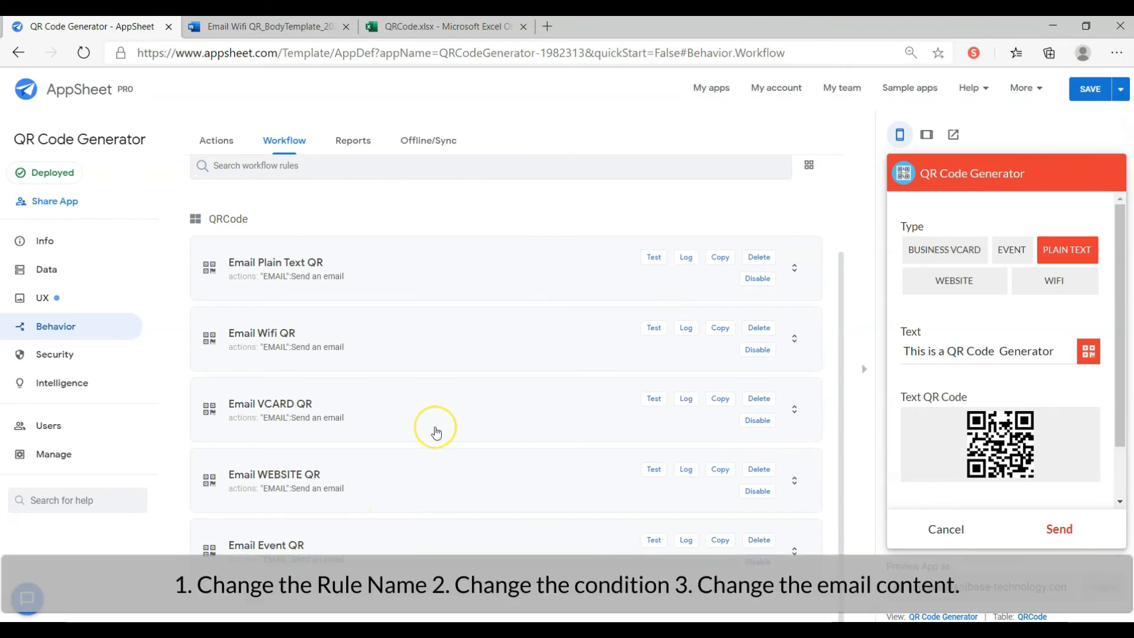
mouse_move(436, 433)
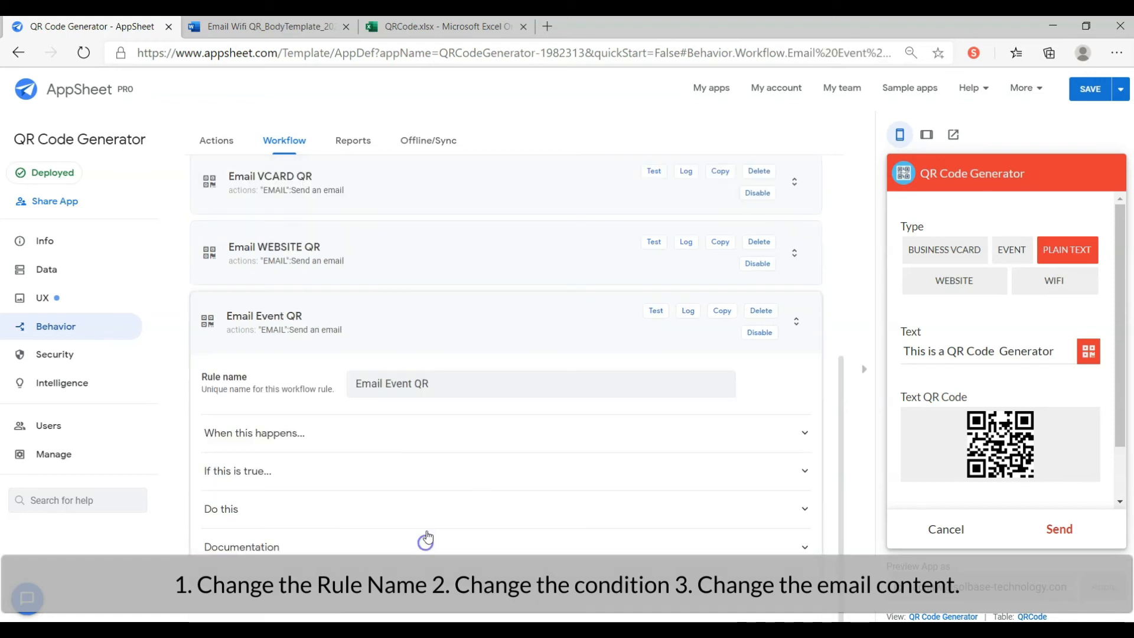
In Email Event QR, clear the PreHeader text and create a new email body template document.
scroll(down, 3)
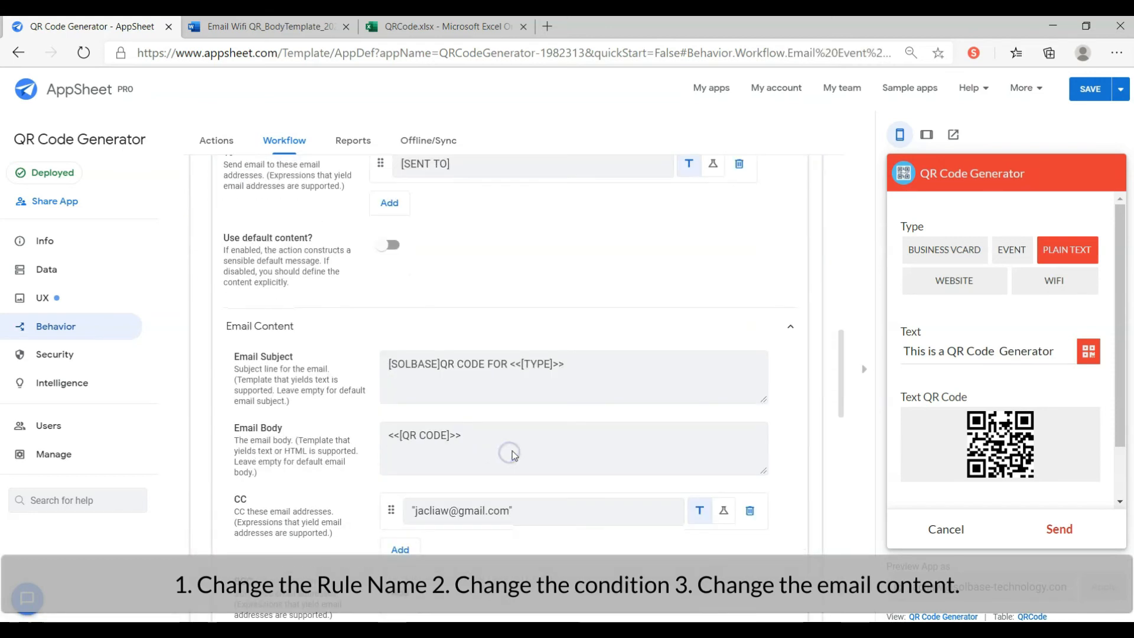
scroll(down, 3)
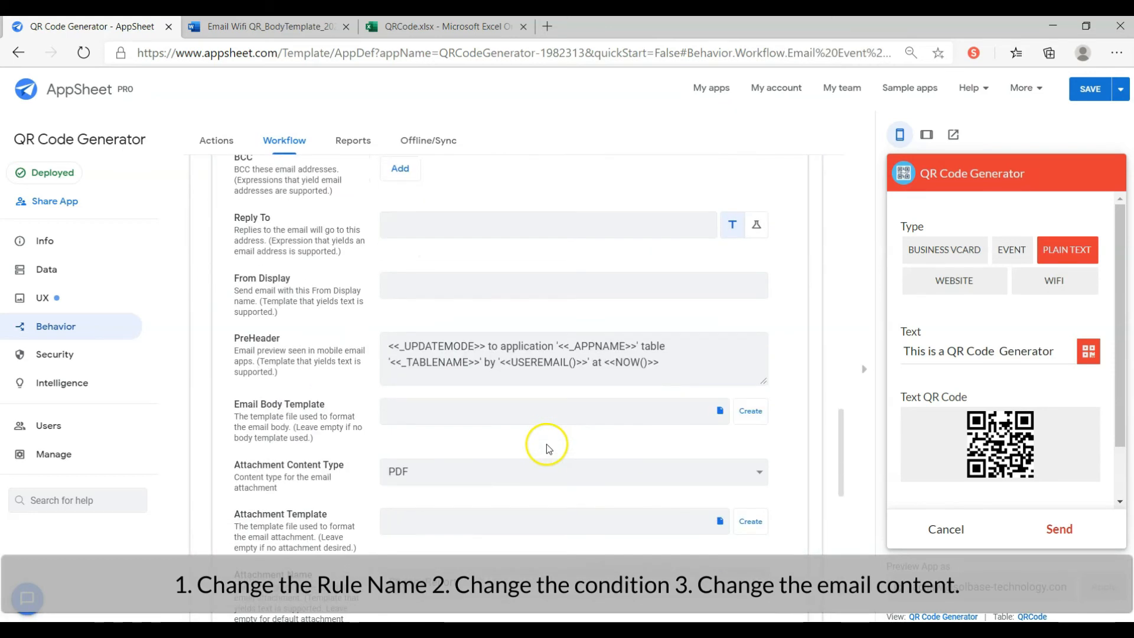
scroll(down, 3)
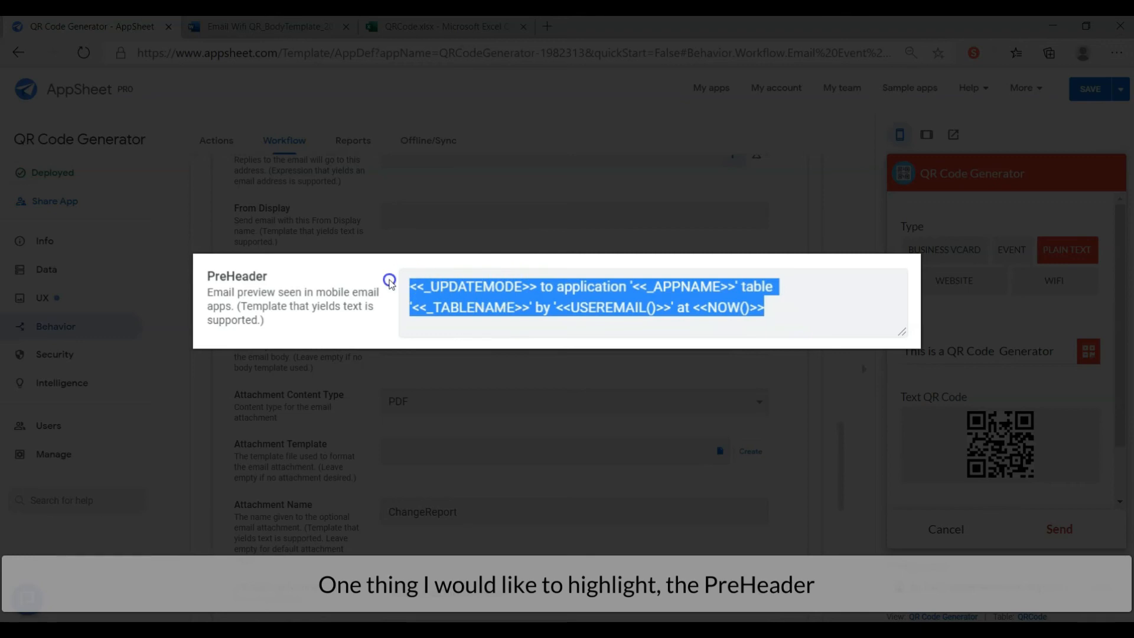
key(Delete)
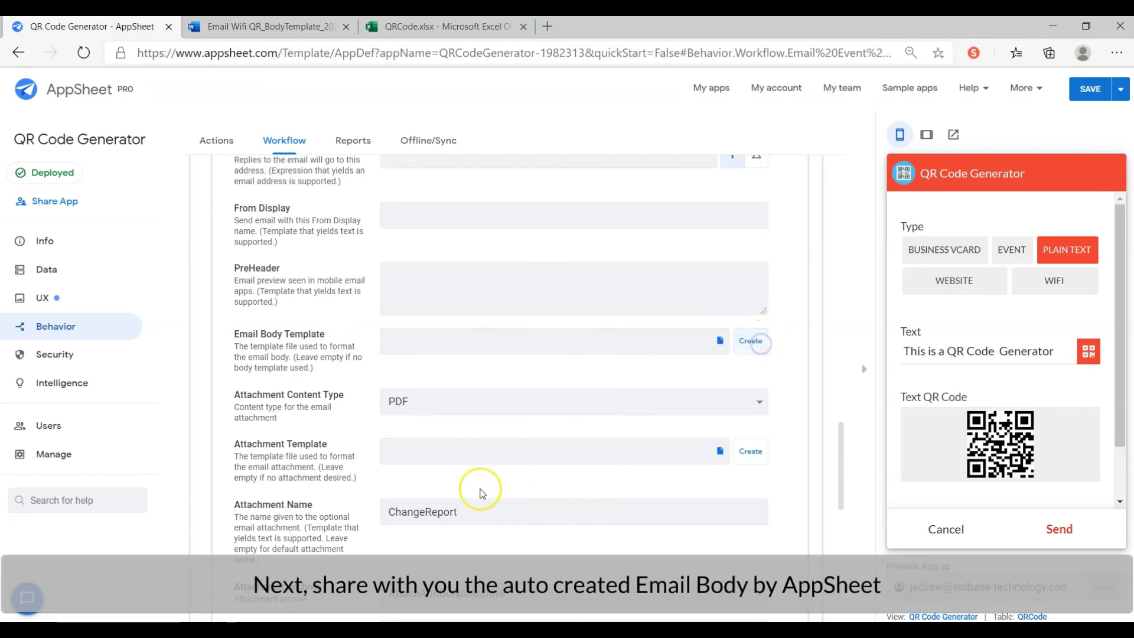
click(751, 340)
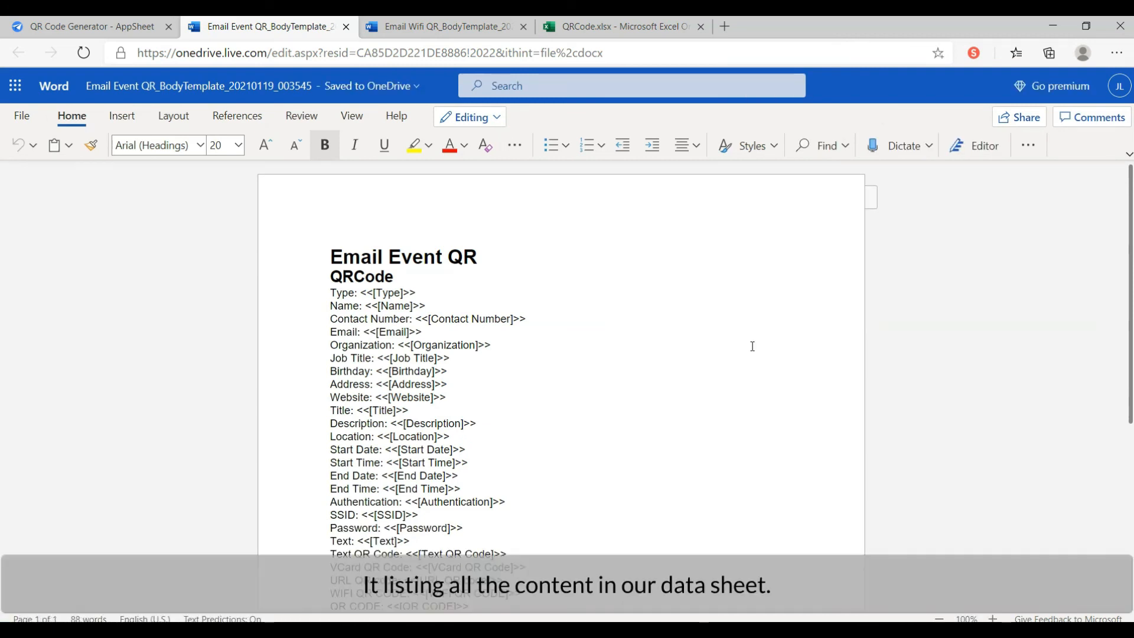
Trim the Event template in Word Online to only <<[QR CODE]>> and return to AppSheet.
scroll(down, 3)
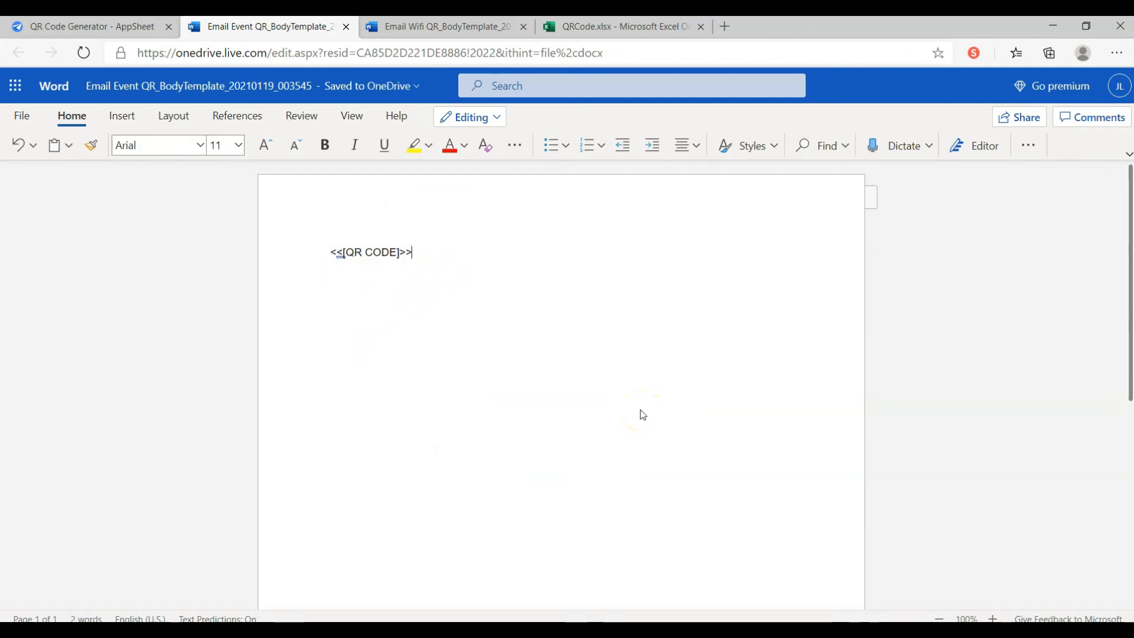
click(86, 27)
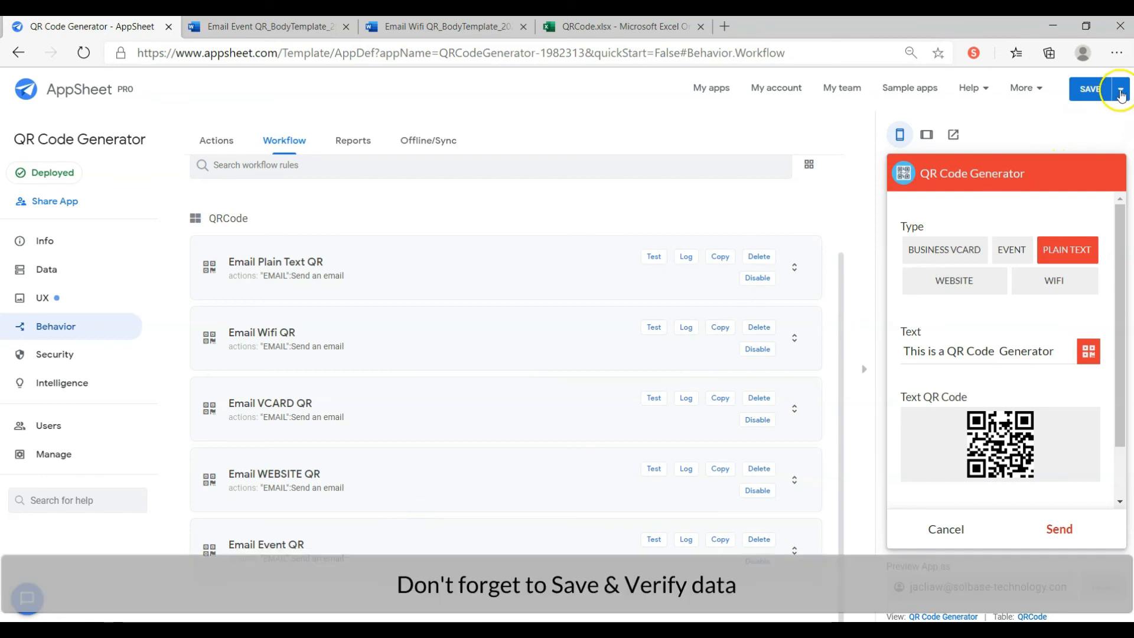
Save & Verify Data to commit the workflow changes.
click(1120, 89)
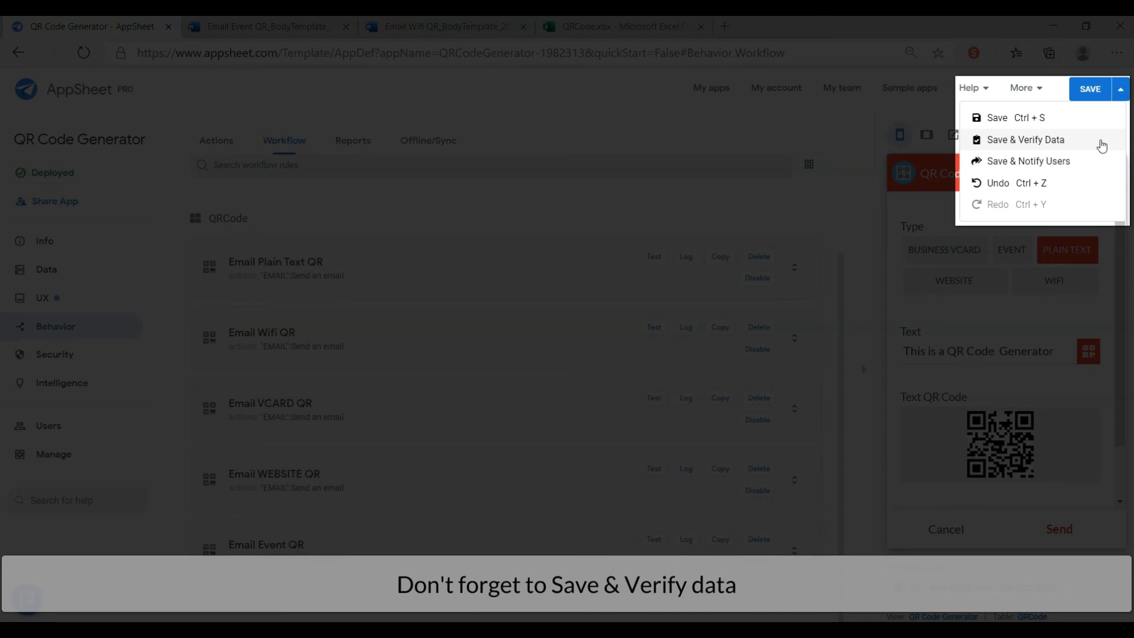
click(1025, 139)
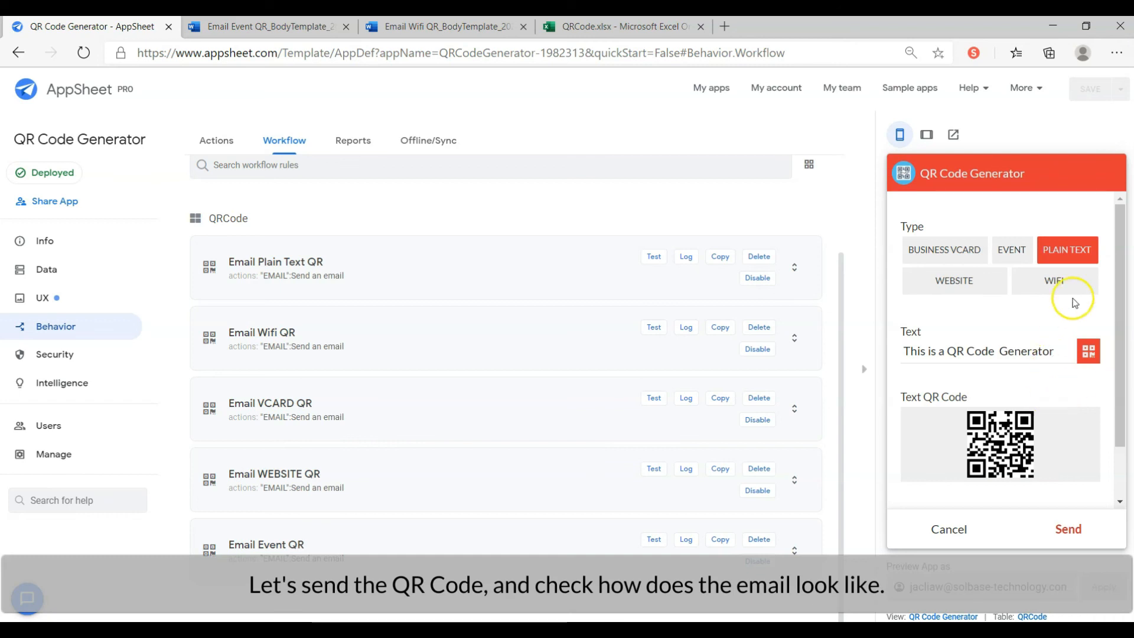
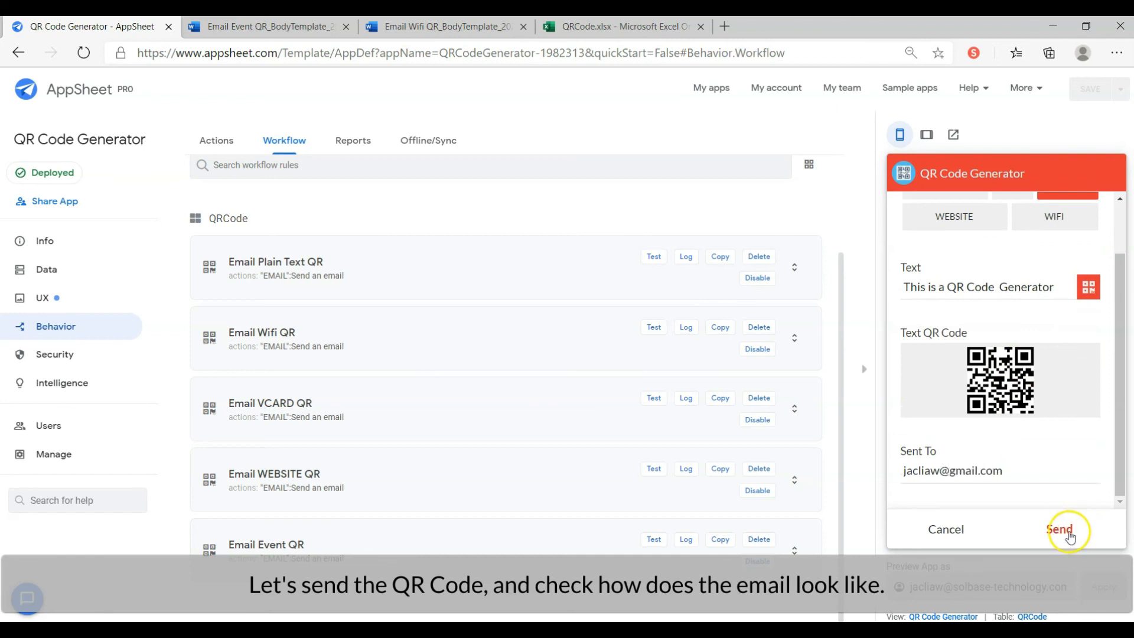
In the preview, fill Sent To with 'jac' and send the plain text QR code record.
click(1065, 530)
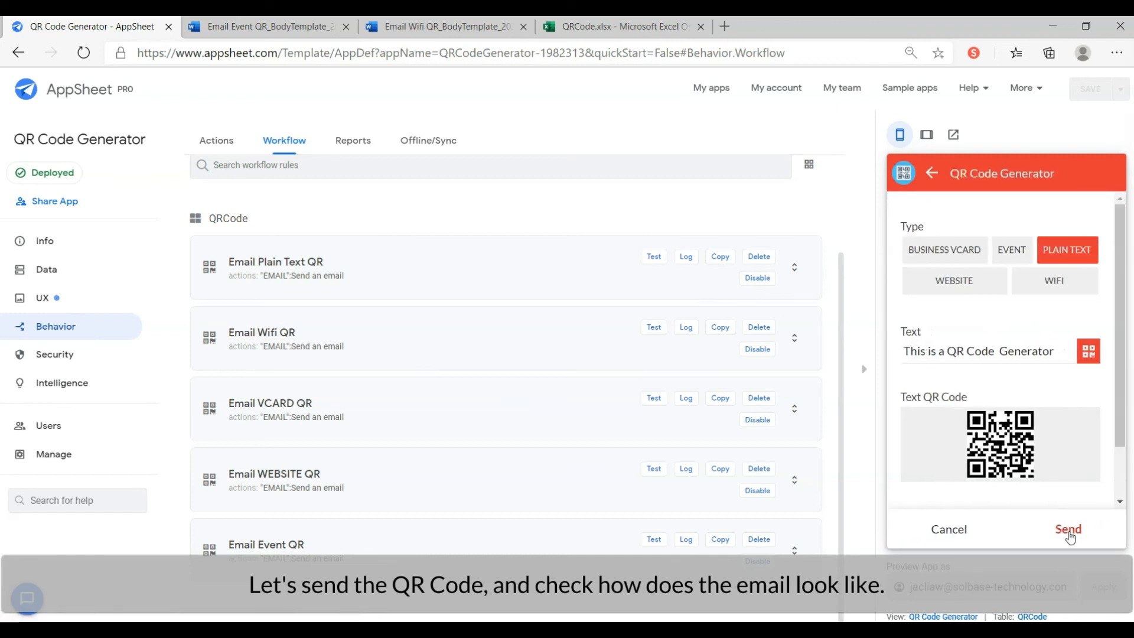
click(1068, 529)
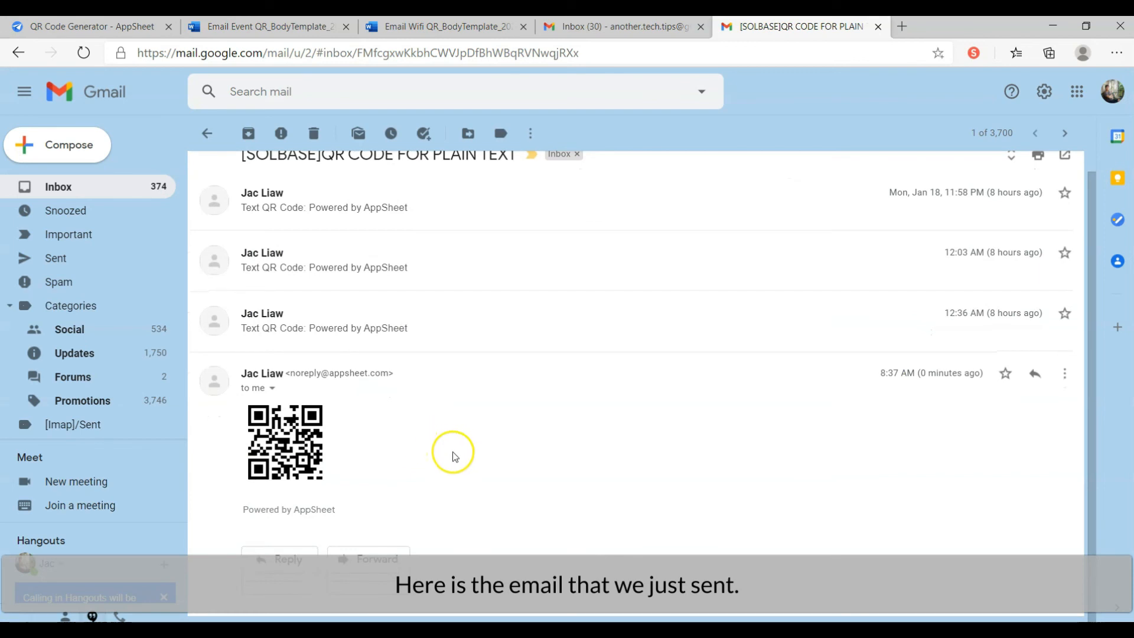
mouse_move(284, 440)
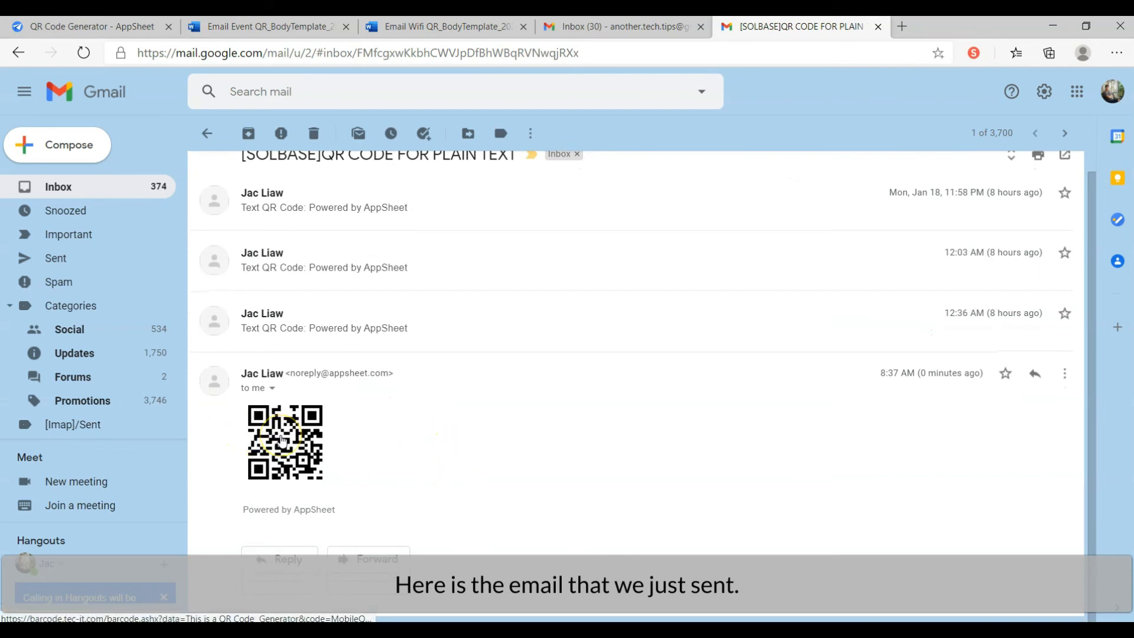
click(285, 440)
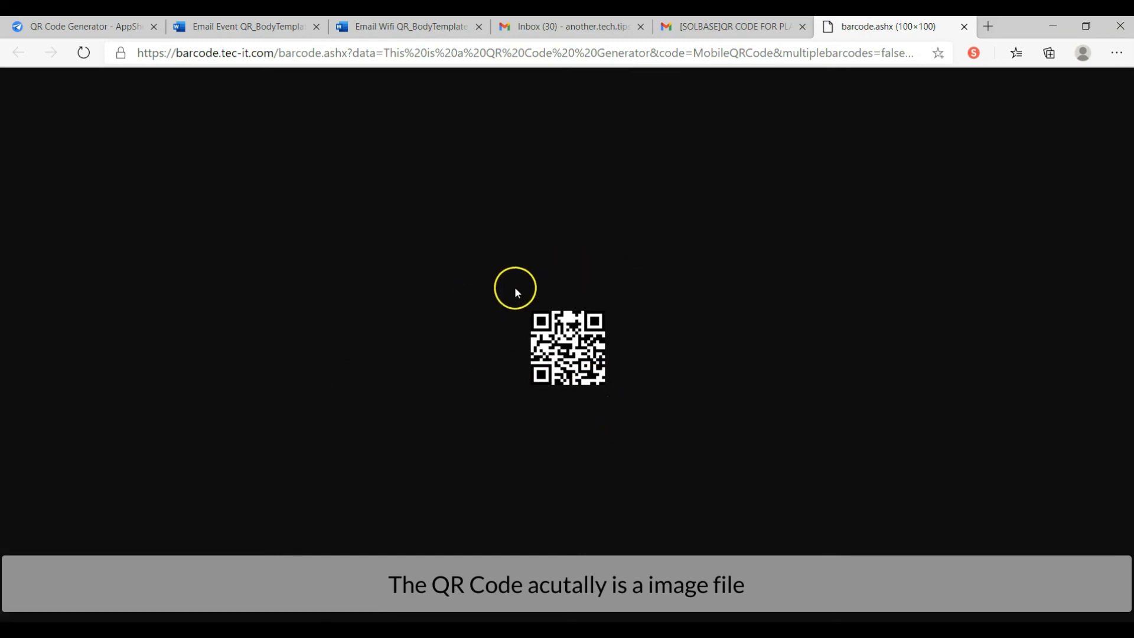
click(730, 26)
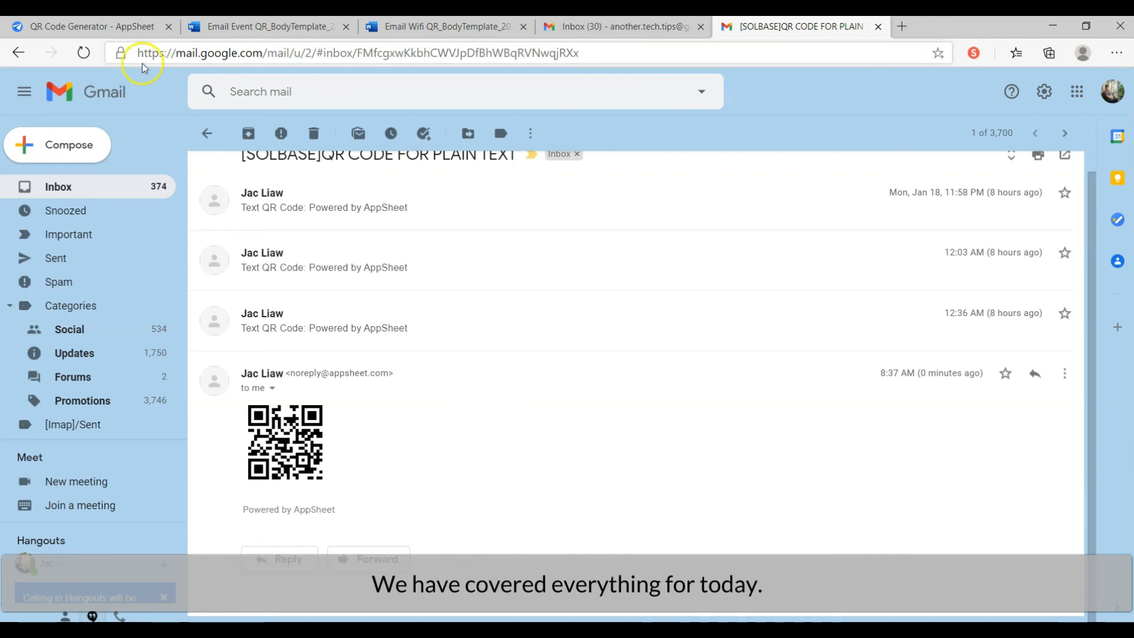